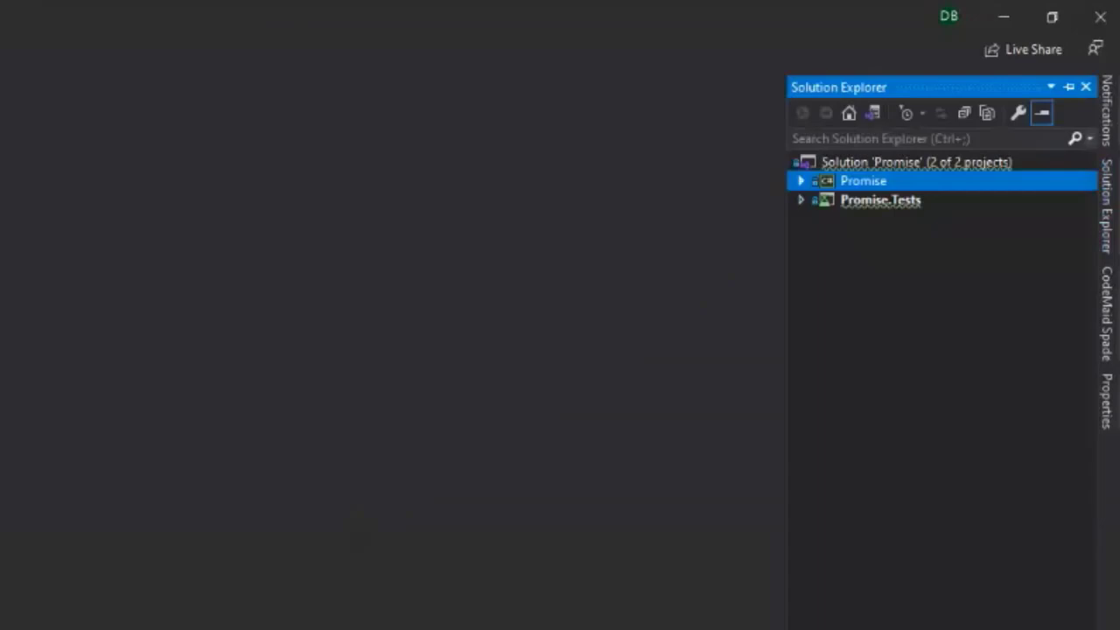
# Step: Expand the Promise project, briefly expand and collapse Promise.Tests, and open the project properties
pyautogui.click(801, 181)
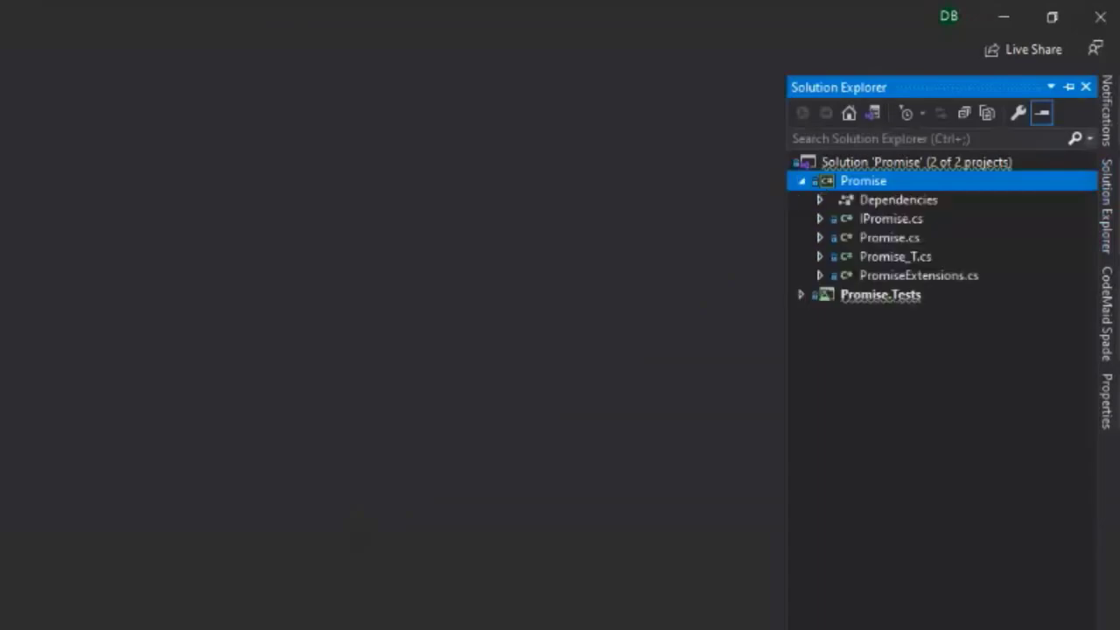
pyautogui.click(801, 295)
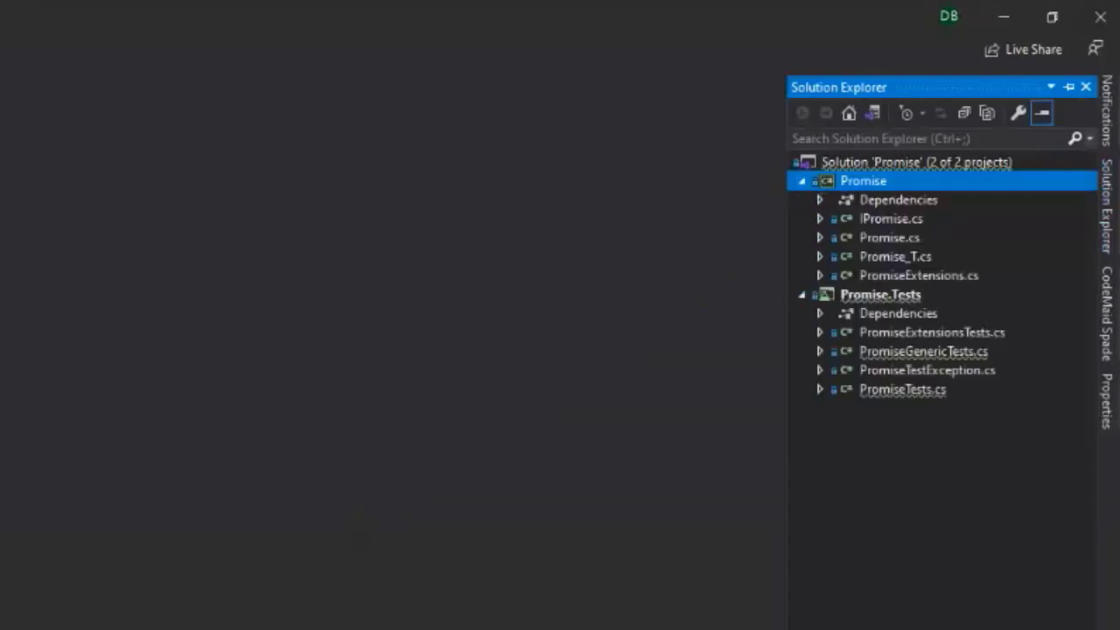
pyautogui.click(802, 295)
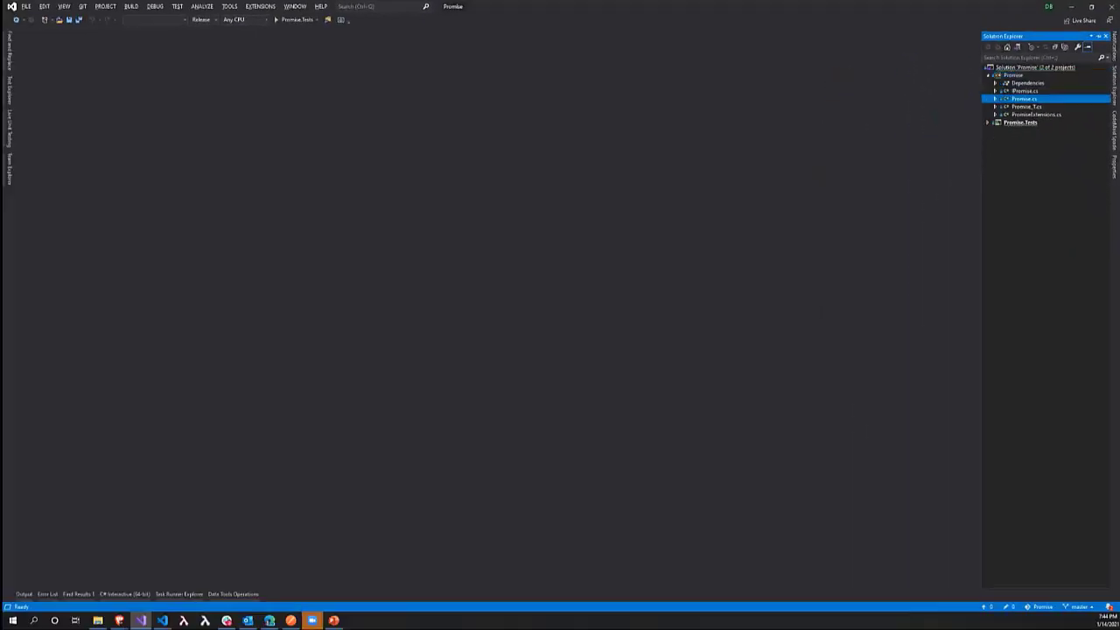
pyautogui.doubleClick(1024, 98)
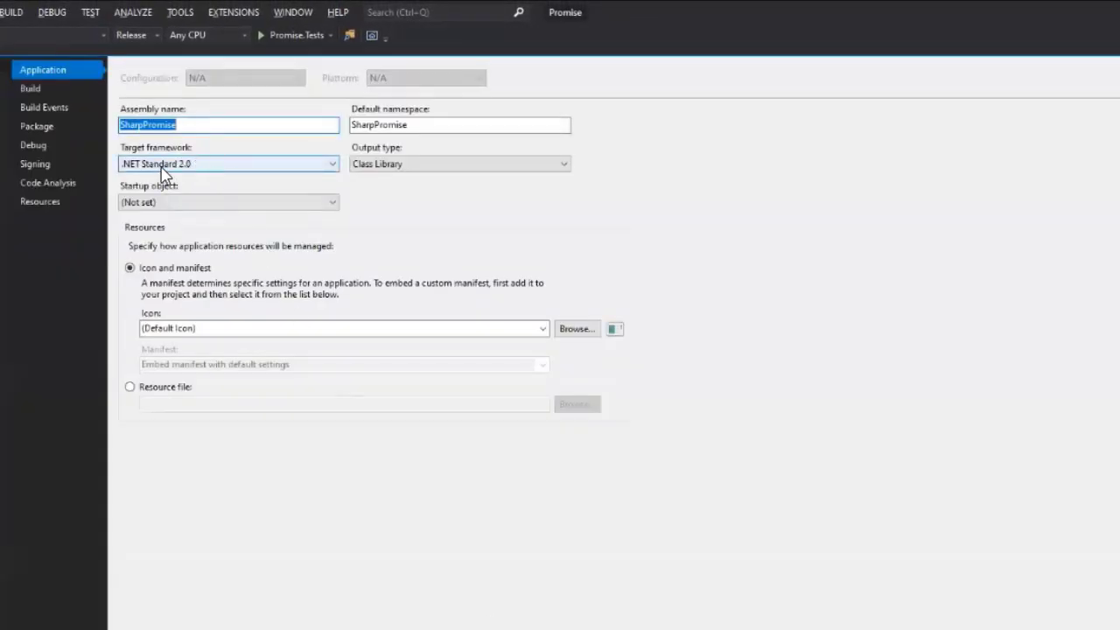
pyautogui.moveTo(92, 129)
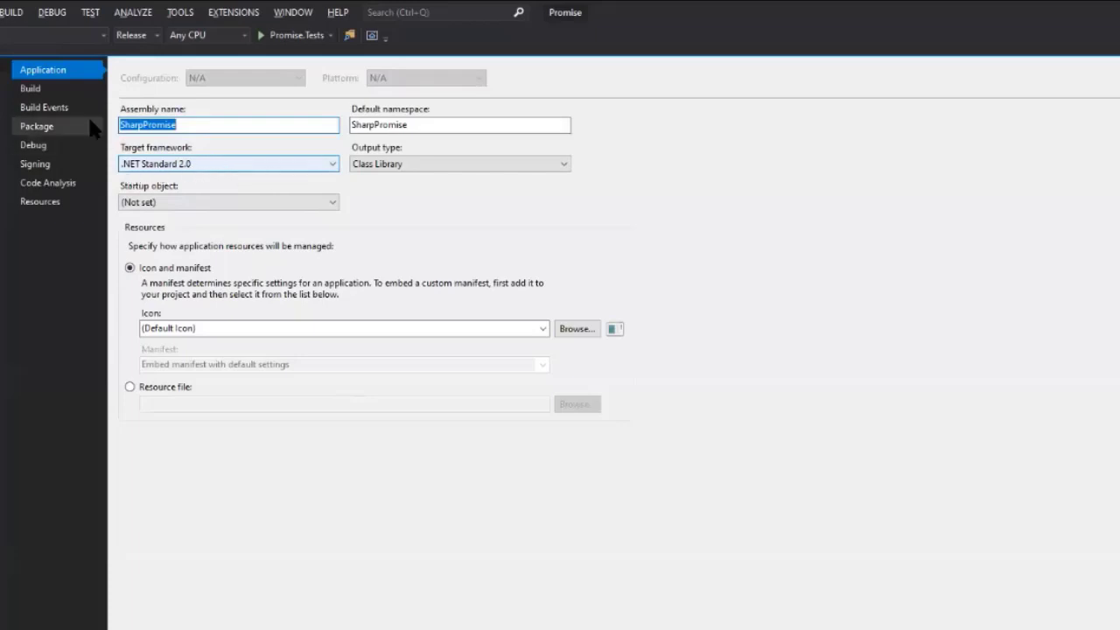
# Step: Open the Package settings and switch the solution configuration to Debug, then back to Release
pyautogui.click(37, 126)
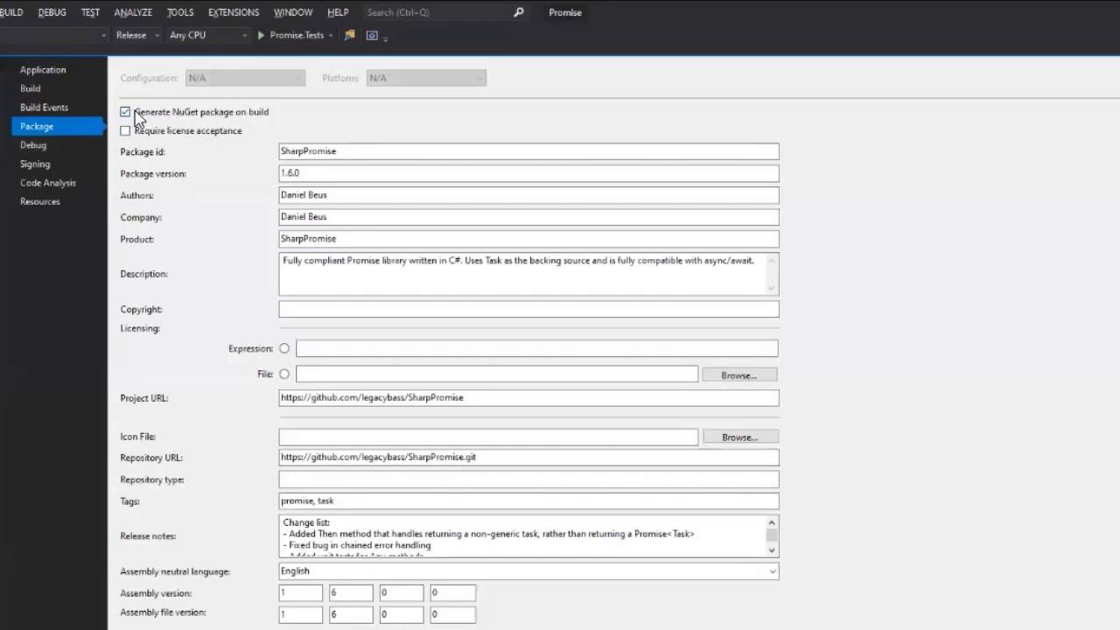
pyautogui.moveTo(156, 42)
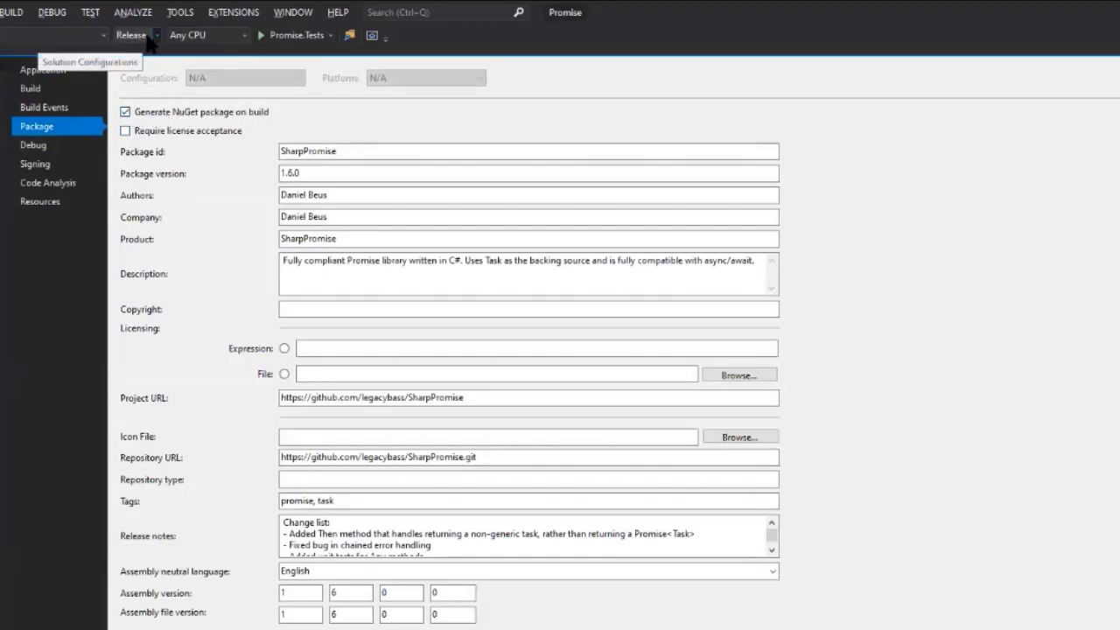
pyautogui.moveTo(257, 125)
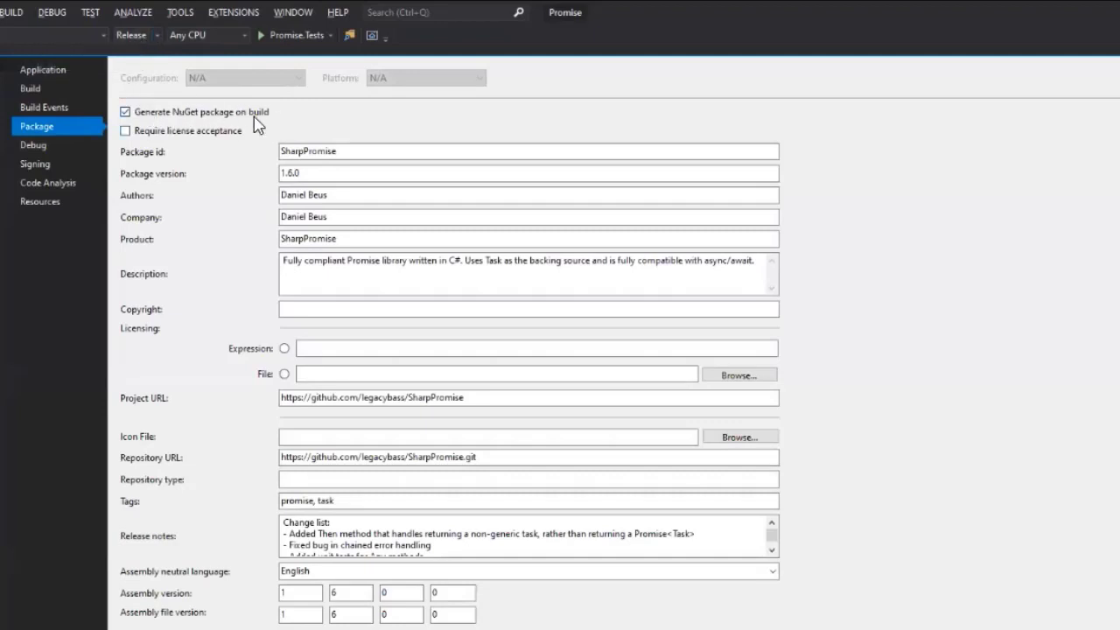
pyautogui.click(159, 35)
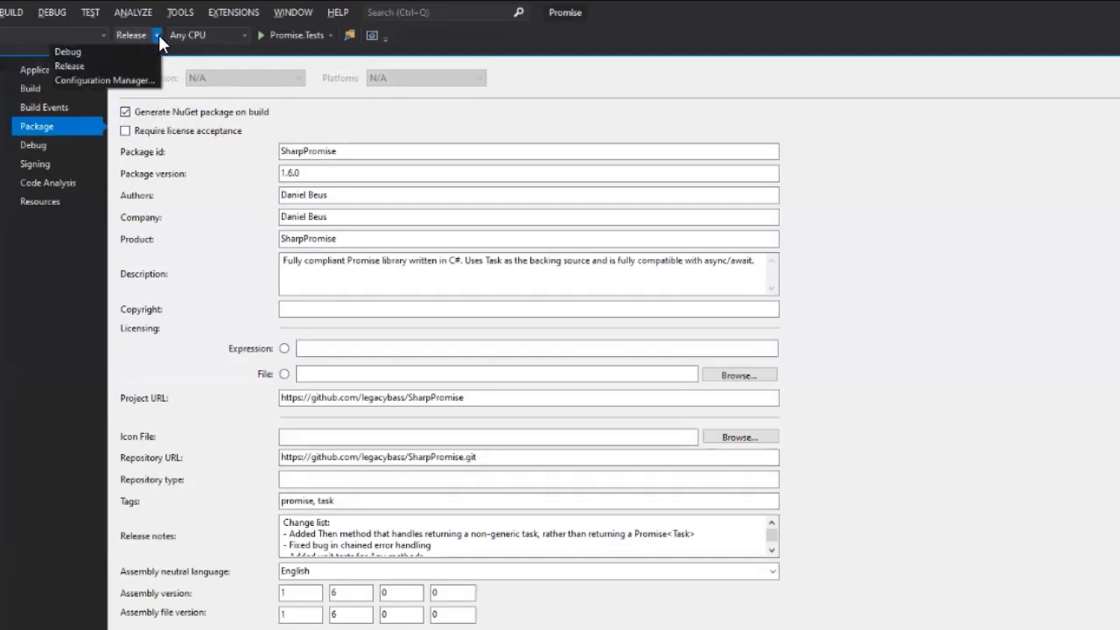
pyautogui.click(68, 51)
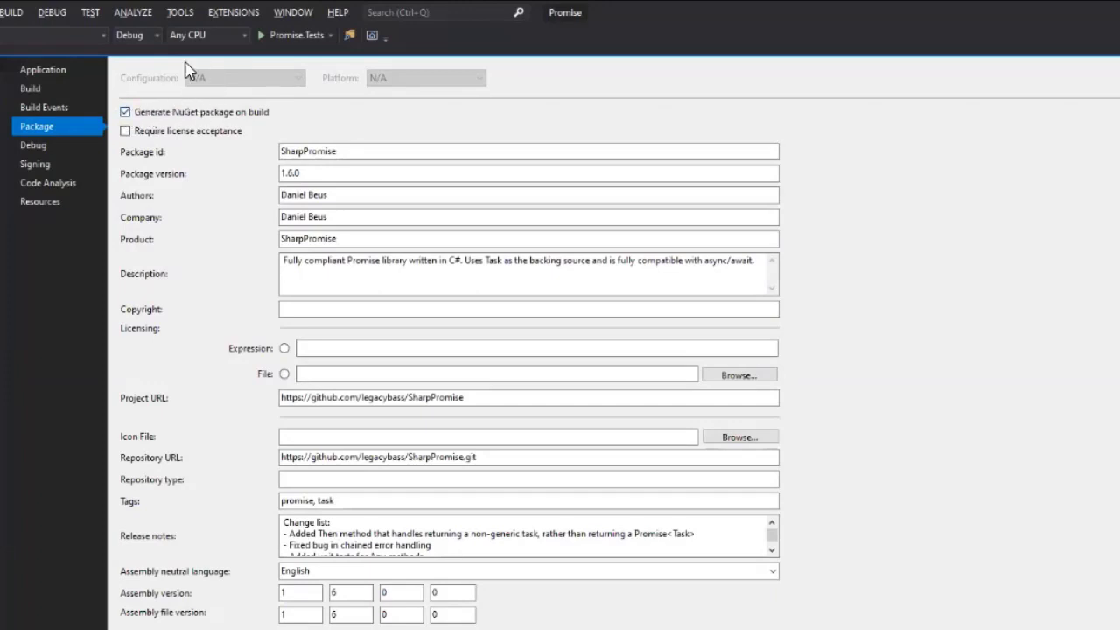
pyautogui.click(158, 35)
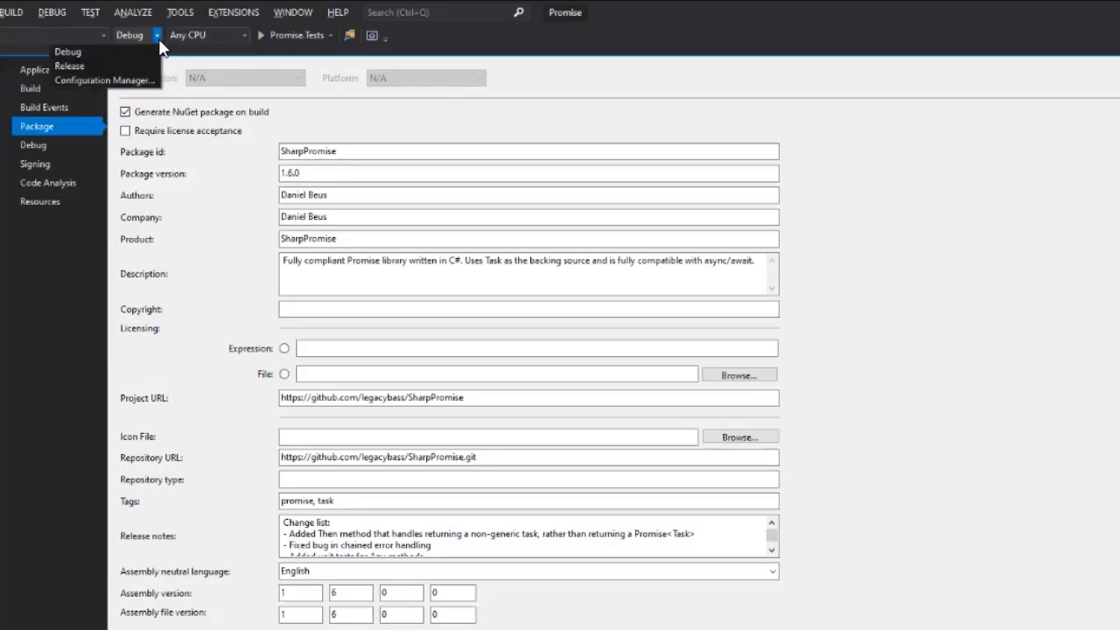
pyautogui.click(69, 66)
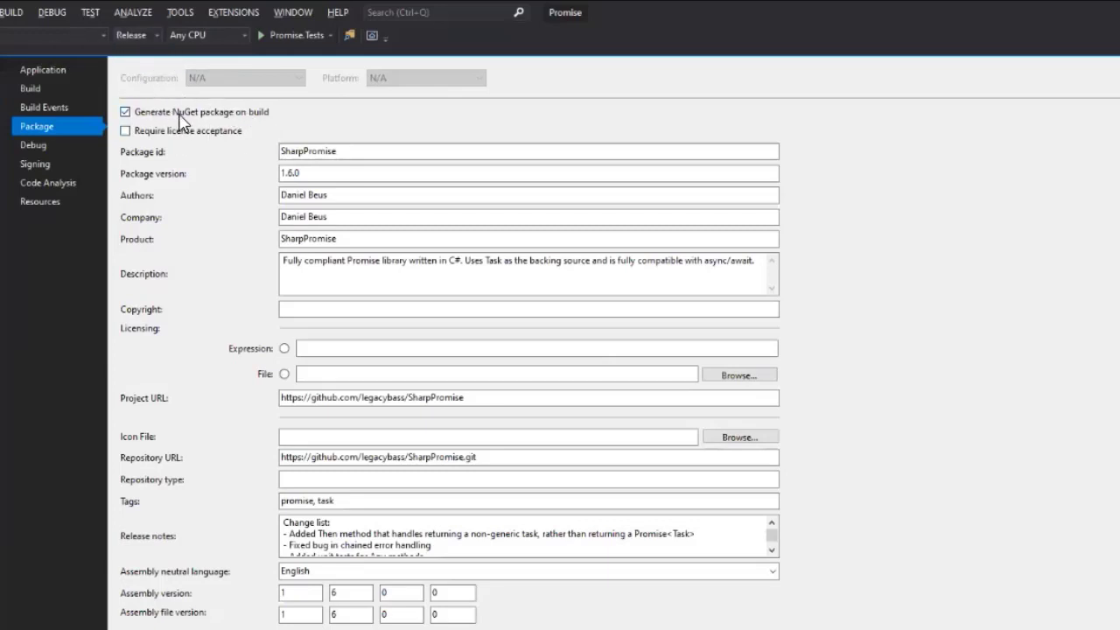
pyautogui.moveTo(1101, 457)
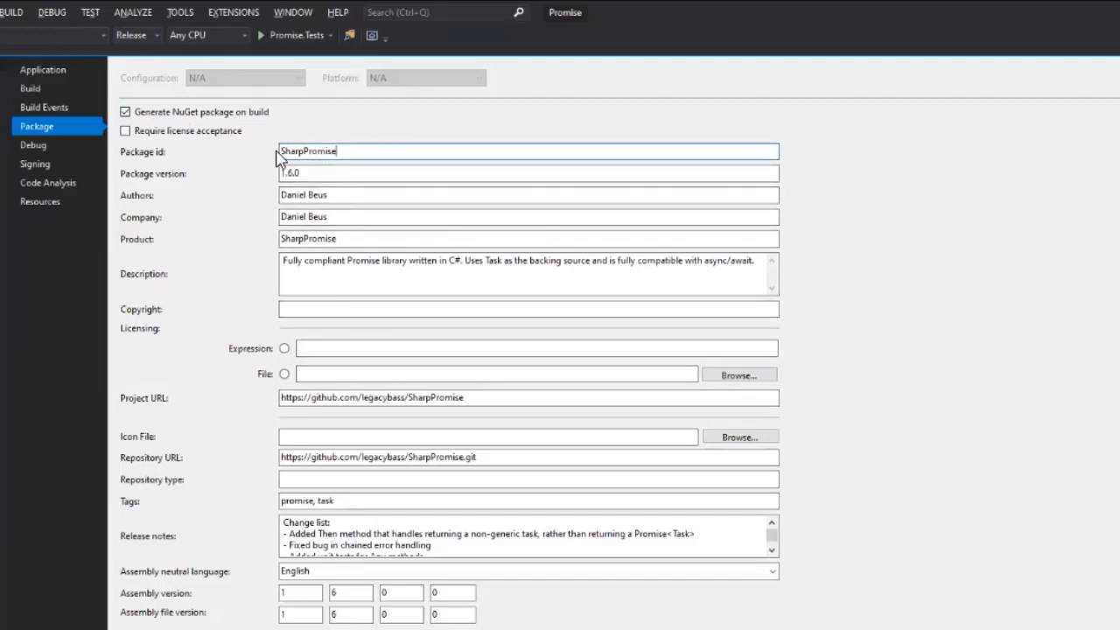
pyautogui.click(332, 174)
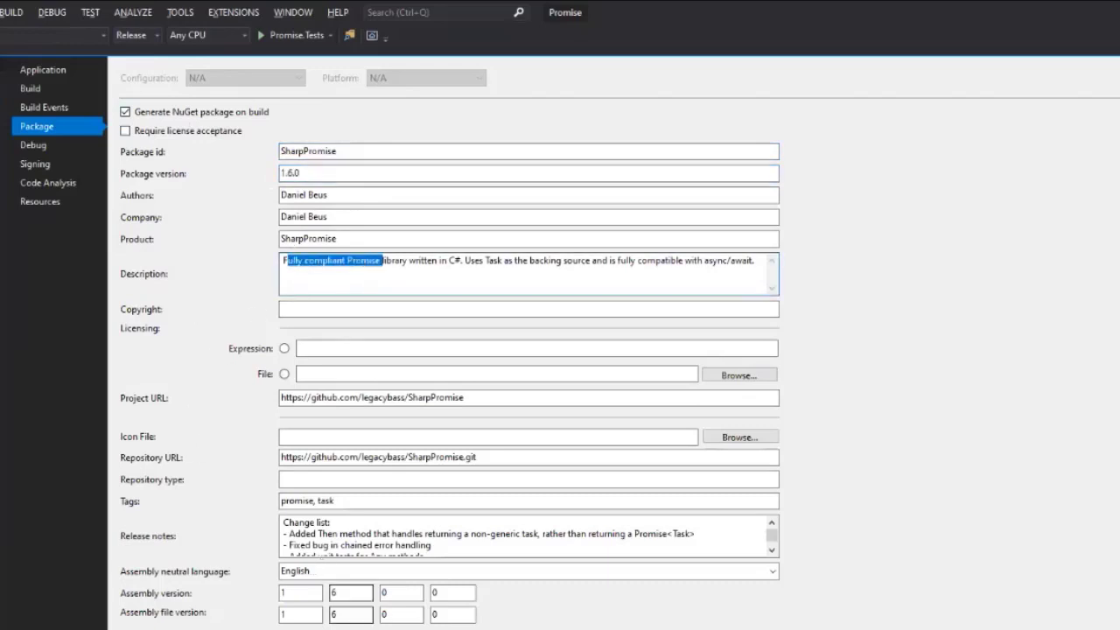
pyautogui.moveTo(537, 441)
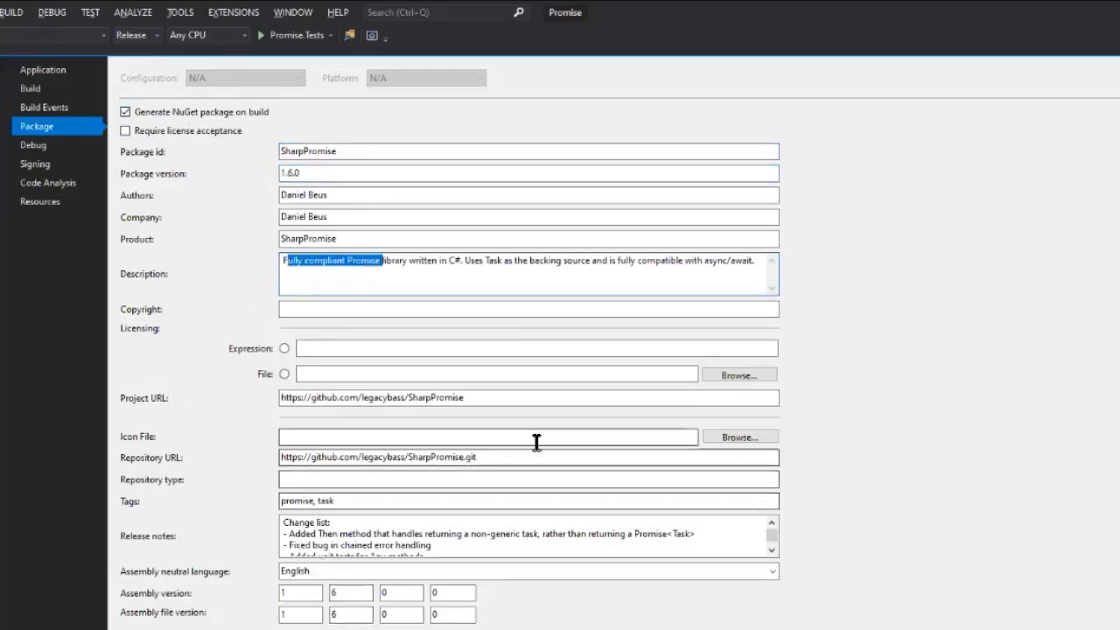
pyautogui.click(602, 270)
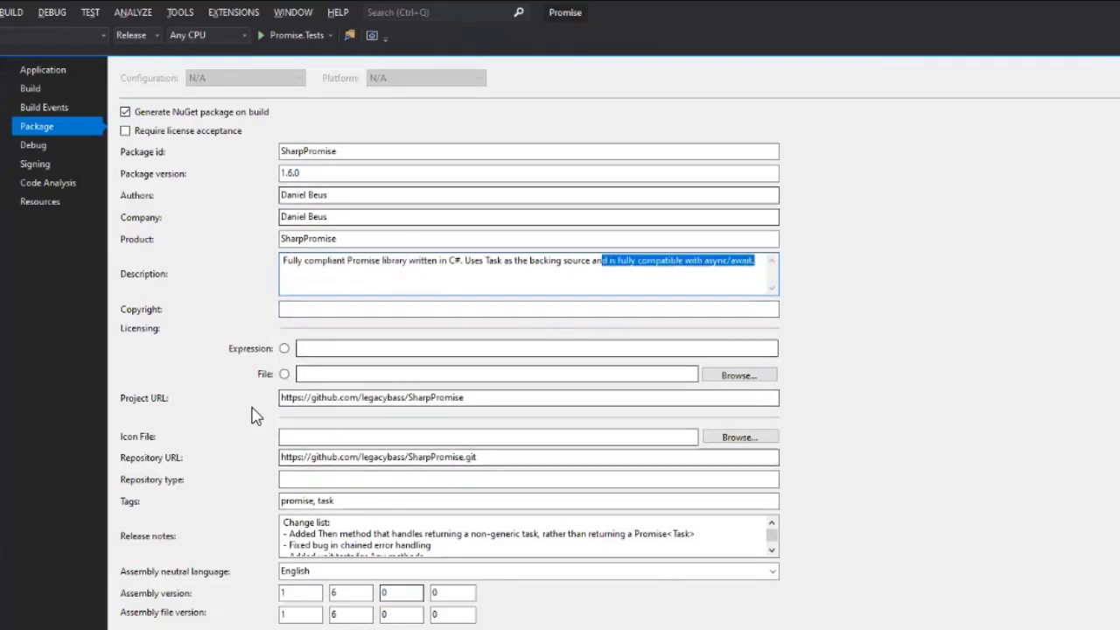
pyautogui.moveTo(150, 331)
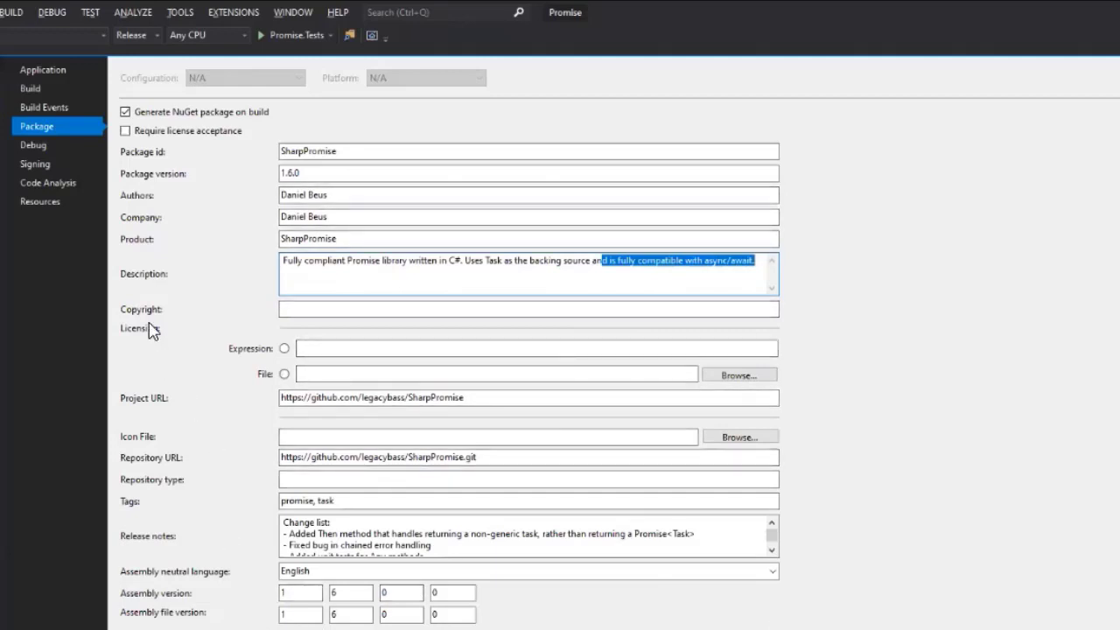
# Step: Set the license expression to MIT and select the existing Project URL text
pyautogui.click(285, 348)
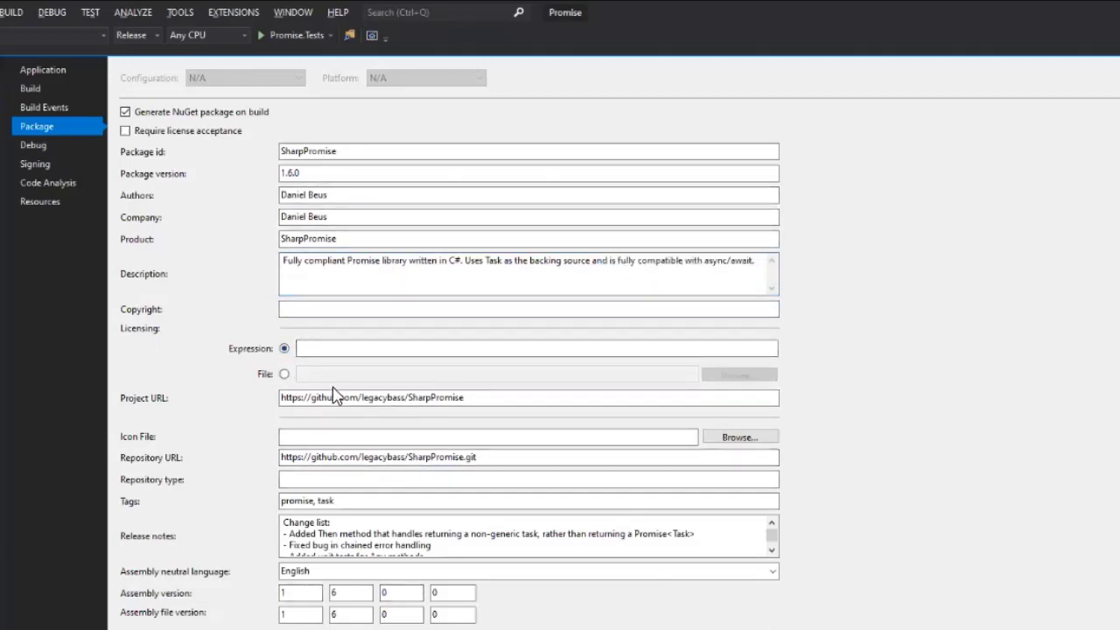
pyautogui.click(536, 348)
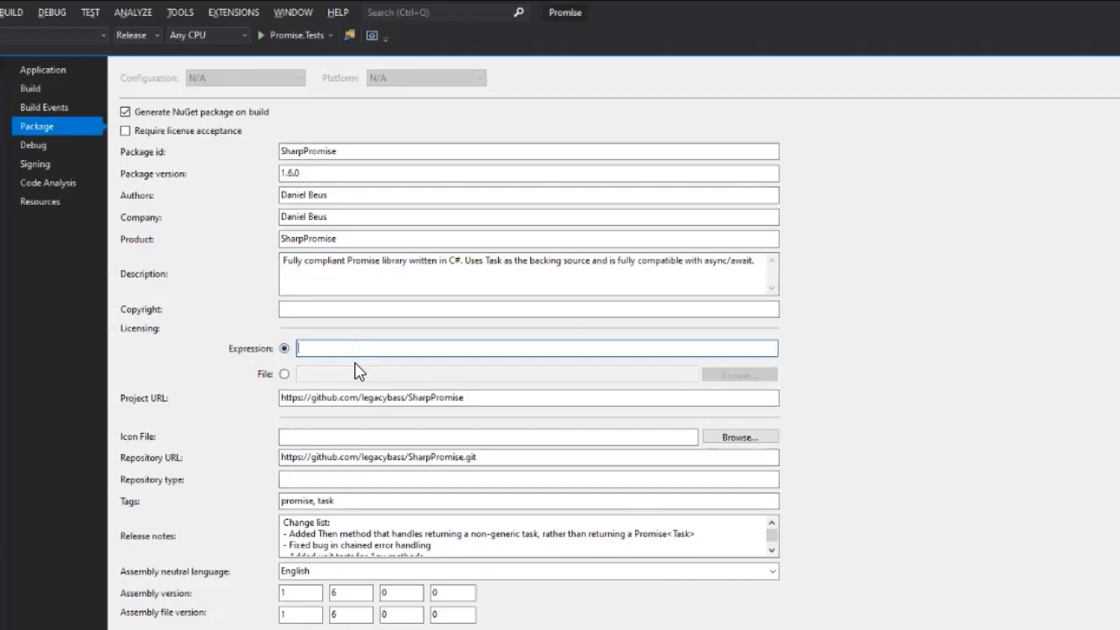
pyautogui.write('MIT')
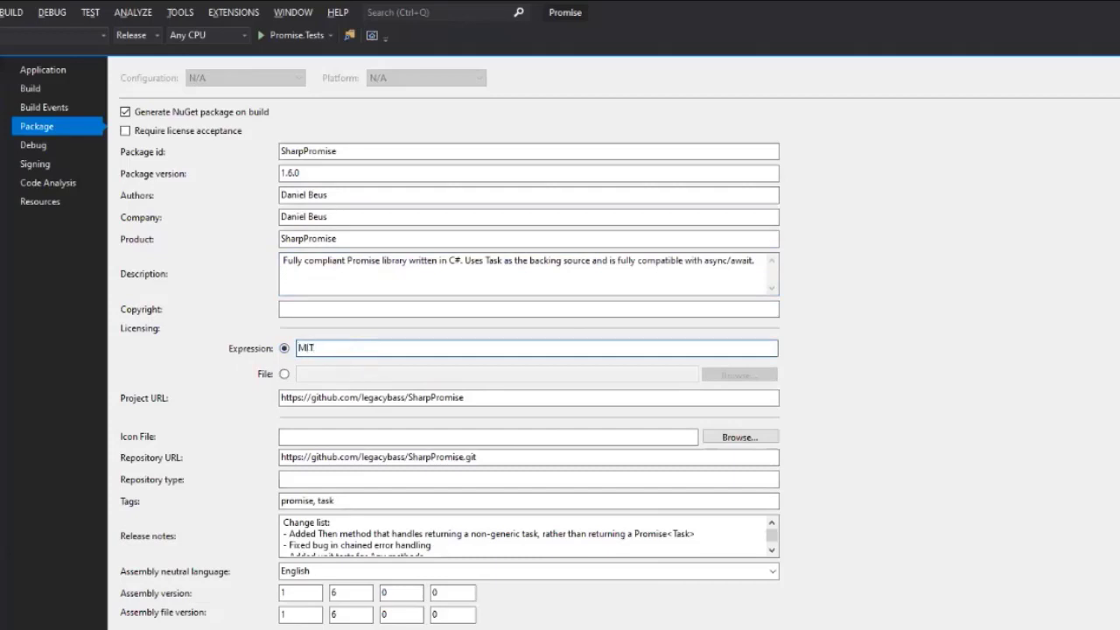
pyautogui.tripleClick(372, 397)
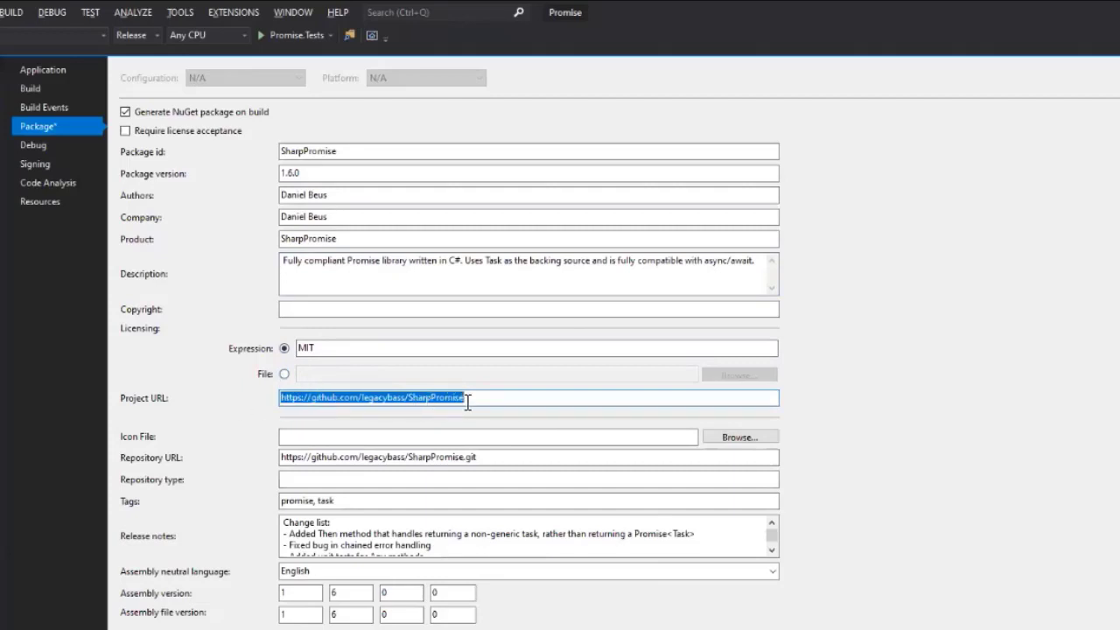
pyautogui.moveTo(735, 615)
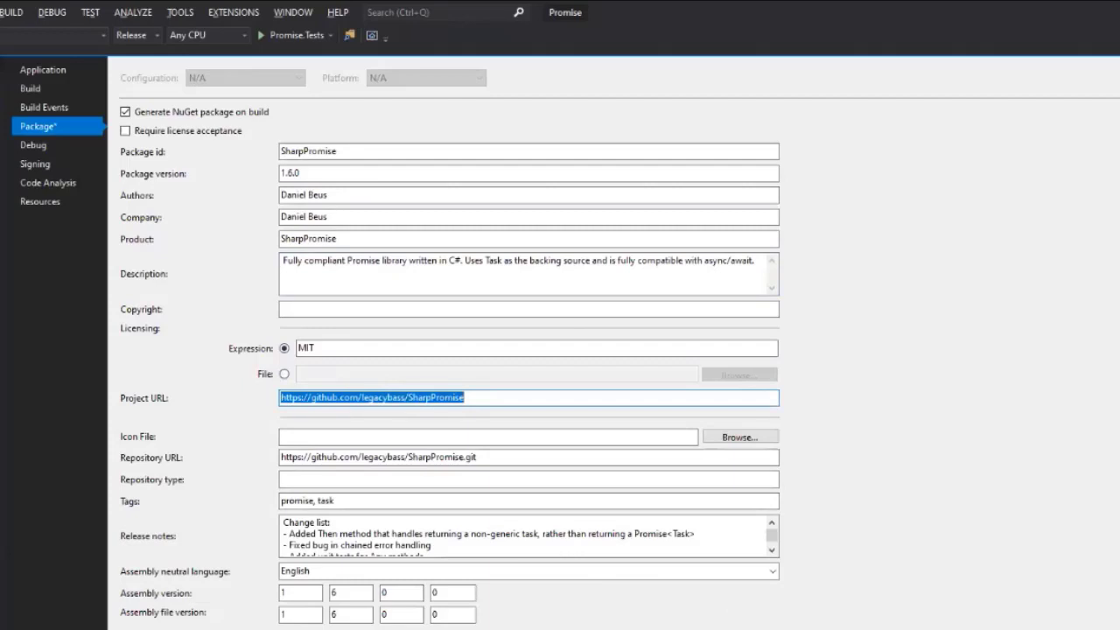
pyautogui.moveTo(635, 623)
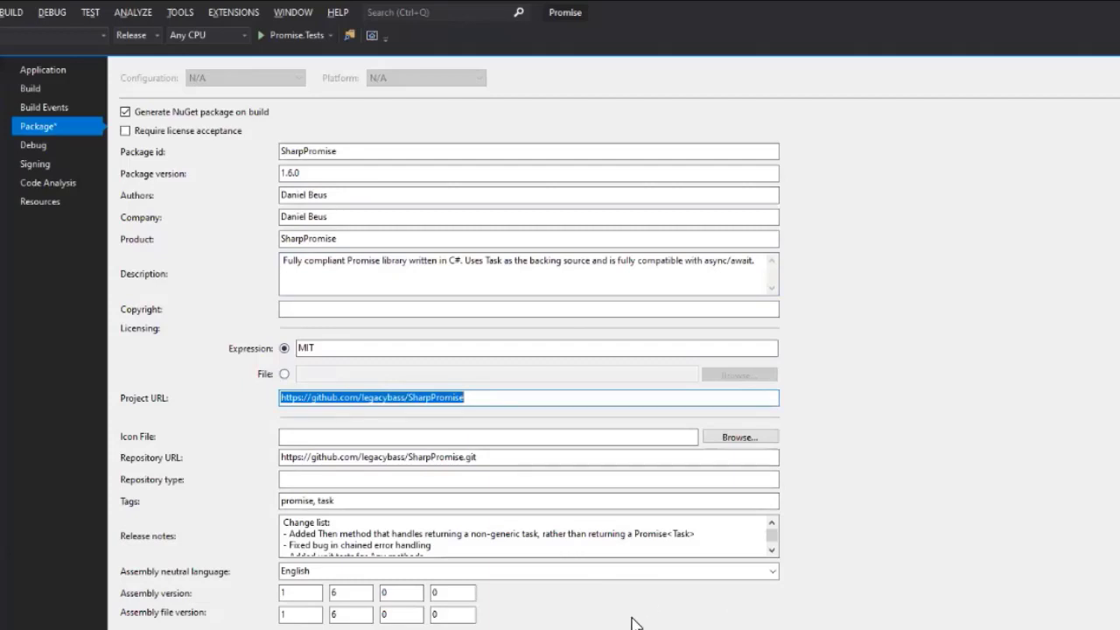
pyautogui.moveTo(635, 627)
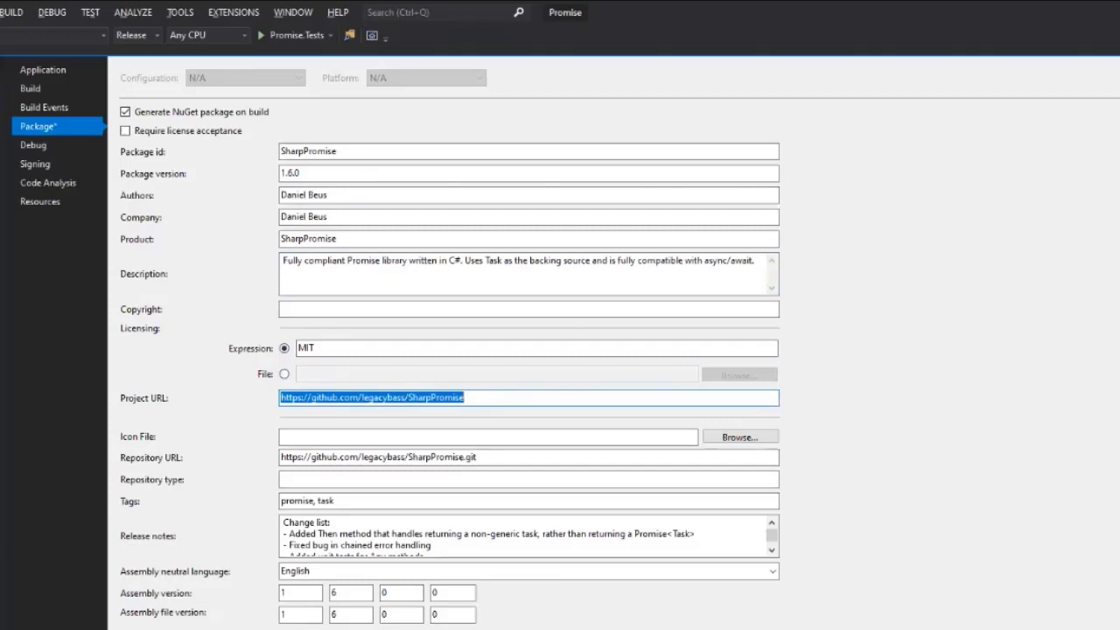
pyautogui.moveTo(251, 446)
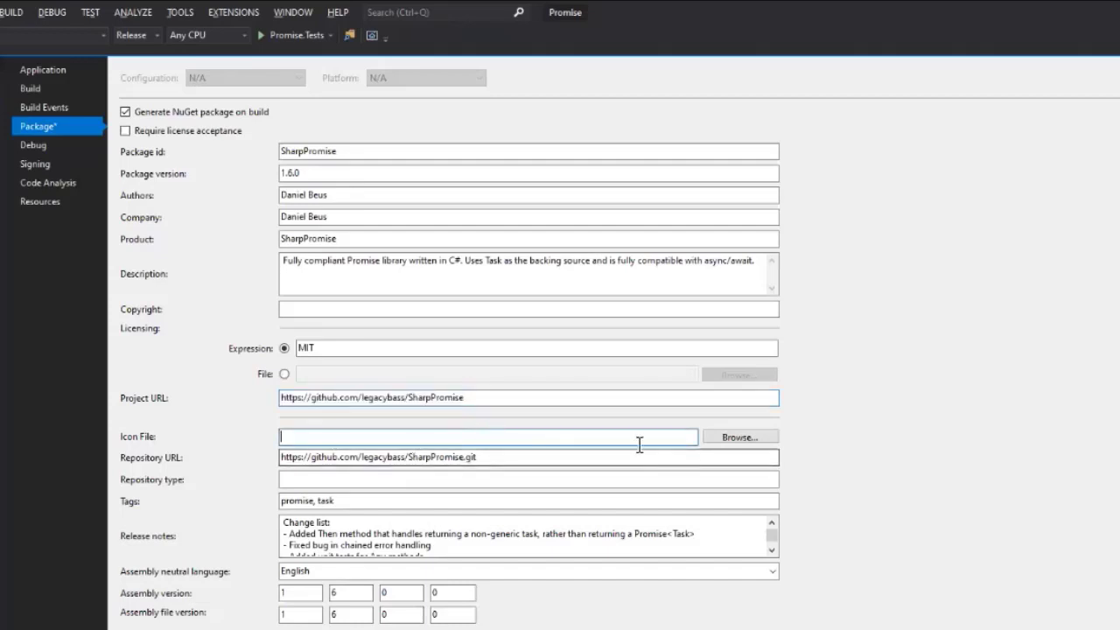
pyautogui.moveTo(330, 453)
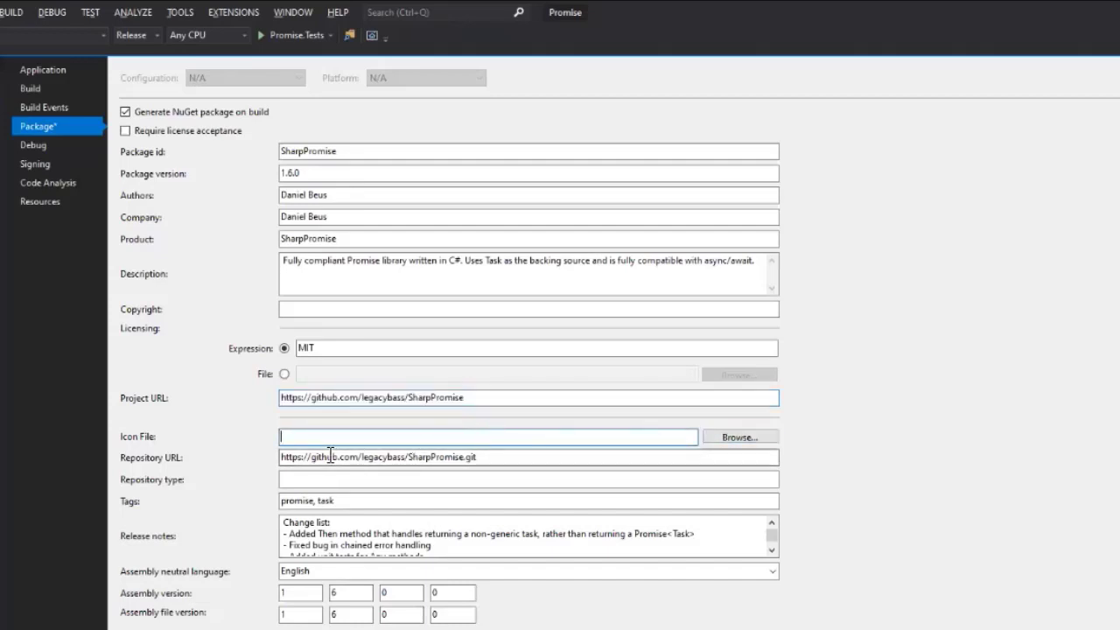
# Step: Select package setting fields to begin editing the 1.6.0 package version
pyautogui.tripleClick(377, 456)
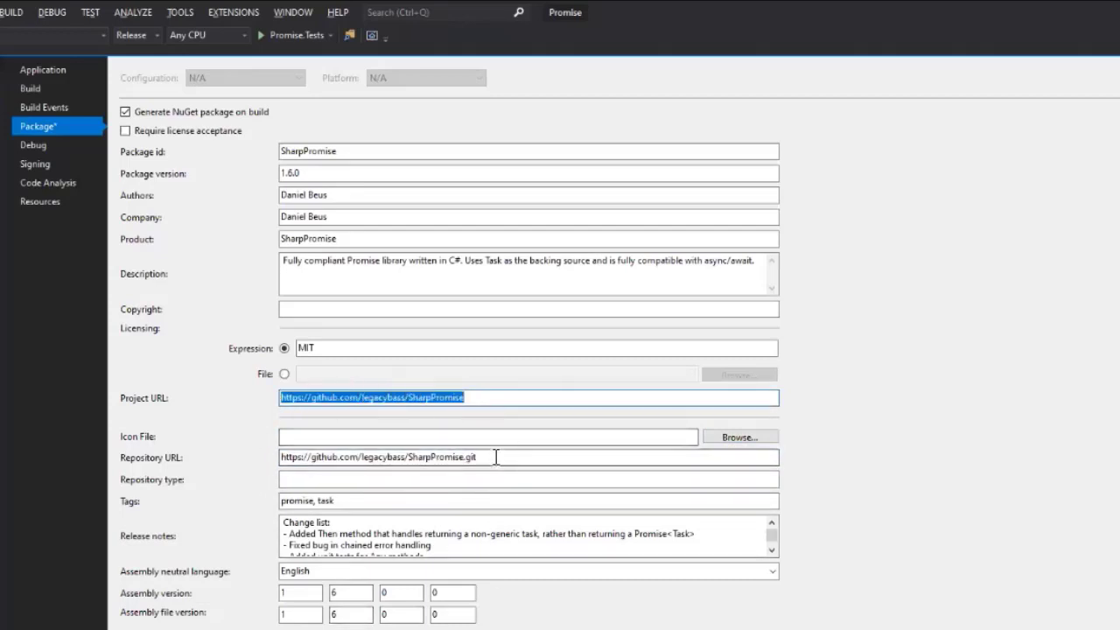
pyautogui.click(362, 501)
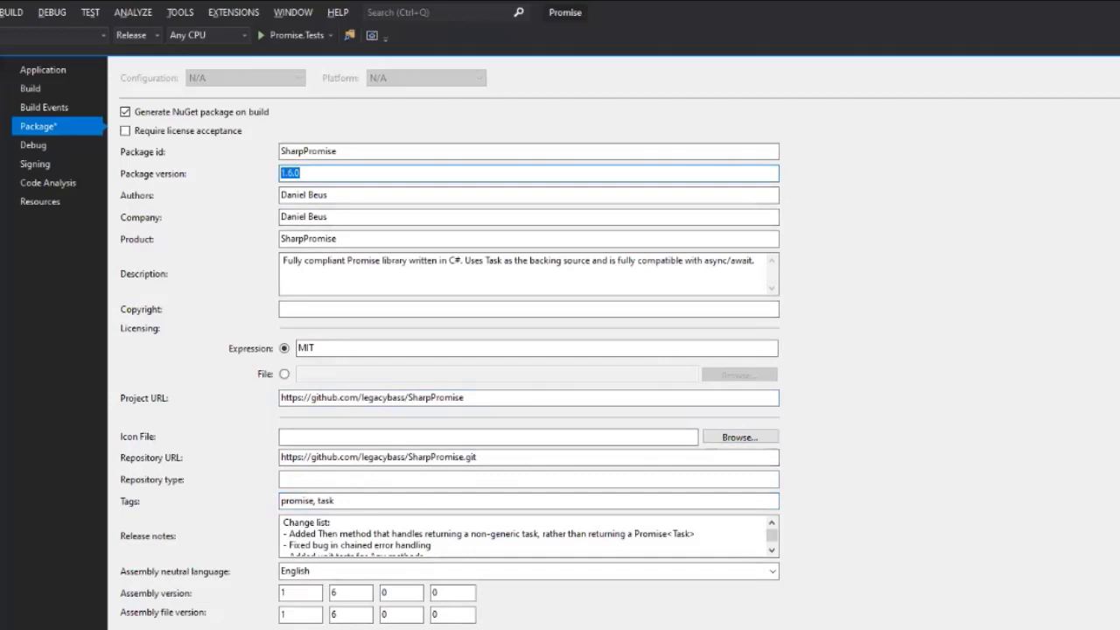
pyautogui.moveTo(570, 576)
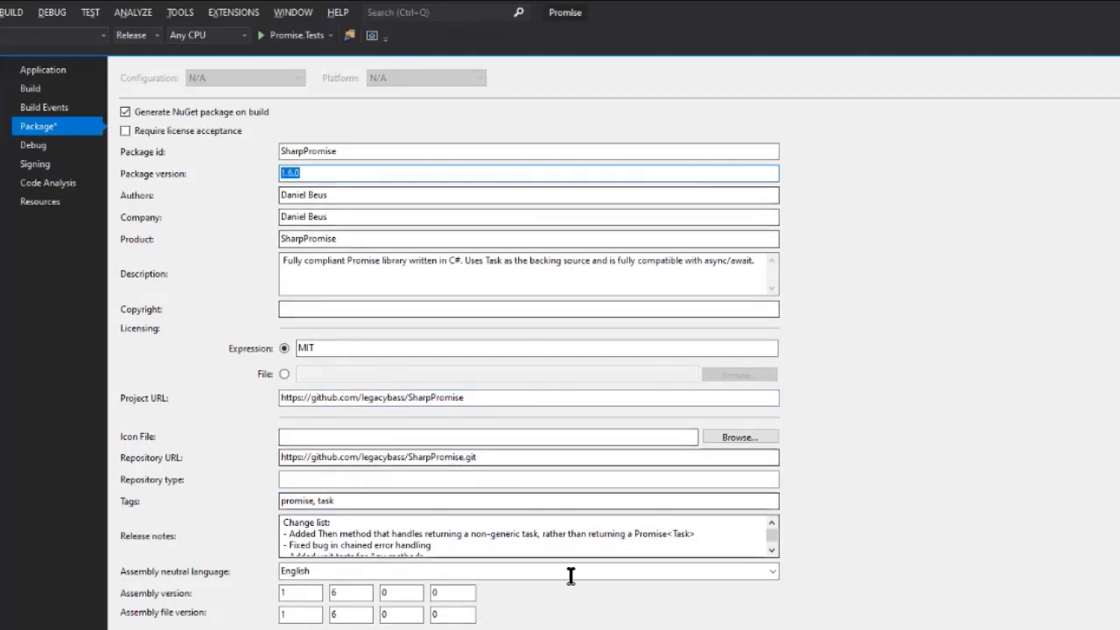
pyautogui.moveTo(746, 602)
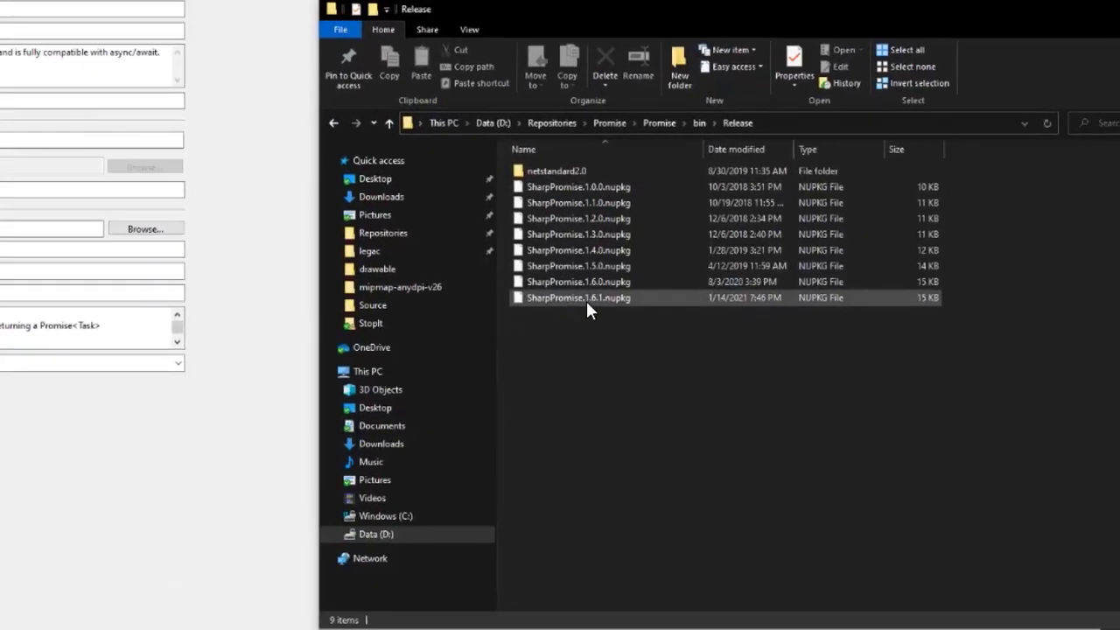
pyautogui.moveTo(579, 298)
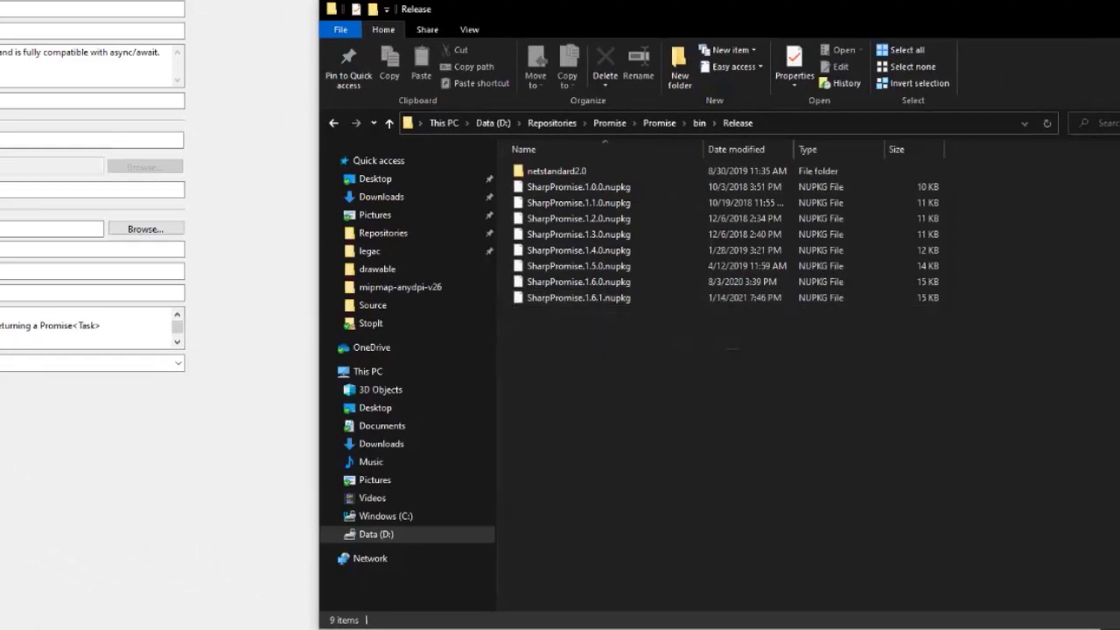
pyautogui.moveTo(421, 66)
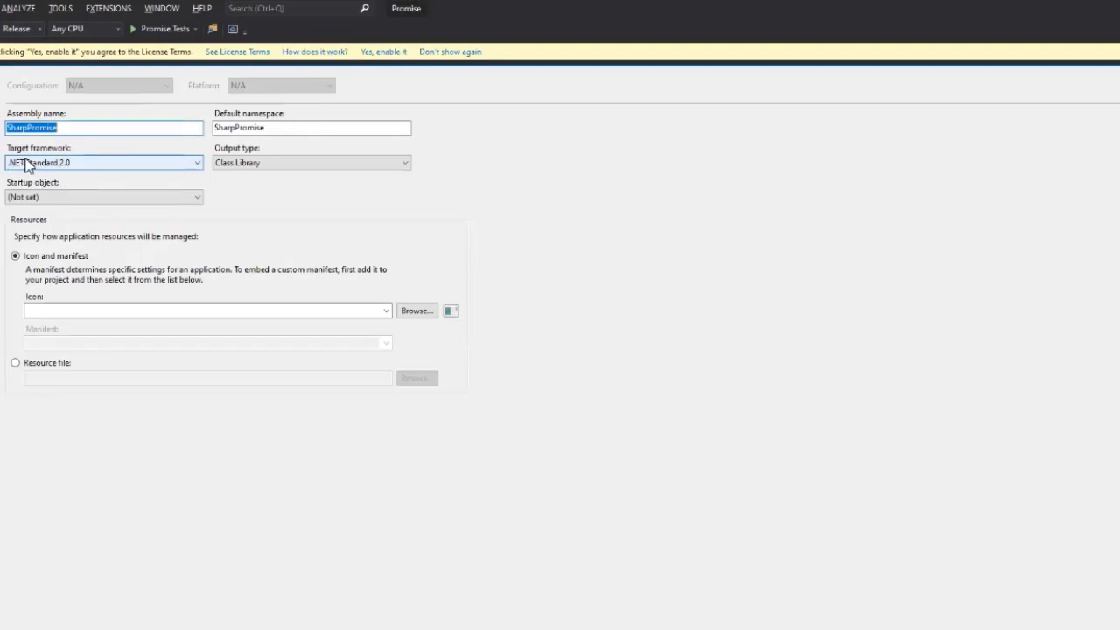
# Step: Review the .NET Standard 2.0 target and SharpPromise assembly name, then open Promise.csproj for editing
pyautogui.click(103, 162)
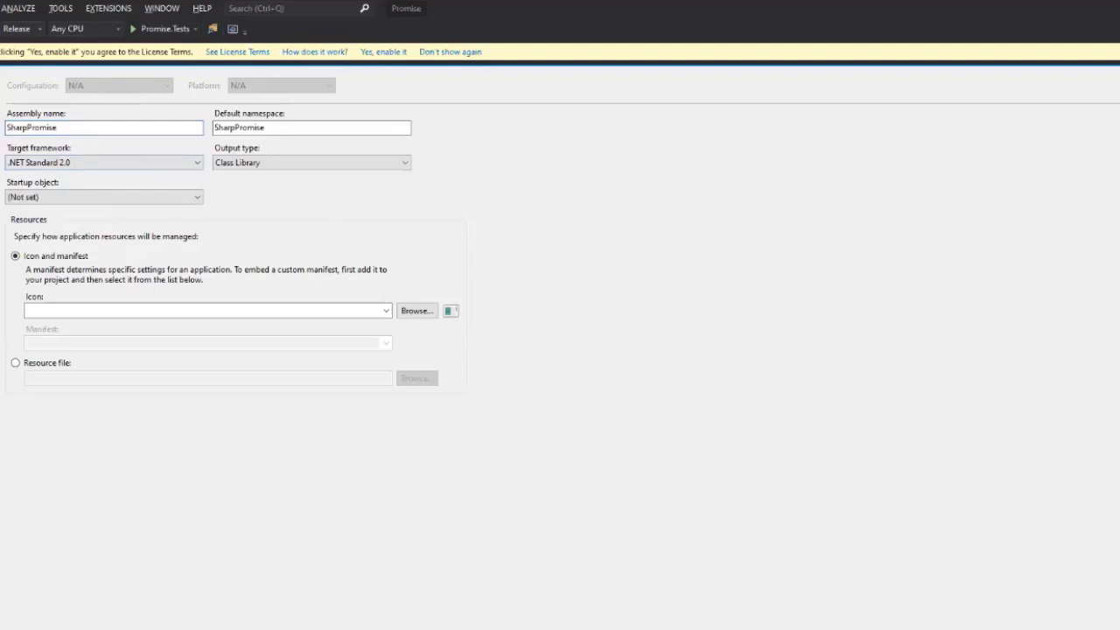
pyautogui.tripleClick(104, 127)
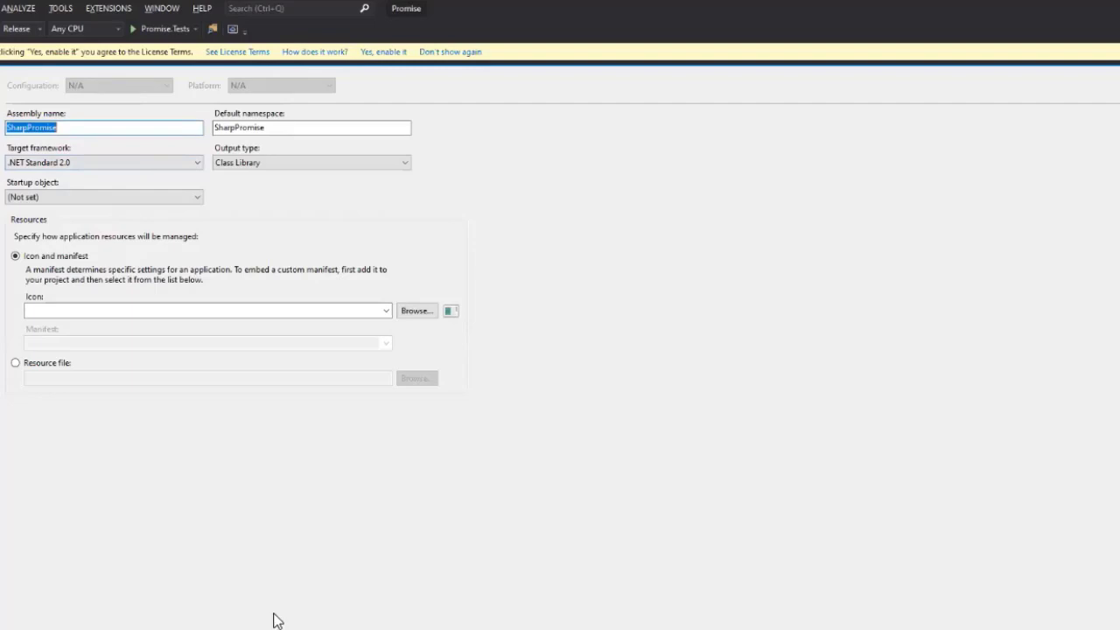
pyautogui.moveTo(82, 184)
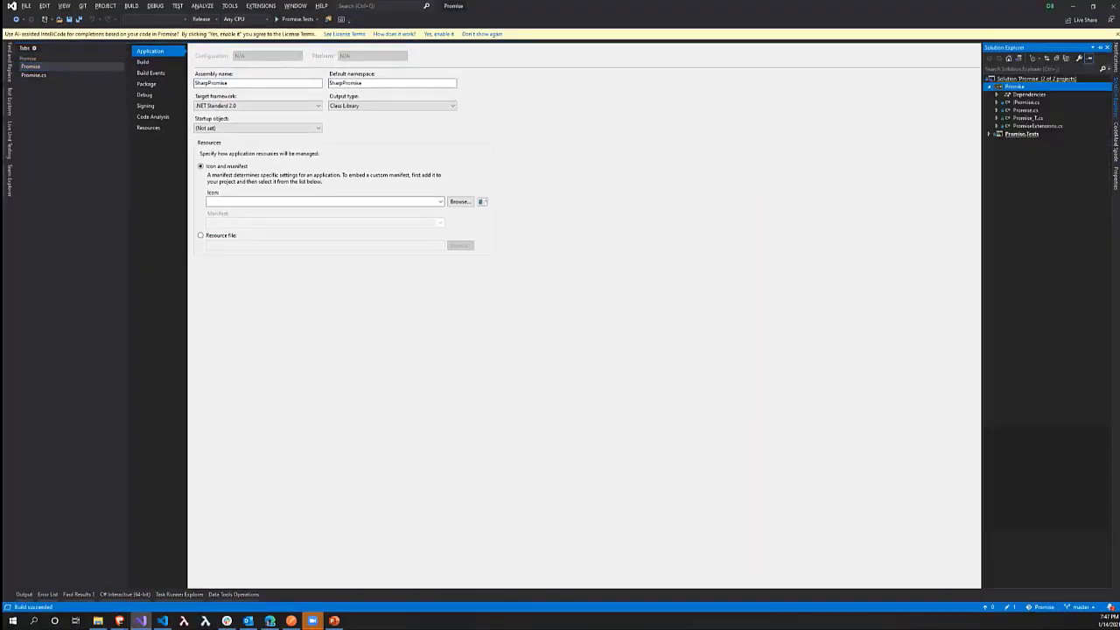
pyautogui.rightClick(1013, 86)
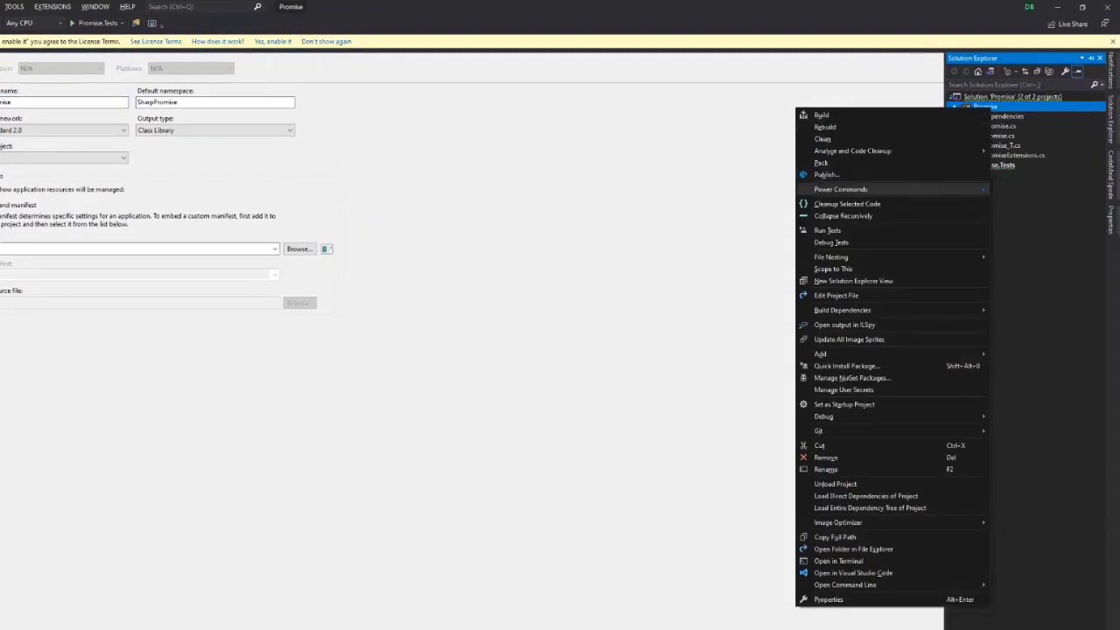
pyautogui.click(836, 295)
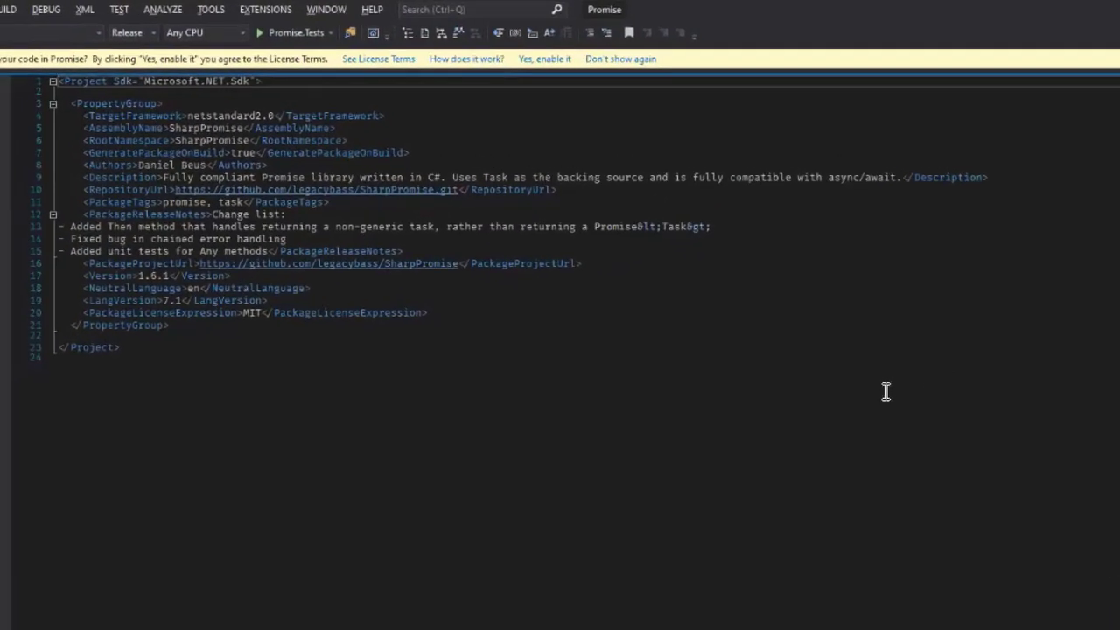
pyautogui.moveTo(330, 453)
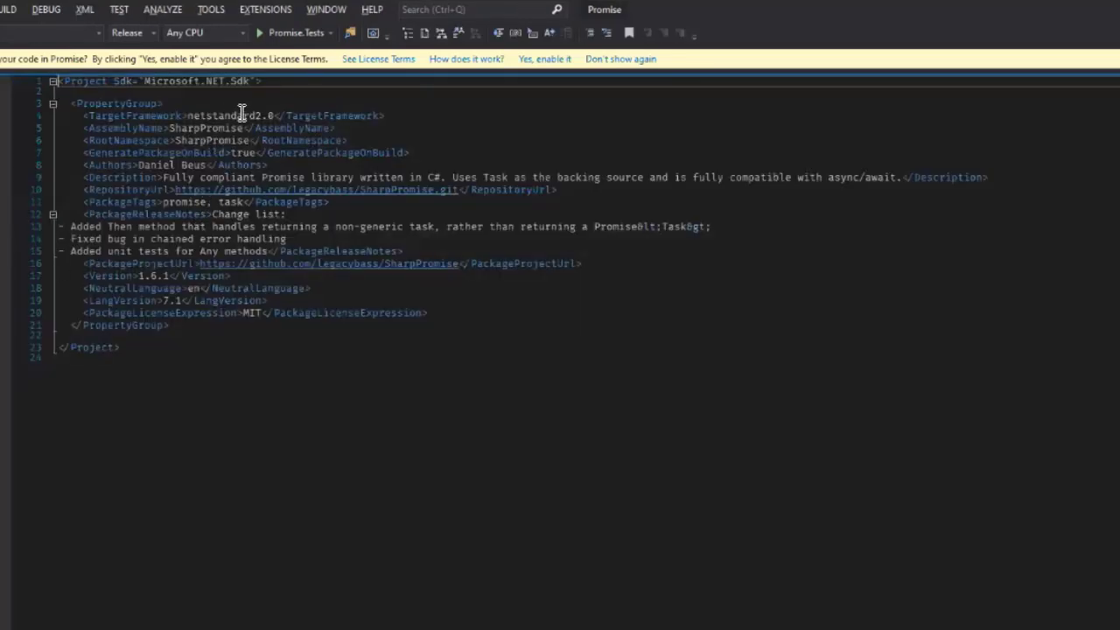
pyautogui.doubleClick(210, 176)
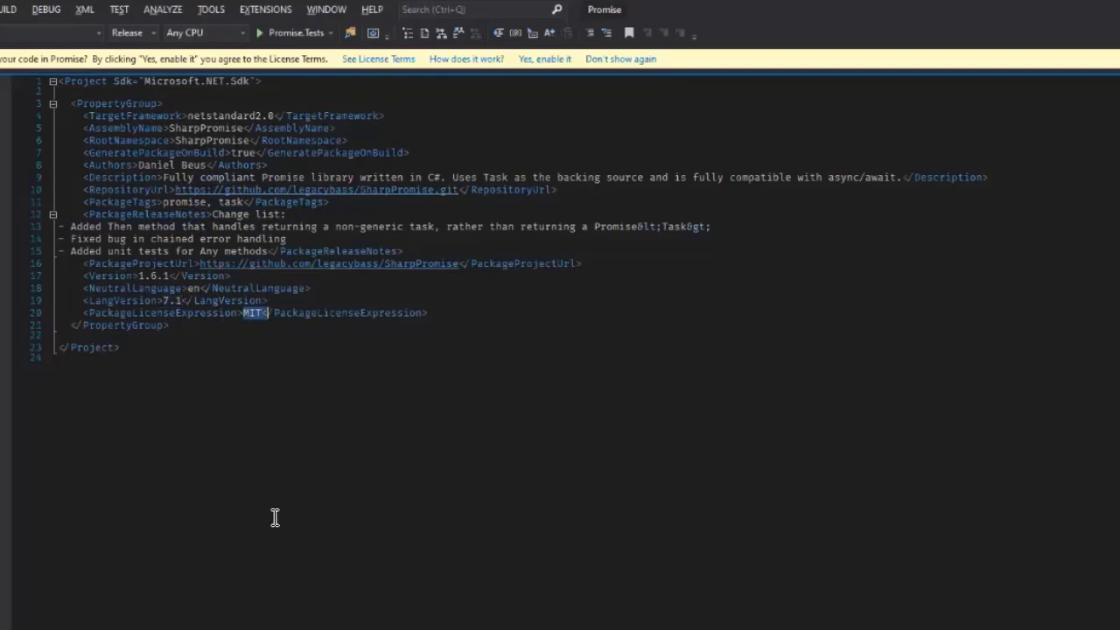
pyautogui.moveTo(468, 313)
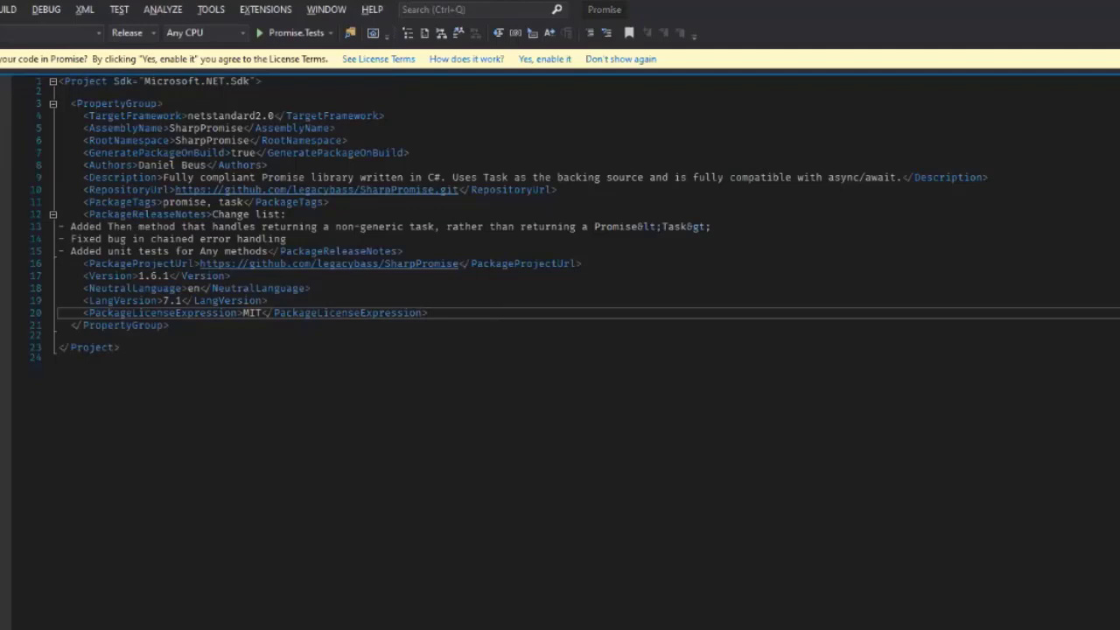
pyautogui.moveTo(421, 438)
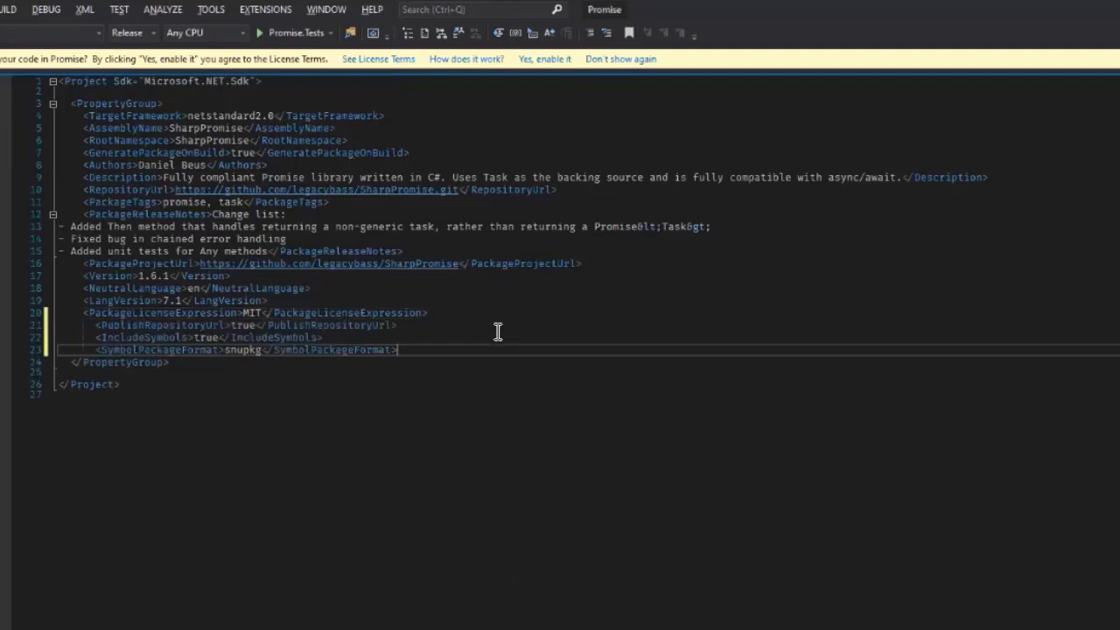
pyautogui.moveTo(201, 333)
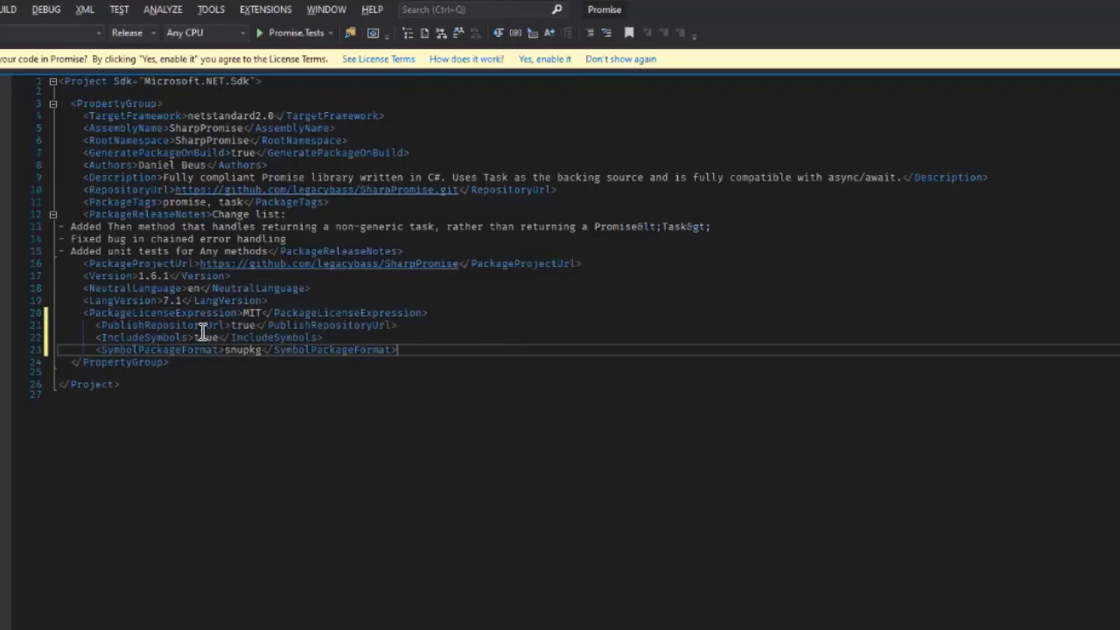
# Step: Select the PublishRepositoryUrl property name in the project file
pyautogui.doubleClick(161, 325)
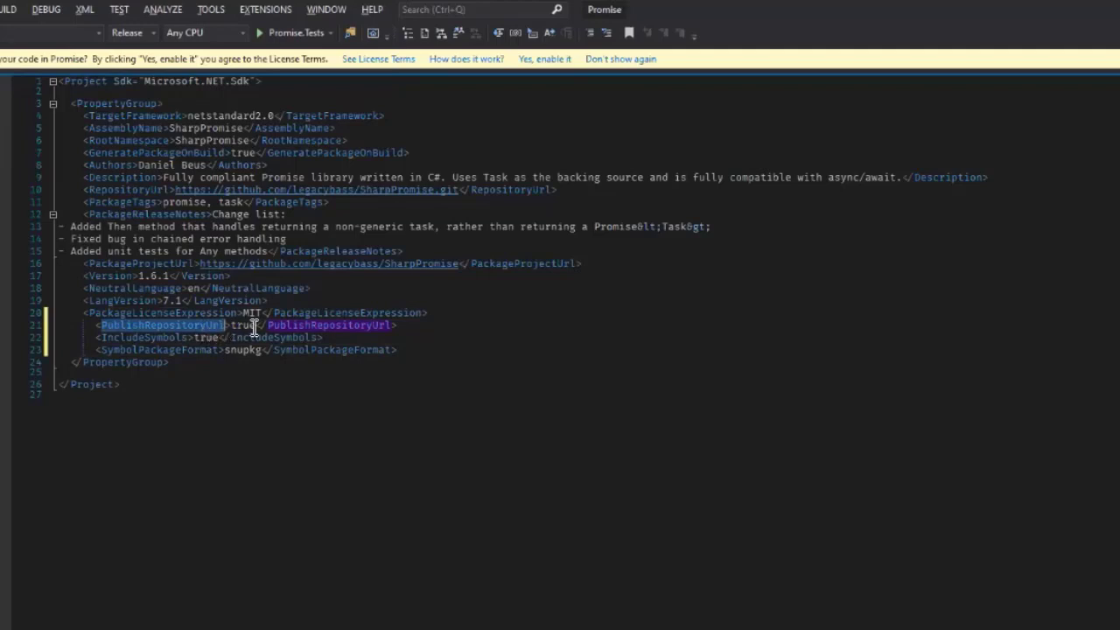
pyautogui.moveTo(224, 275)
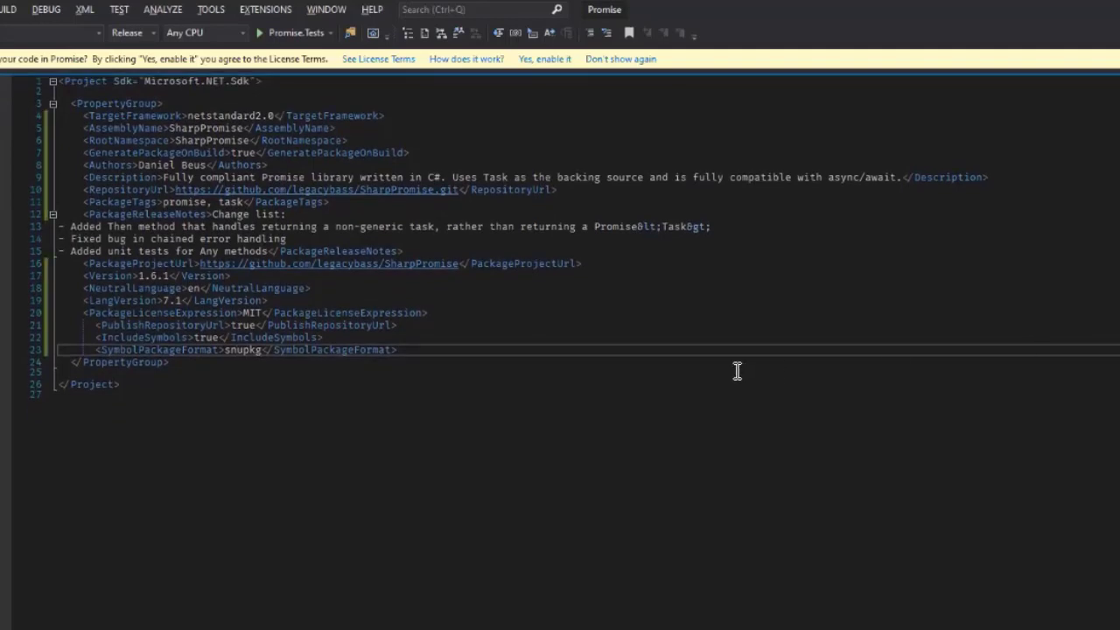
pyautogui.moveTo(624, 290)
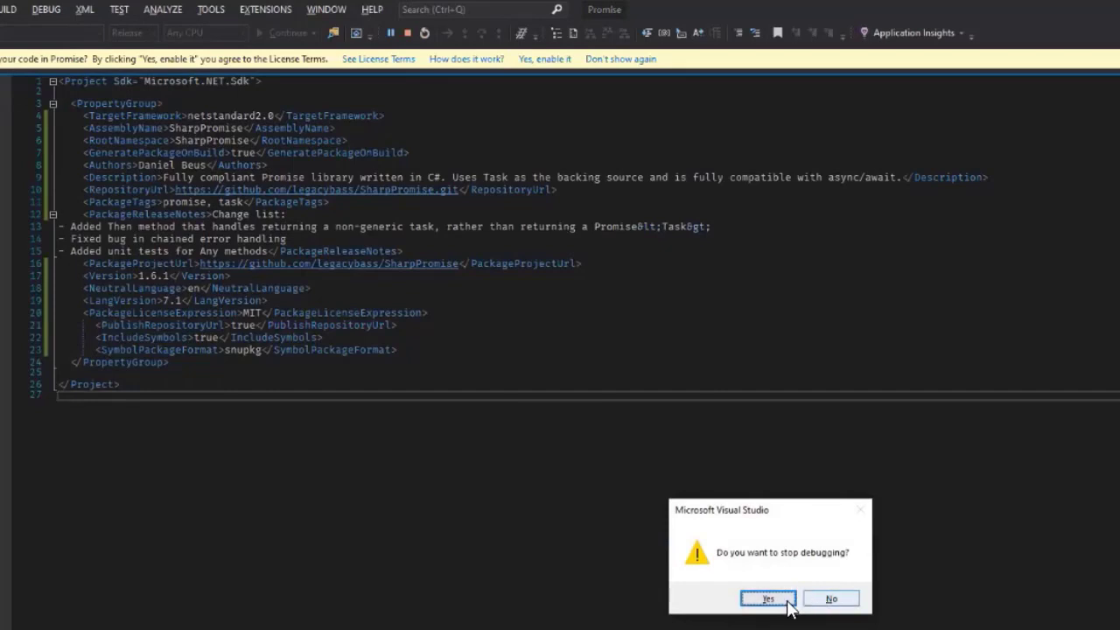
# Step: Confirm Yes to stop the running debugging session
pyautogui.click(767, 598)
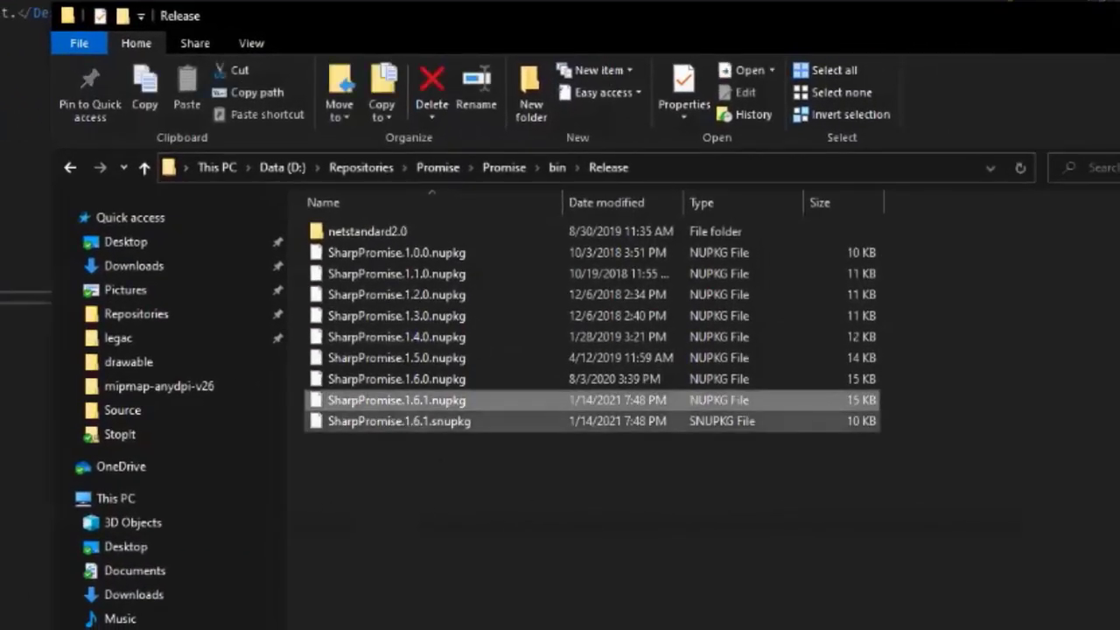
# Step: Select SharpPromise.1.6.1.snupkg in the Release folder
pyautogui.click(400, 421)
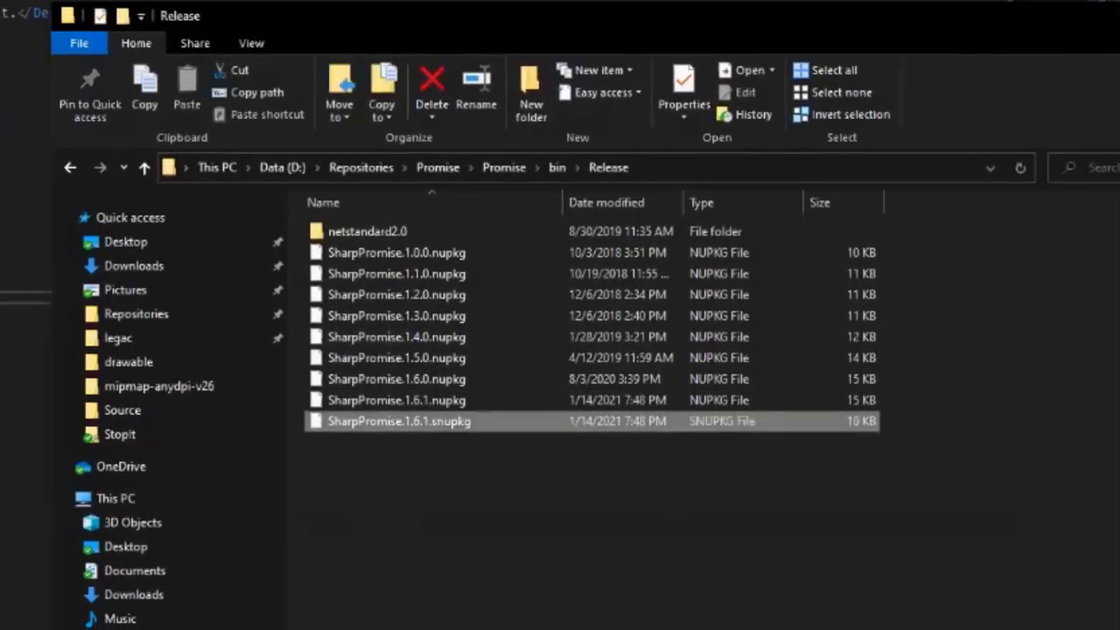
pyautogui.moveTo(399, 421)
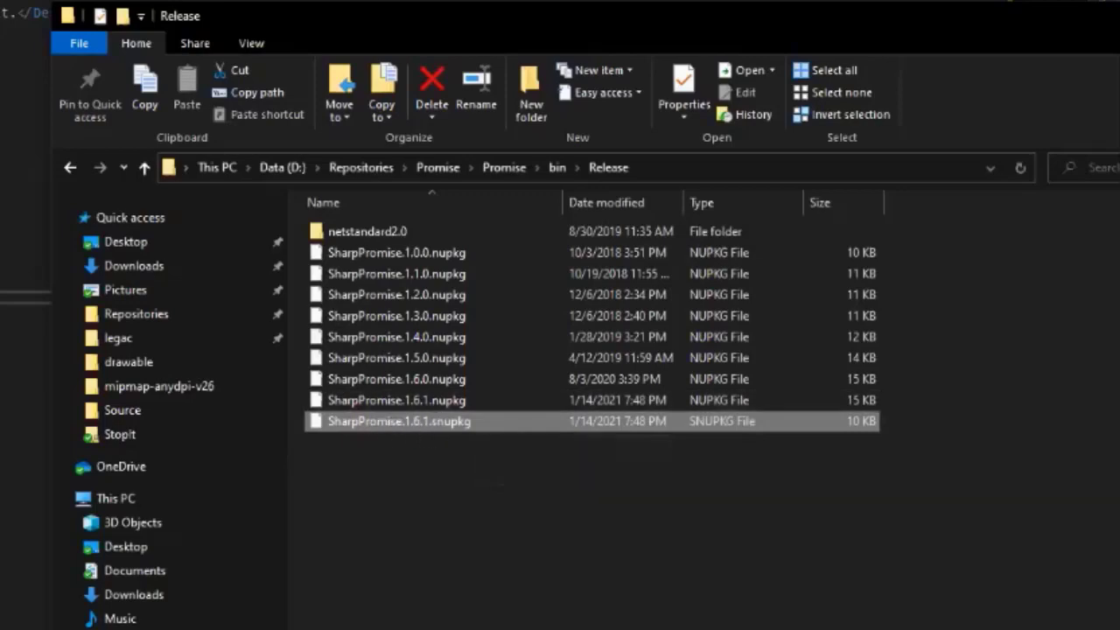
pyautogui.moveTo(429, 420)
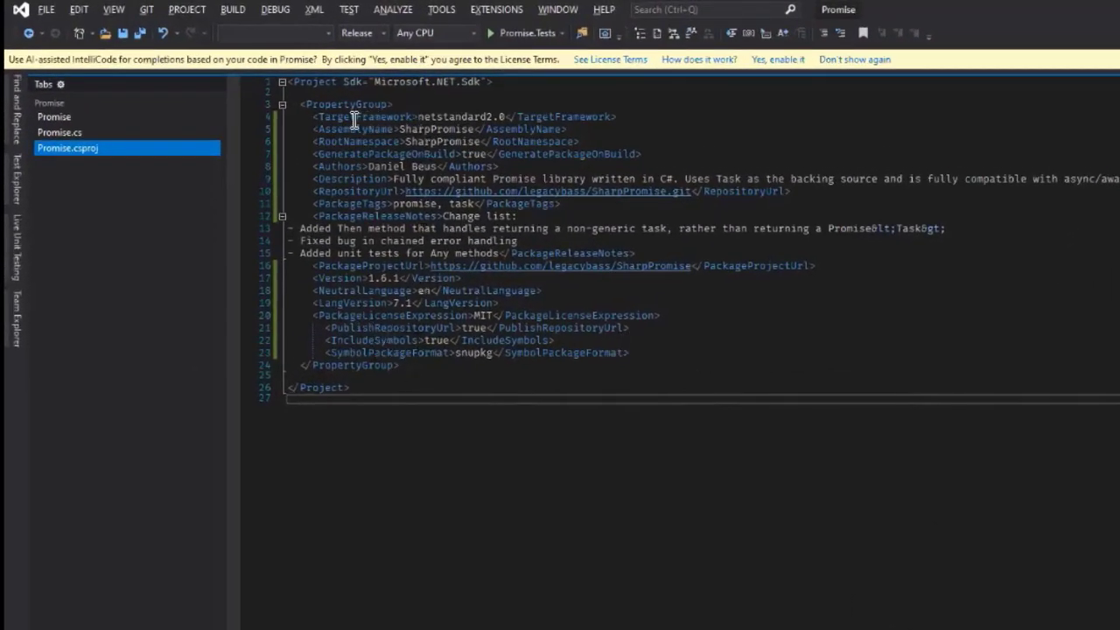
pyautogui.moveTo(413, 119)
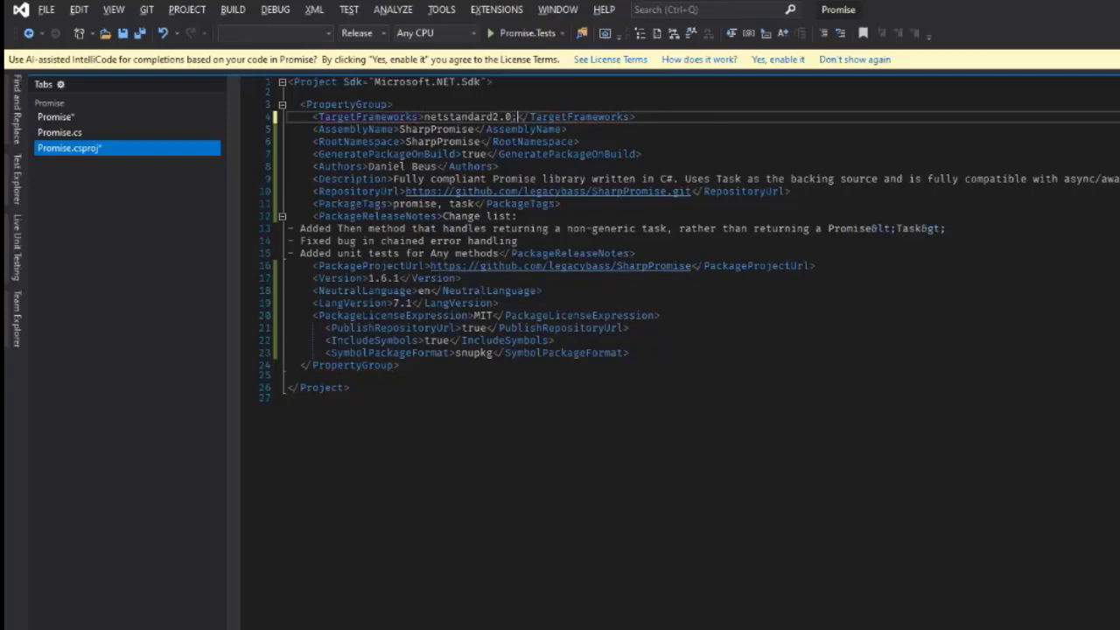
# Step: Type the framework monikers (netstandard, net5.0, netcoreapp3.) into the TargetFrameworks element
pyautogui.write('netstandard2.1')
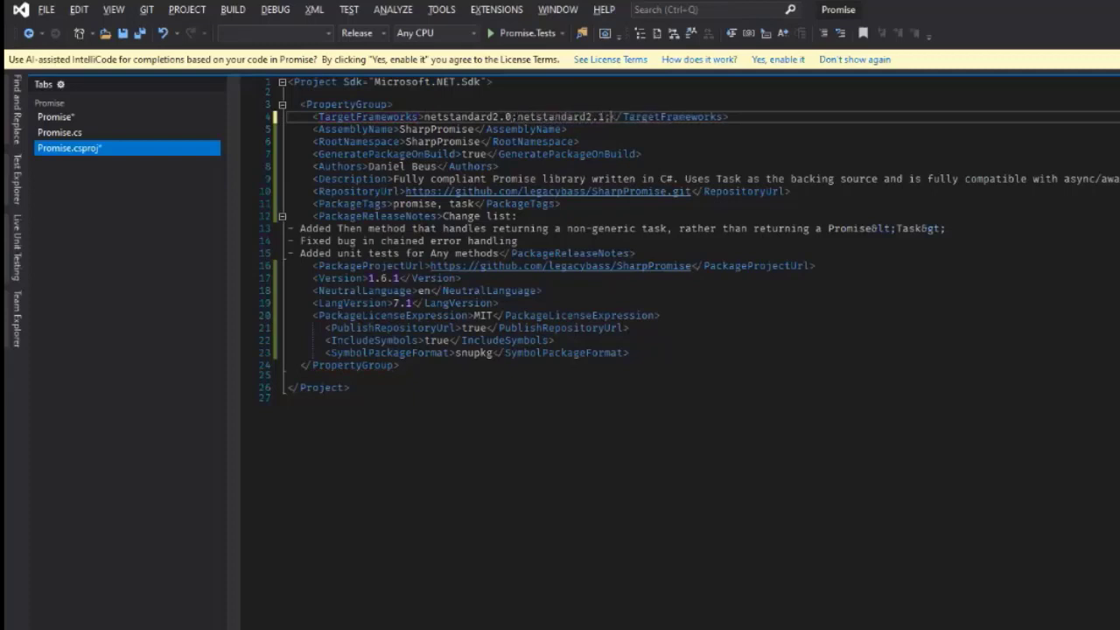
pyautogui.write(';net5.0')
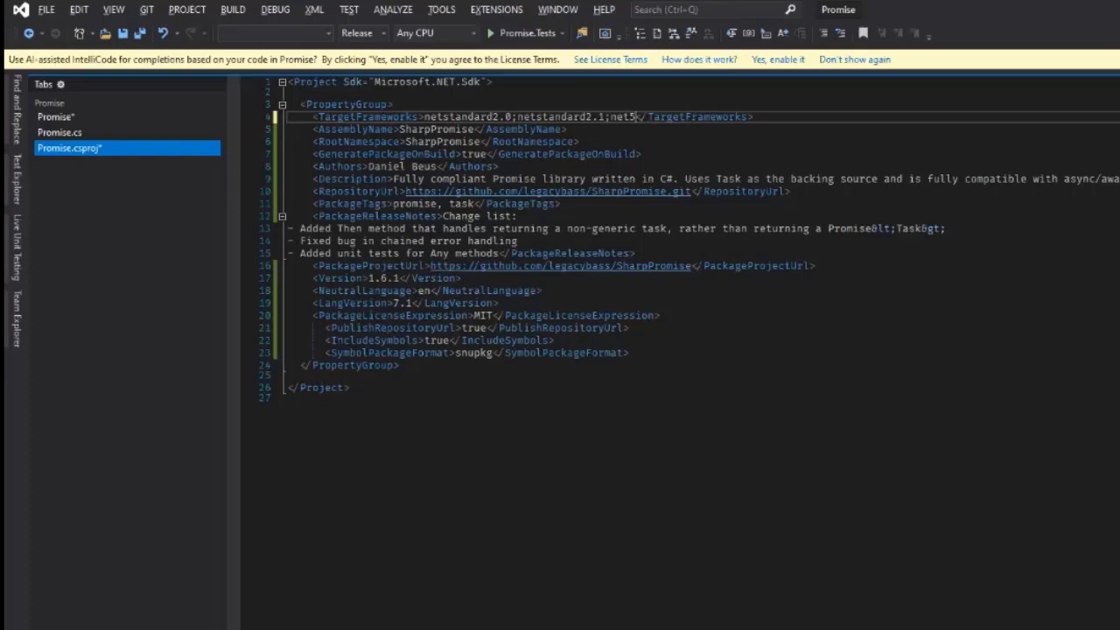
pyautogui.write('.n')
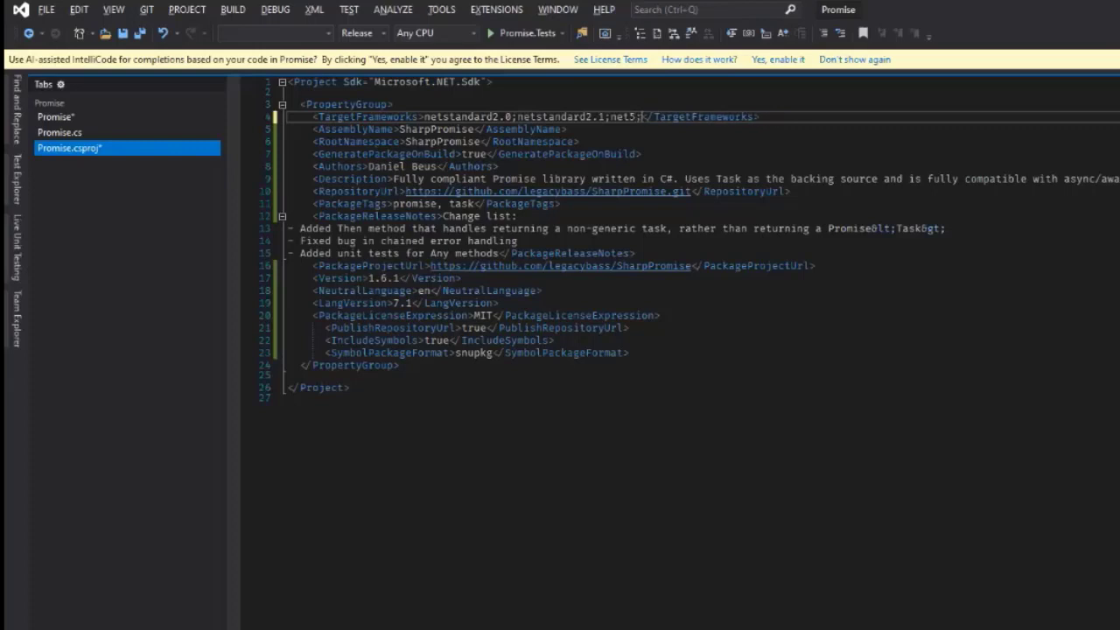
pyautogui.write('netcoreapp')
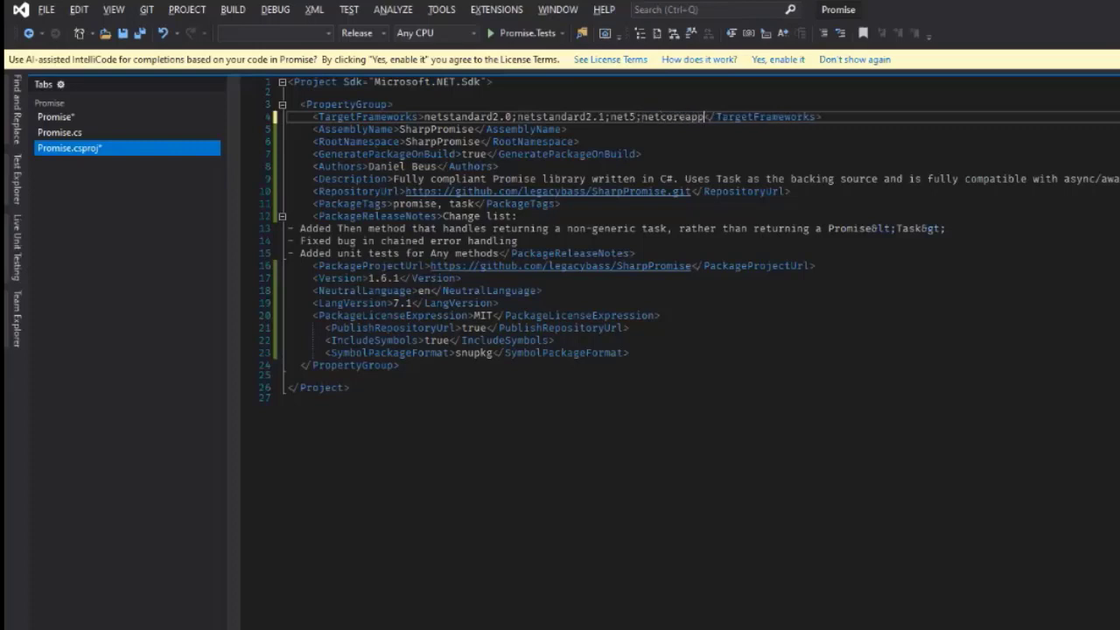
pyautogui.write('3.')
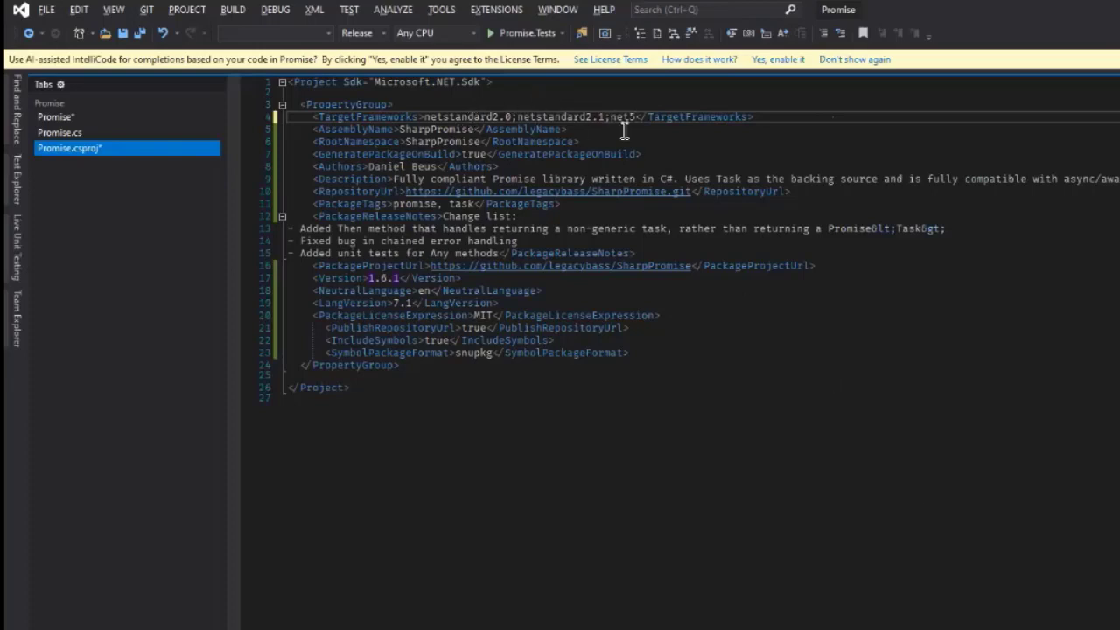
pyautogui.moveTo(637, 107)
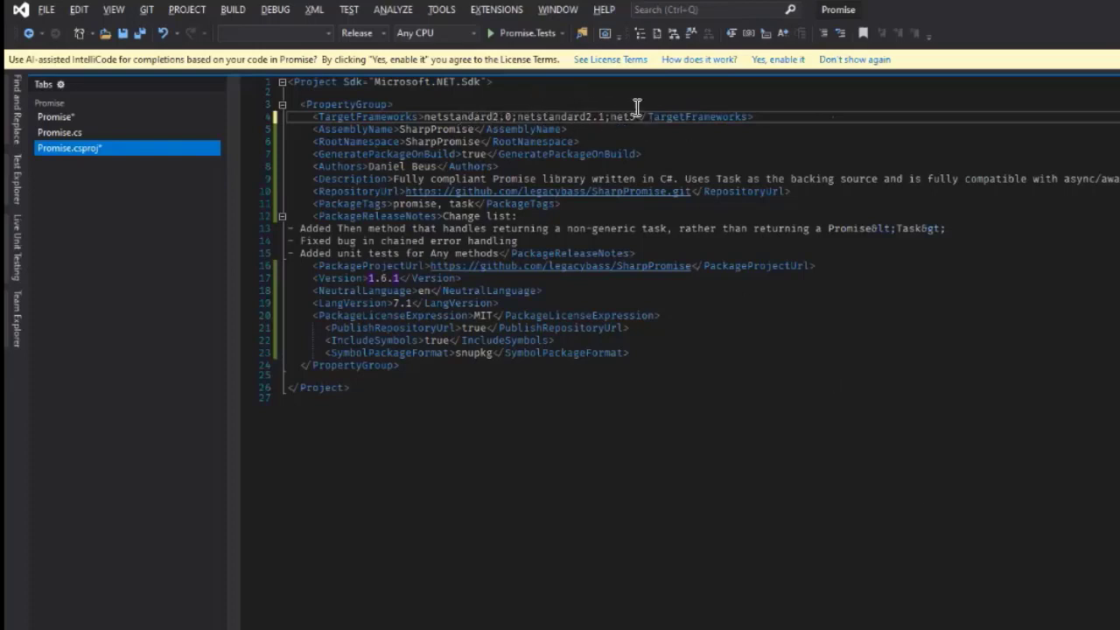
pyautogui.moveTo(1010, 402)
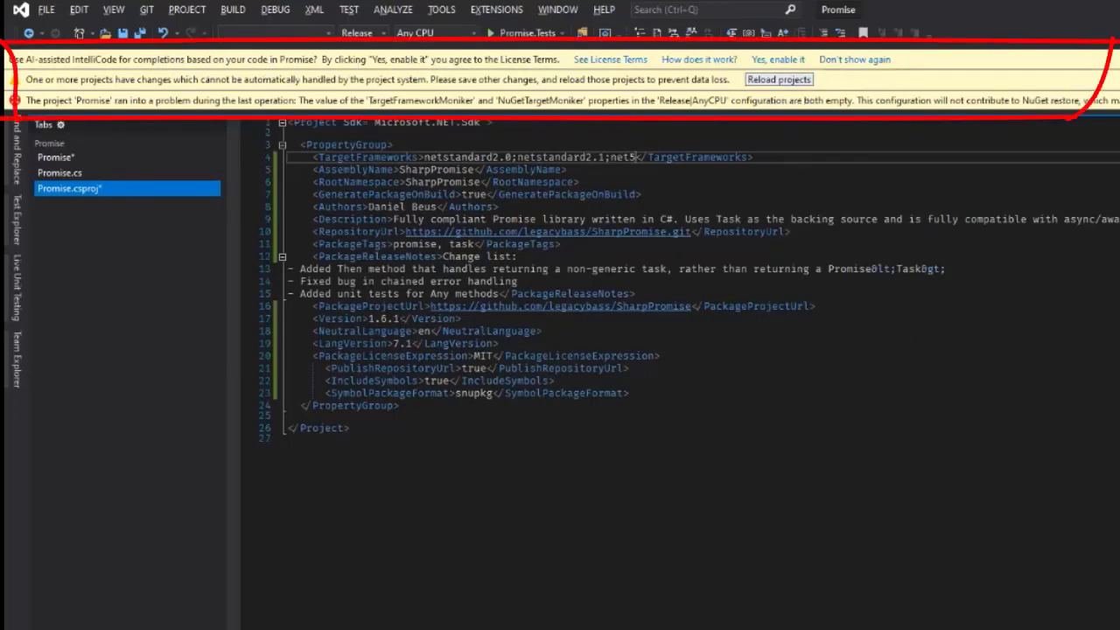
# Step: Reload the Promise project to apply the new target frameworks
pyautogui.click(778, 79)
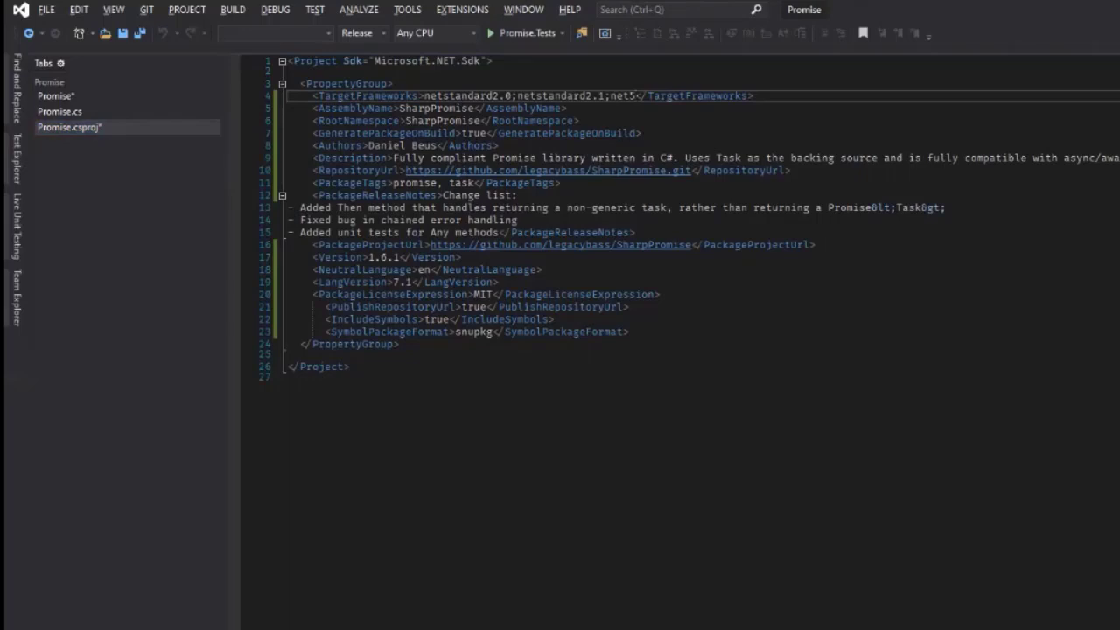
pyautogui.click(45, 9)
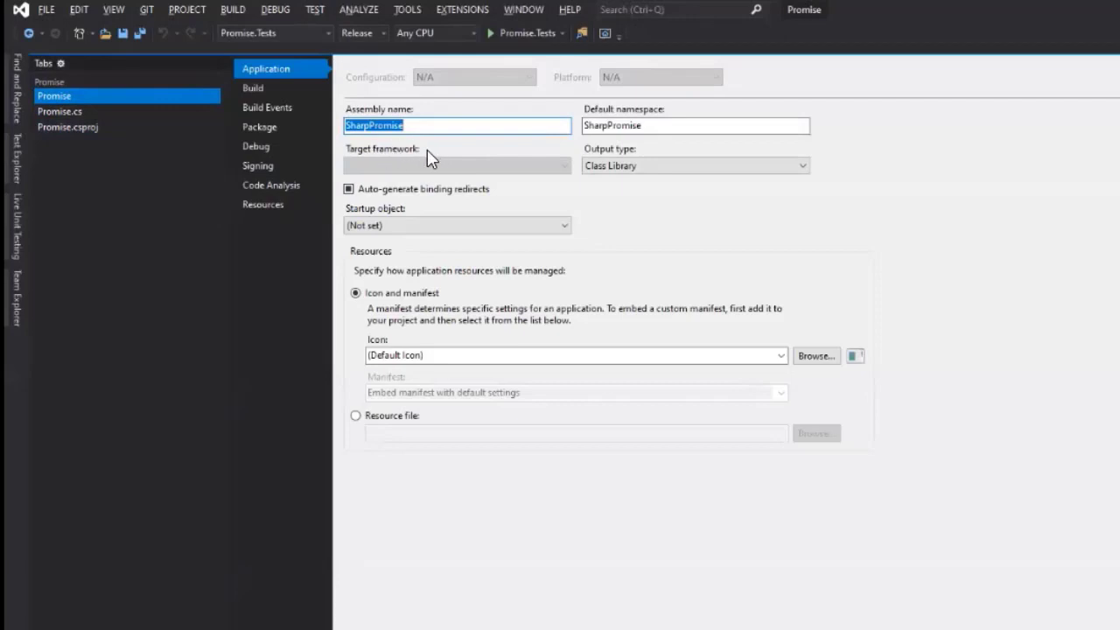
pyautogui.moveTo(488, 182)
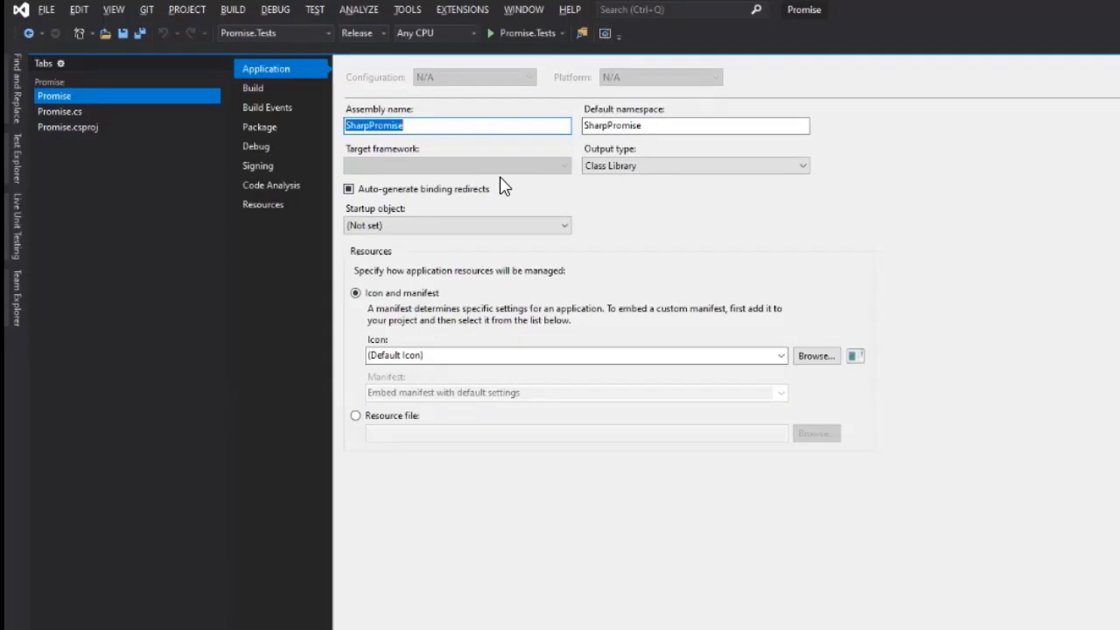
# Step: Show the Promise project's Application properties, where the assembly name is SharpPromise
pyautogui.click(67, 126)
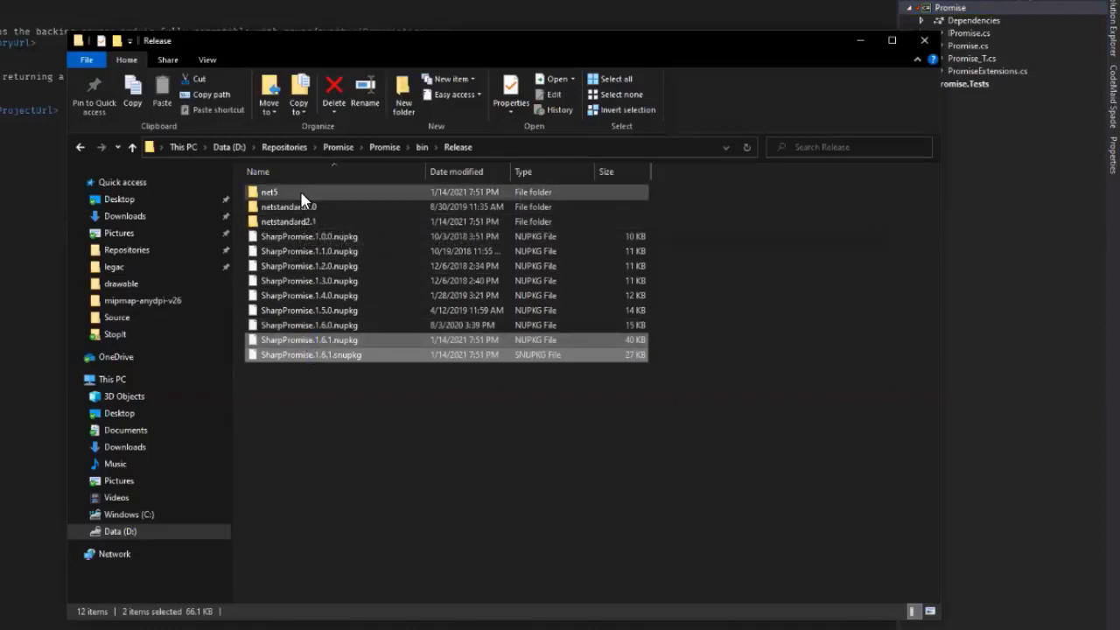
# Step: Open bin\Release, which holds SharpPromise.1.6.1.nupkg and SharpPromise.1.6.1.snupkg
pyautogui.doubleClick(268, 192)
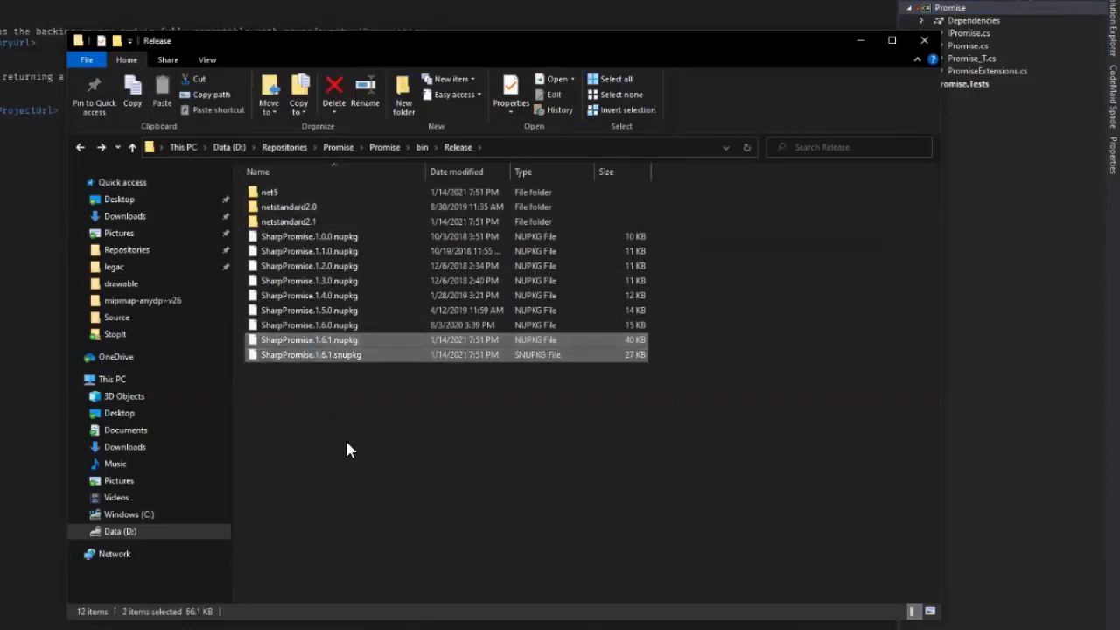
pyautogui.moveTo(351, 453)
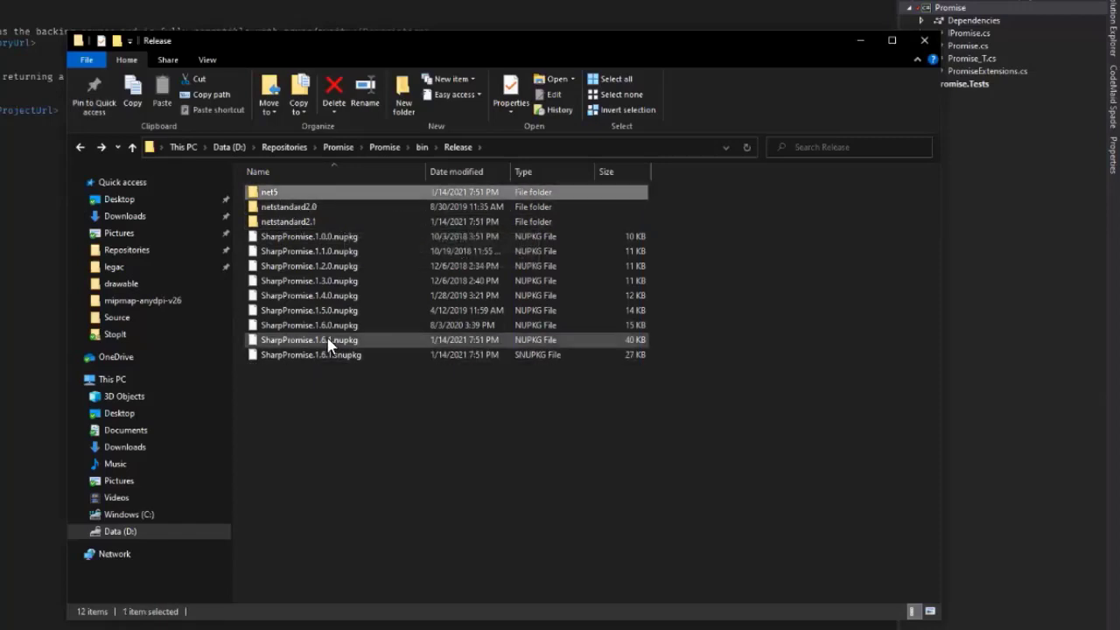
pyautogui.moveTo(364, 341)
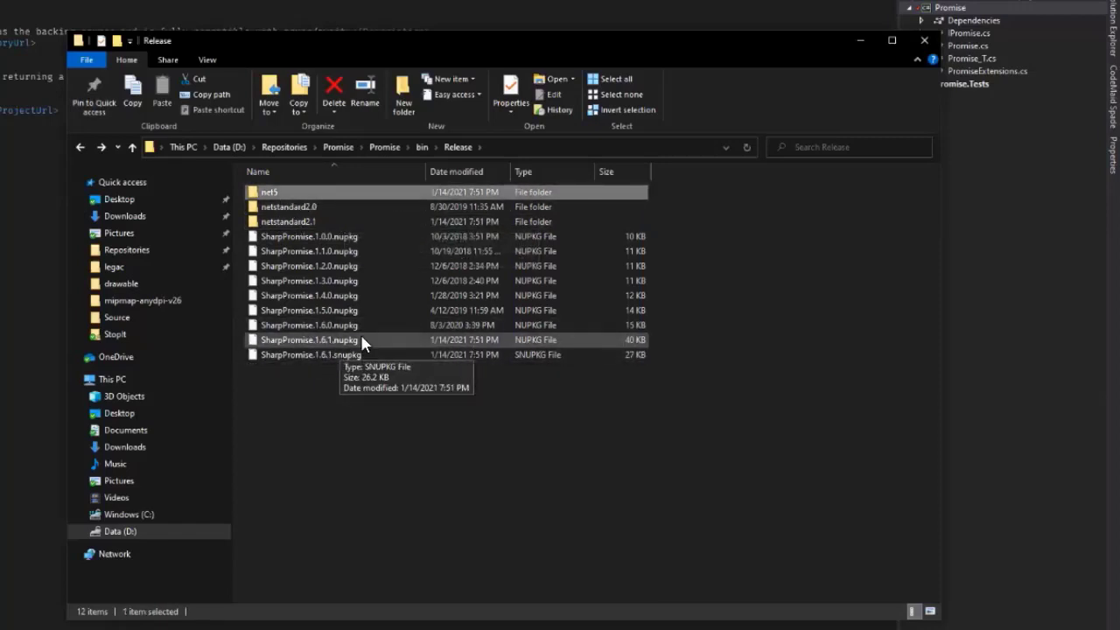
pyautogui.moveTo(331, 350)
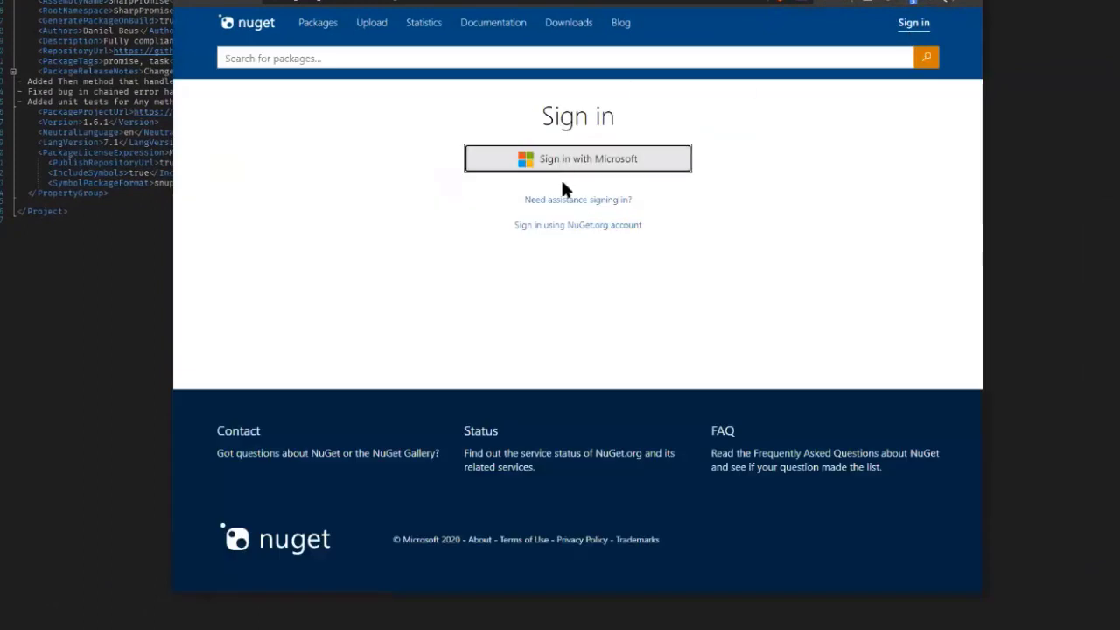
# Step: Sign in to NuGet.org with the Microsoft account 'legacyba…' and go to the upload page
pyautogui.click(578, 158)
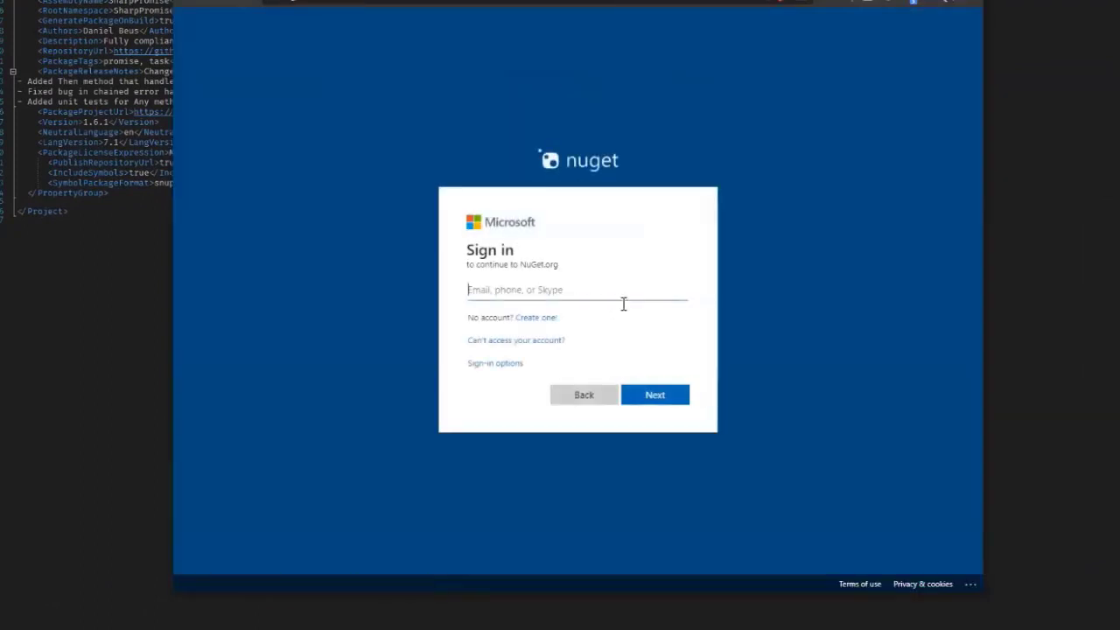
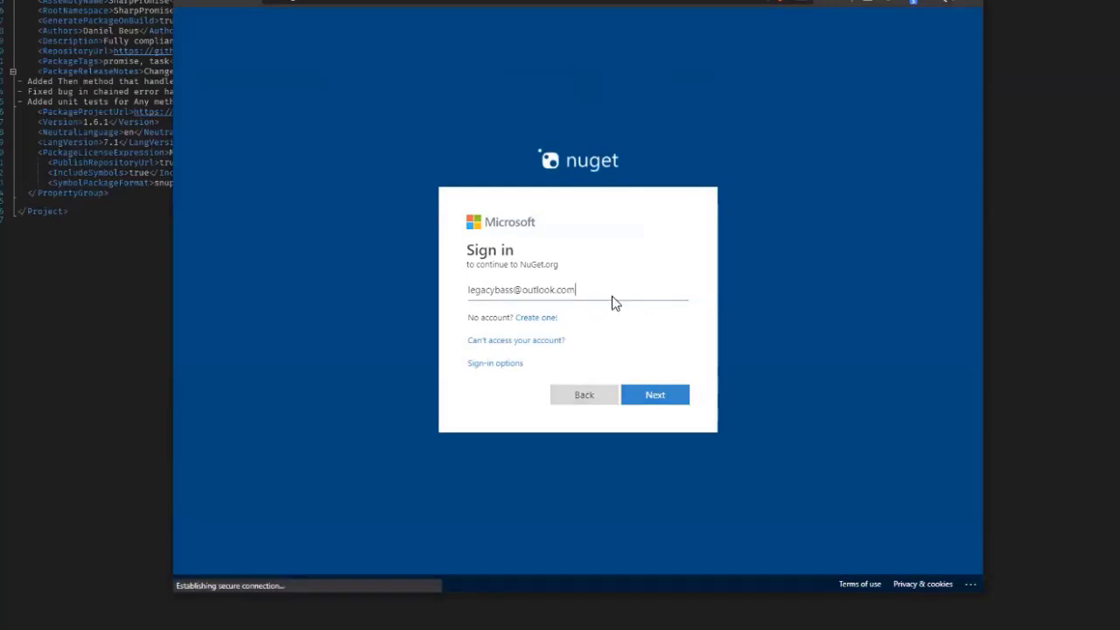
pyautogui.click(654, 394)
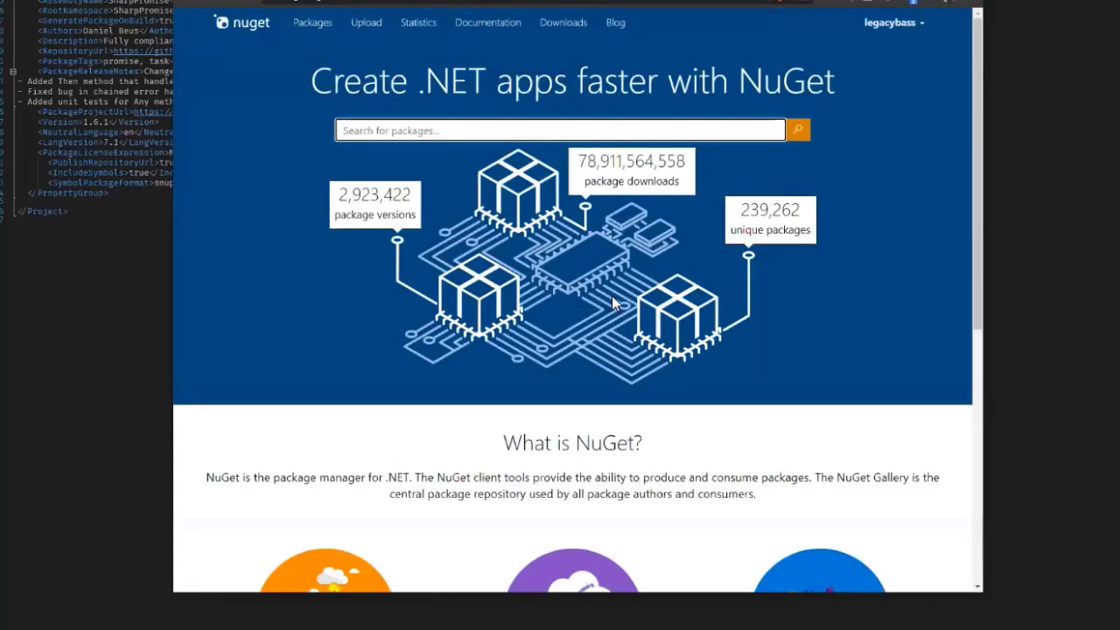
pyautogui.click(891, 22)
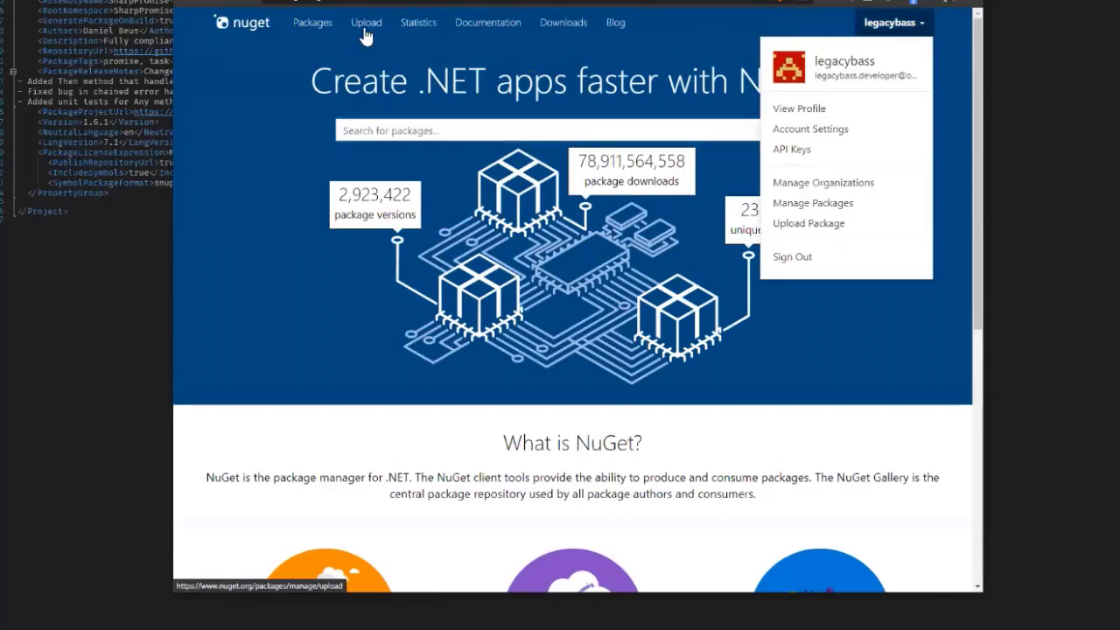
pyautogui.moveTo(424, 61)
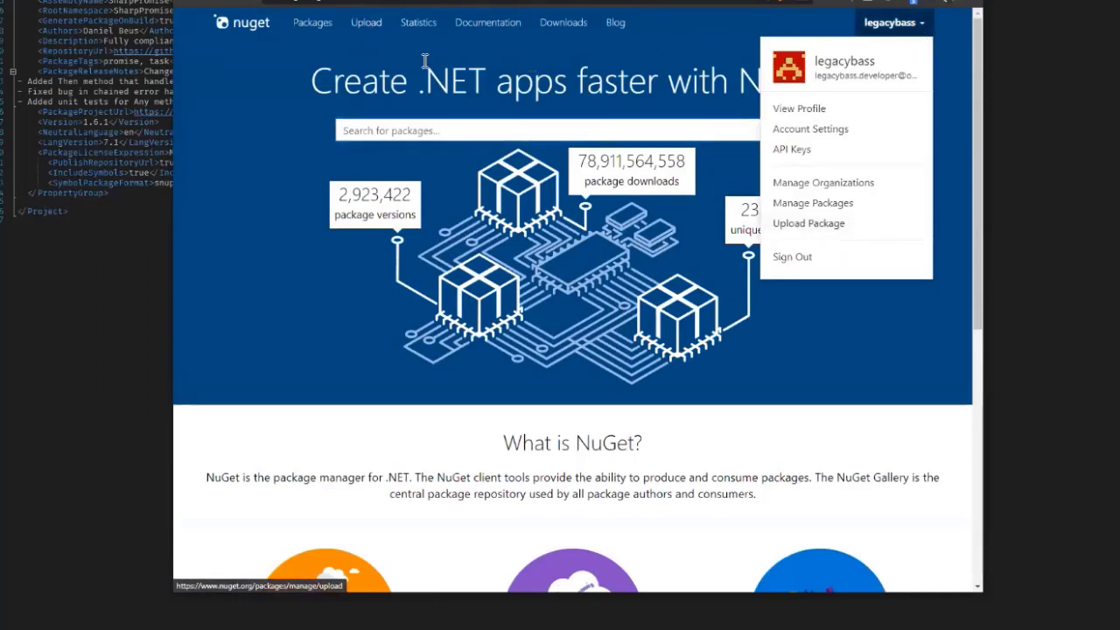
pyautogui.click(808, 223)
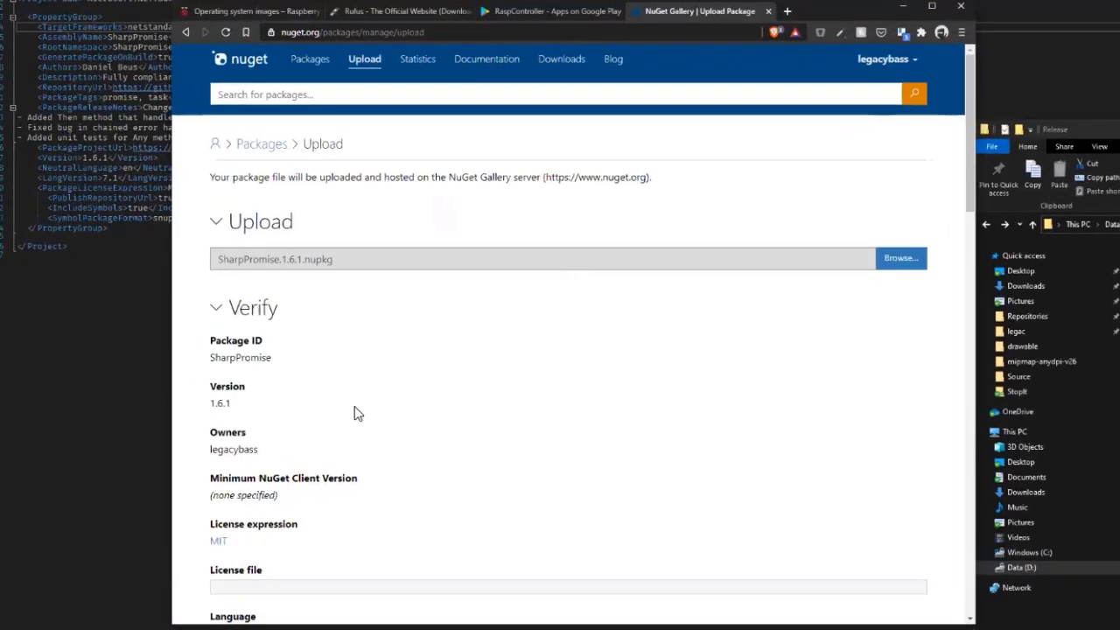
# Step: Review the SharpPromise 1.6.1 verify details and submit the package upload
pyautogui.scroll(-3)
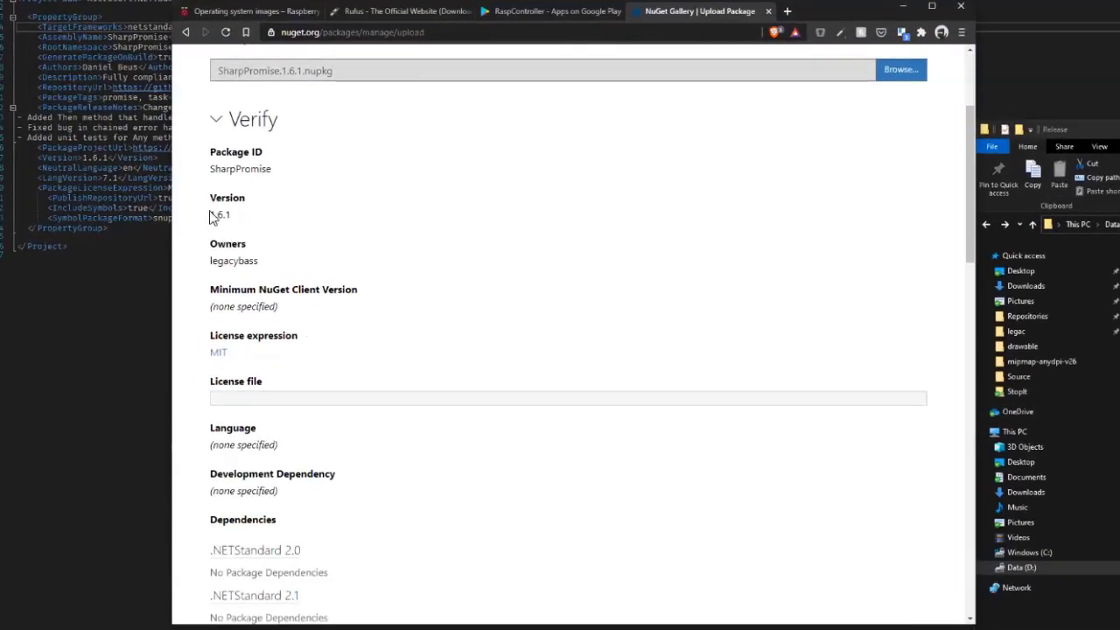
pyautogui.scroll(-3)
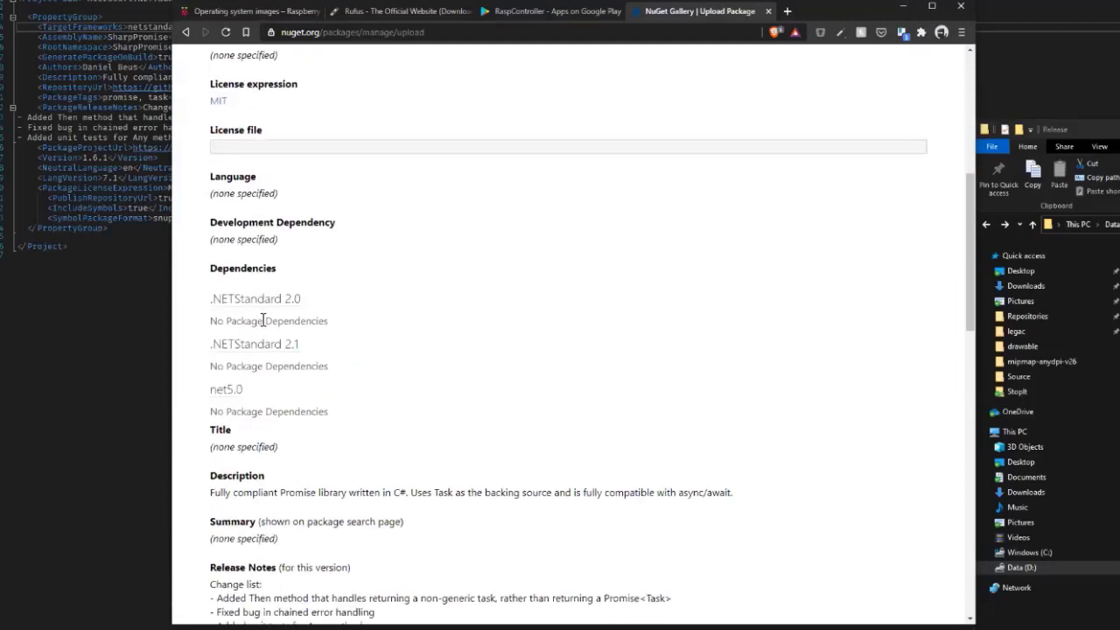
pyautogui.moveTo(272, 366)
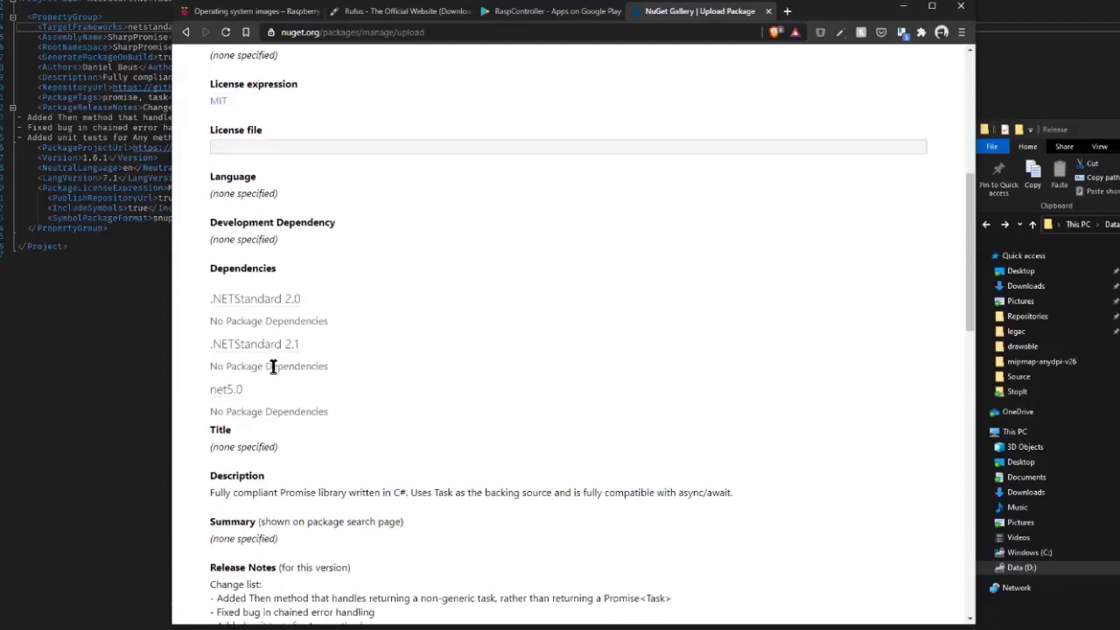
pyautogui.scroll(-3)
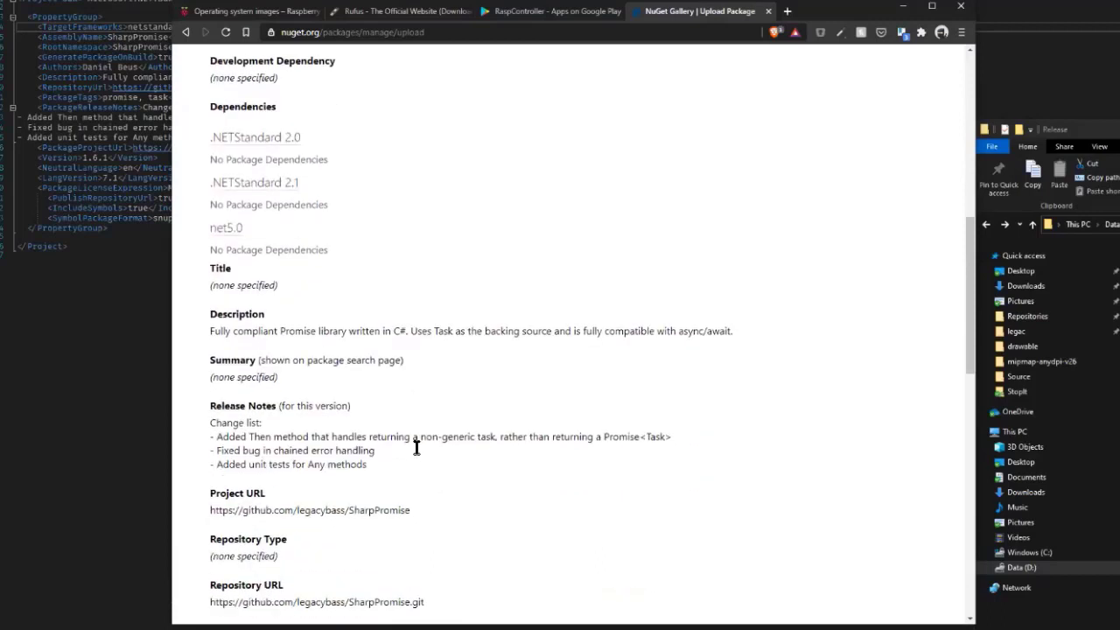
pyautogui.scroll(-3)
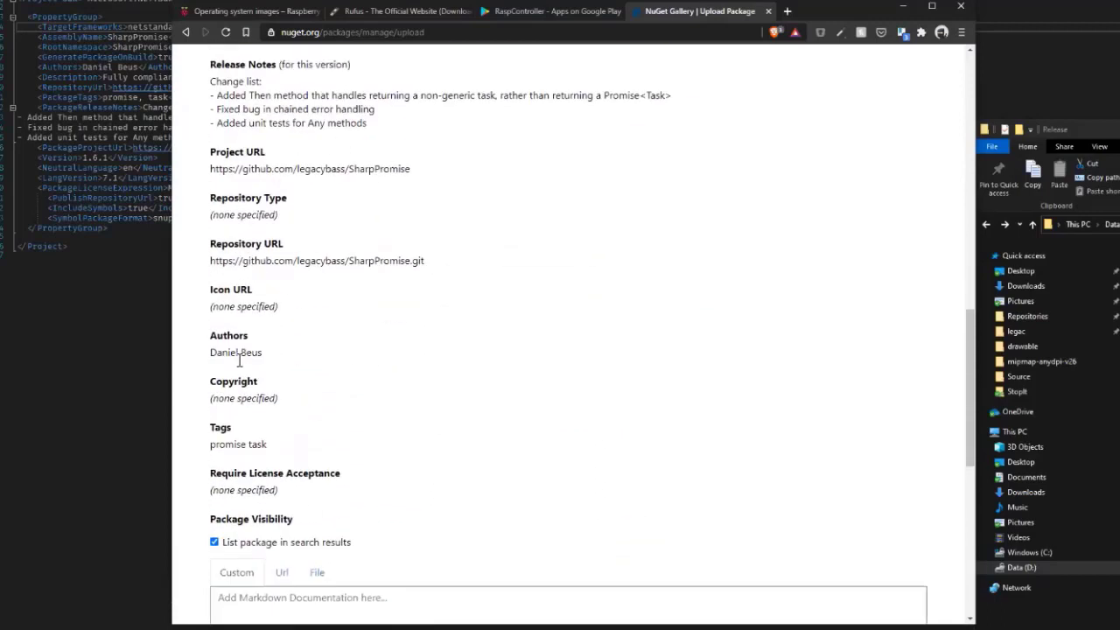
pyautogui.scroll(-3)
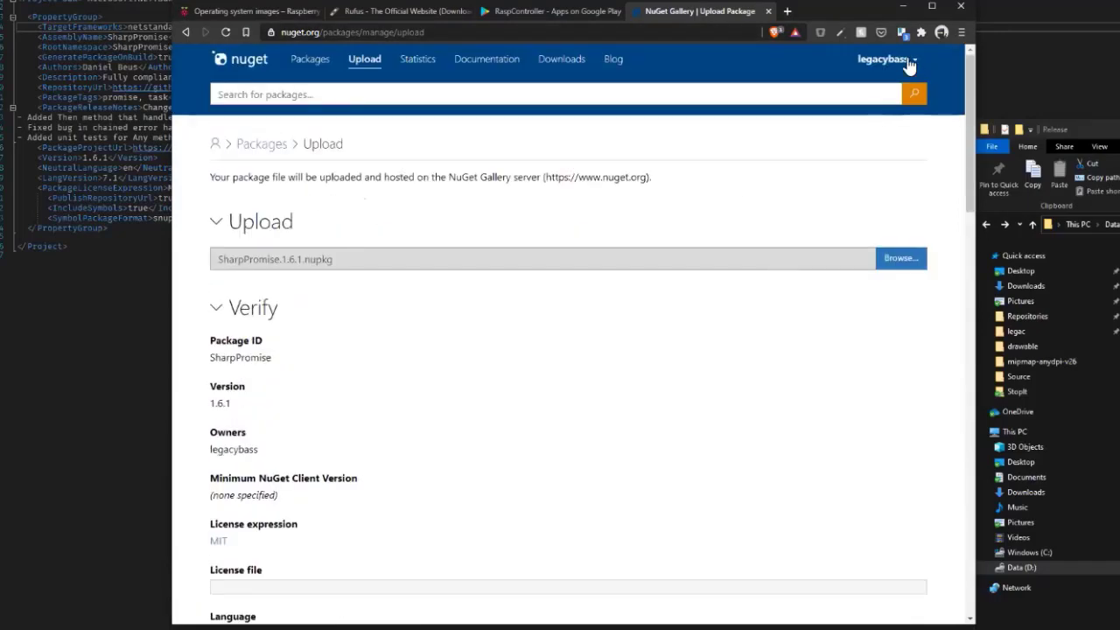
pyautogui.click(885, 58)
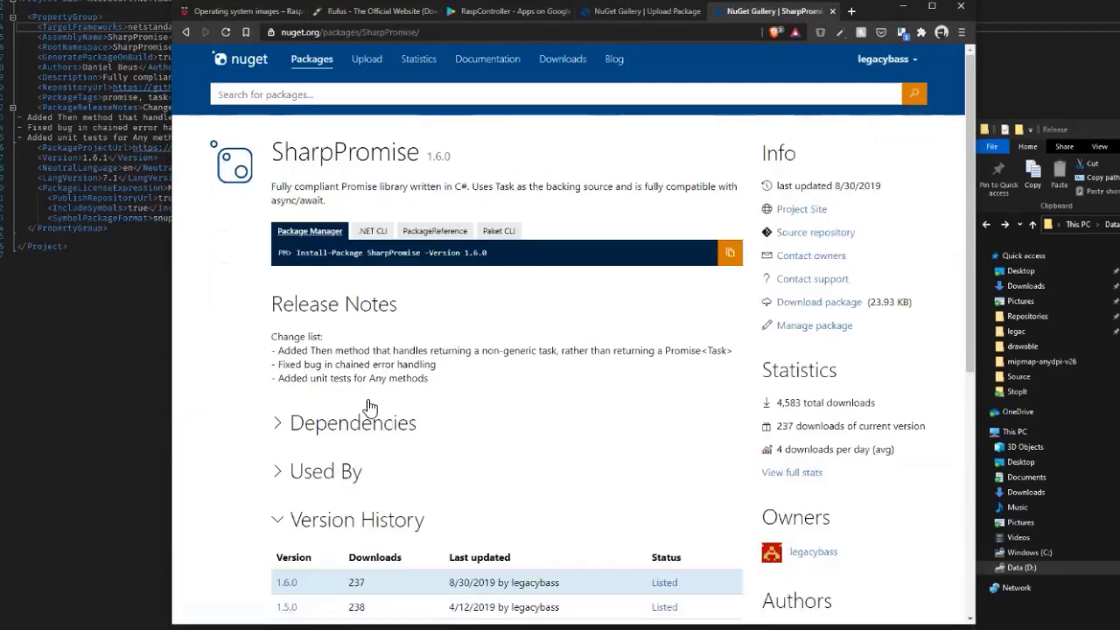
pyautogui.scroll(-3)
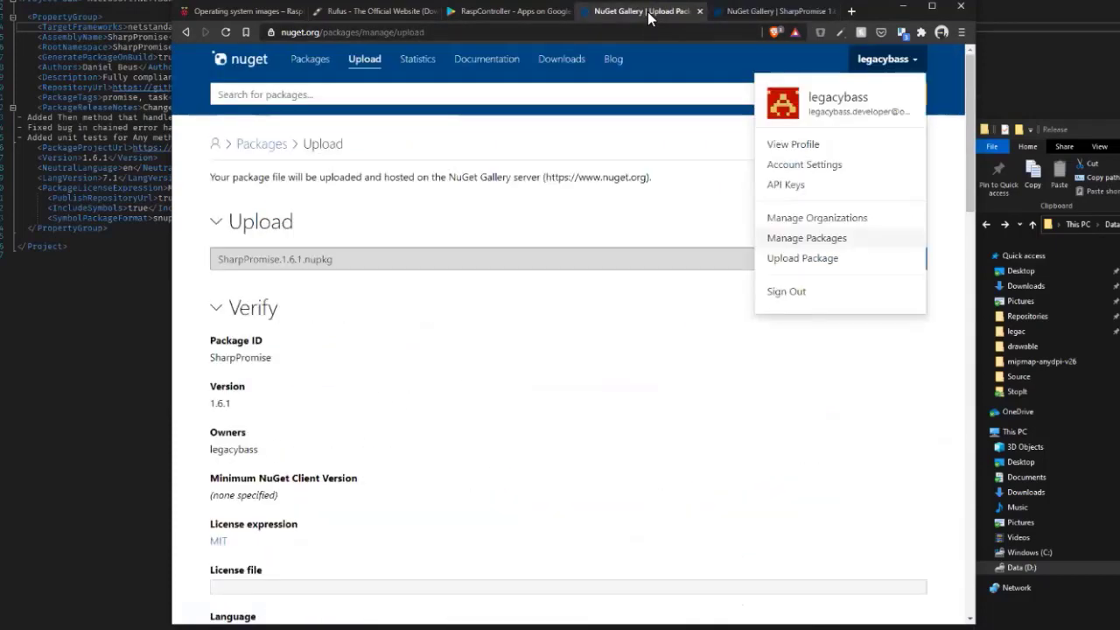
pyautogui.scroll(-3)
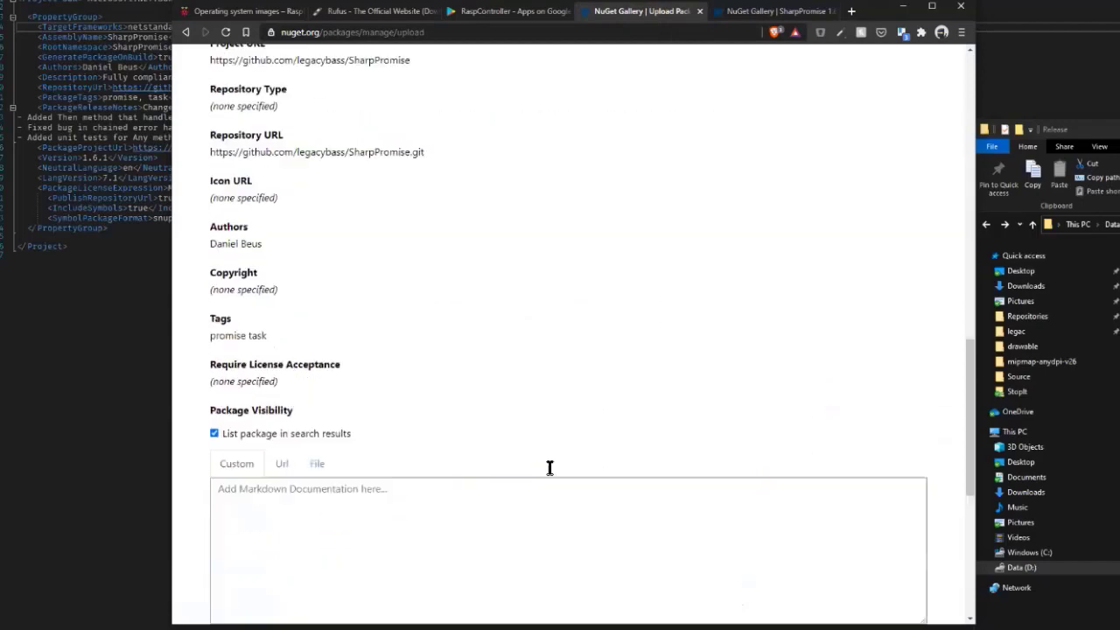
pyautogui.scroll(-3)
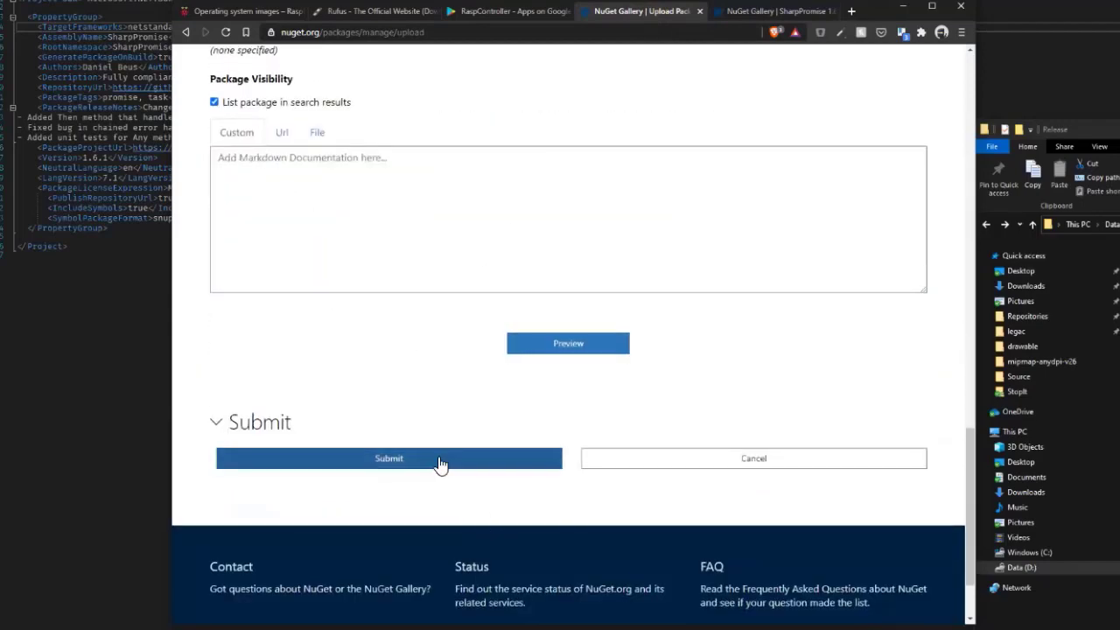
pyautogui.click(389, 458)
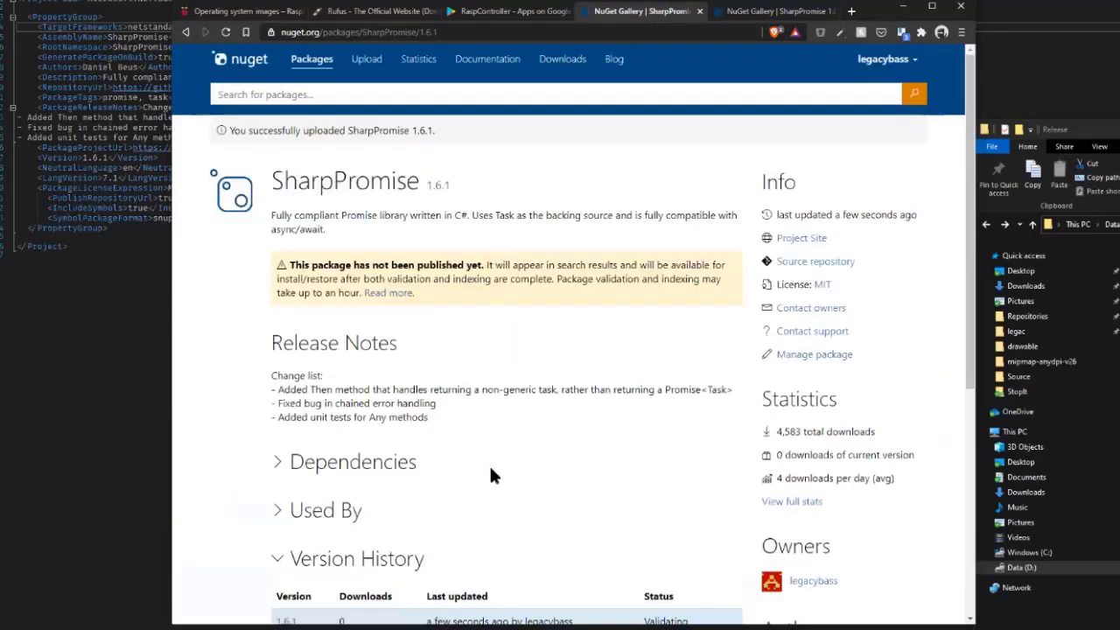
pyautogui.moveTo(488, 468)
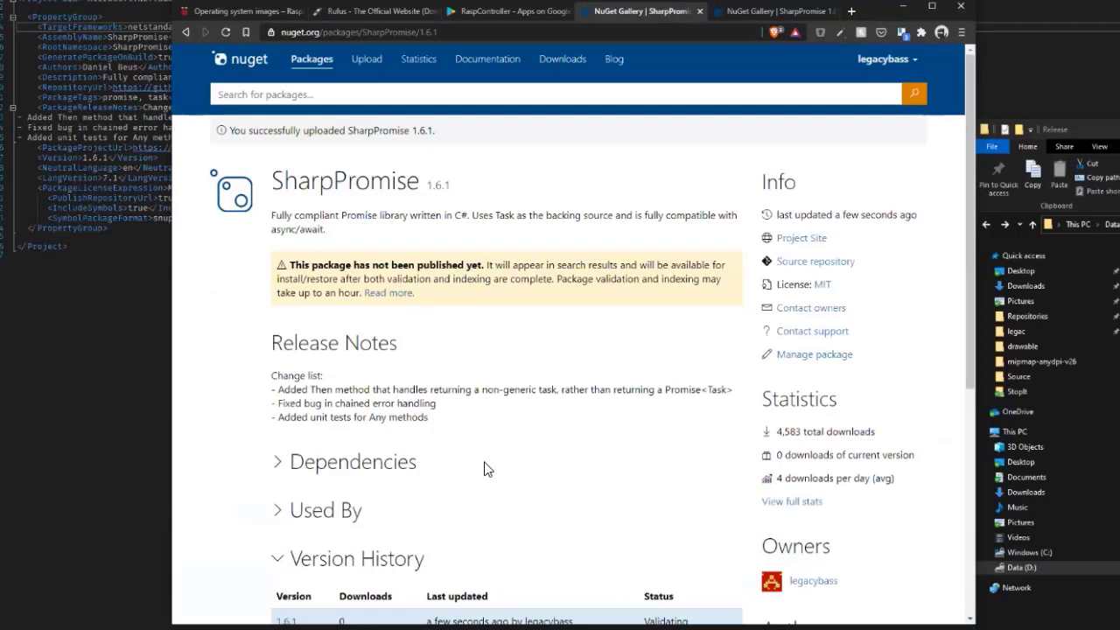
pyautogui.scroll(-3)
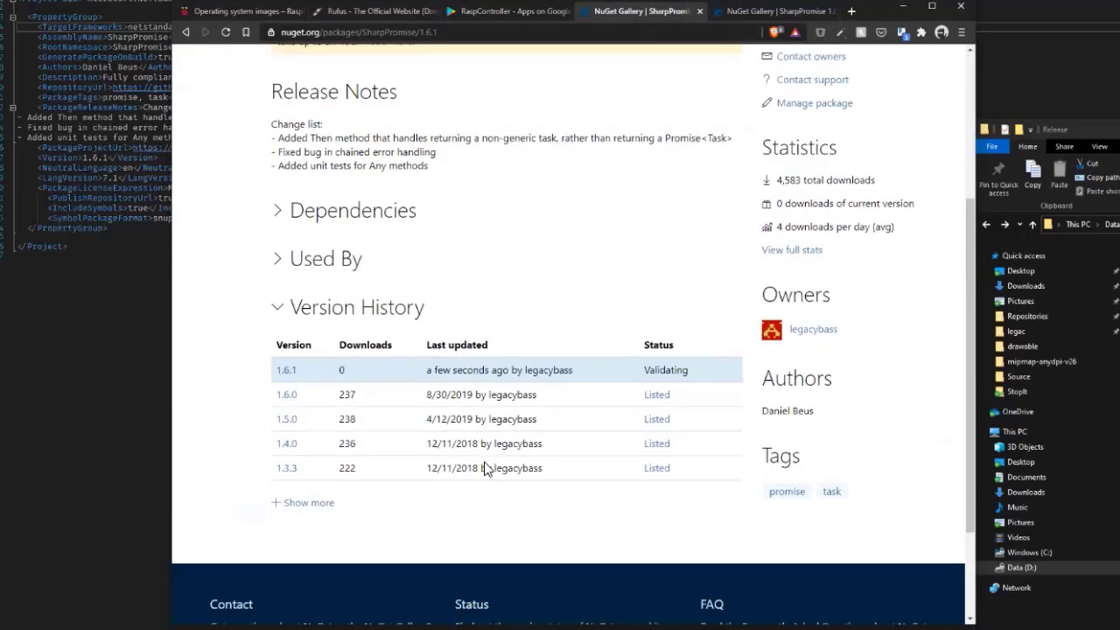
pyautogui.moveTo(685, 366)
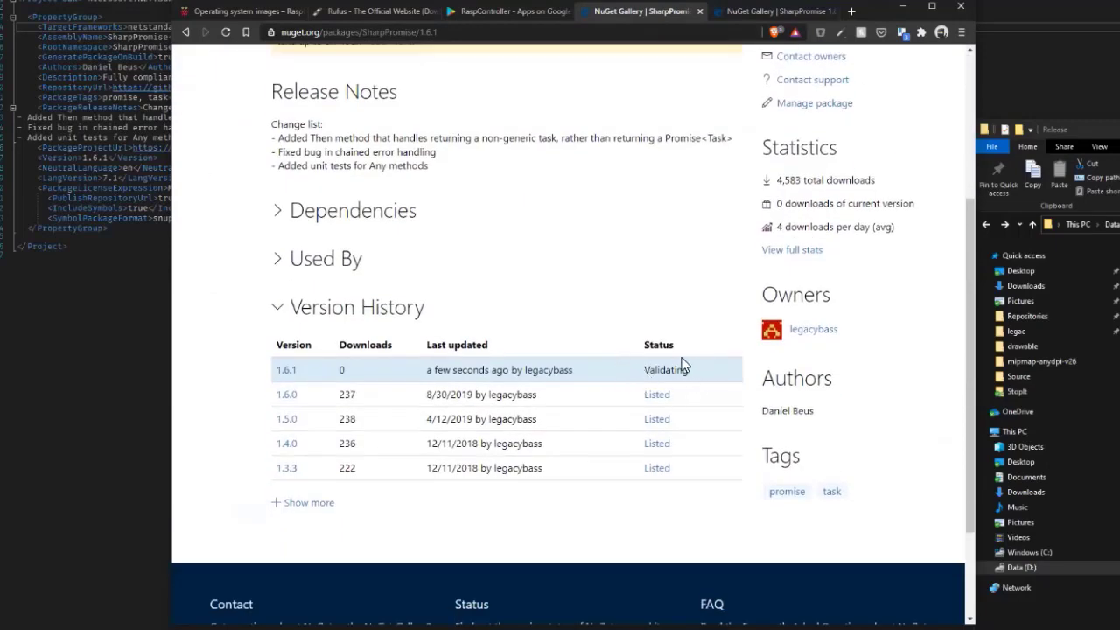
pyautogui.moveTo(678, 395)
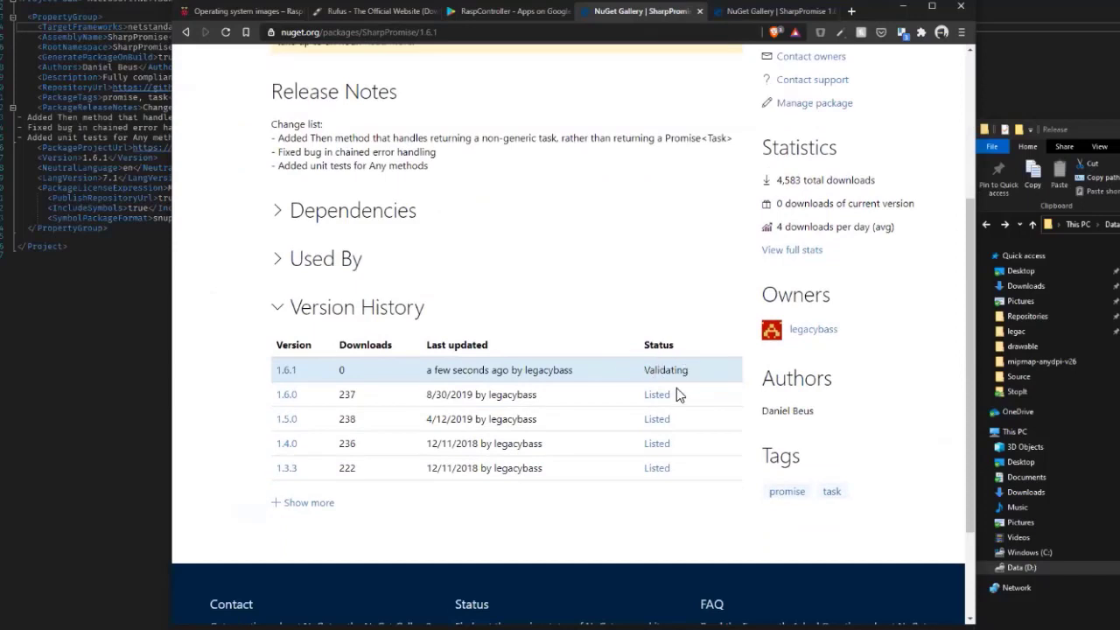
pyautogui.moveTo(657, 395)
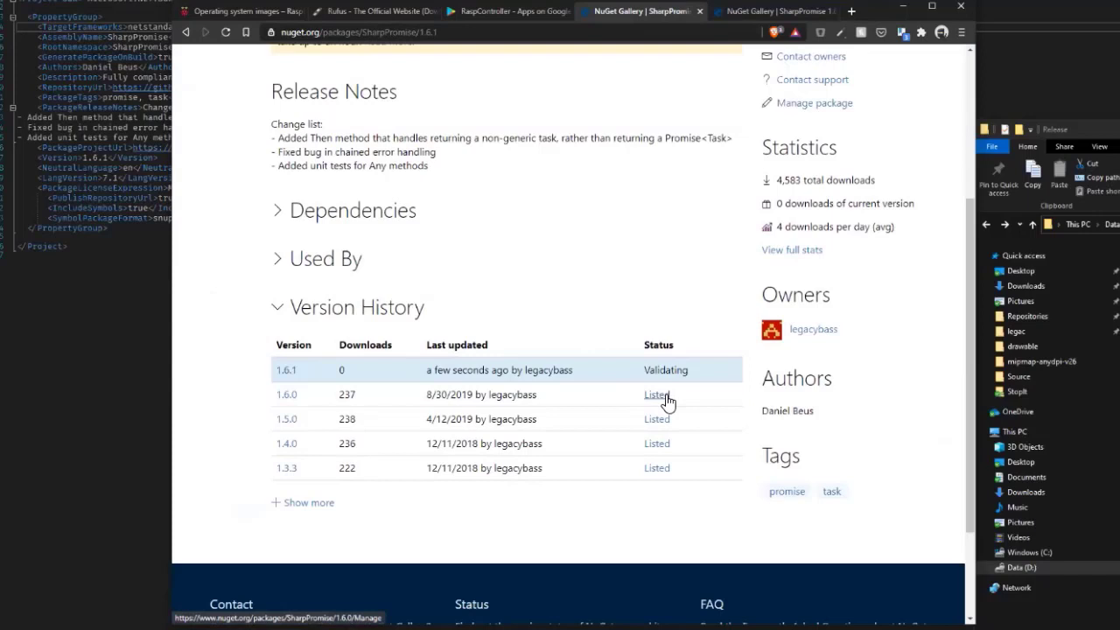
pyautogui.moveTo(825, 102)
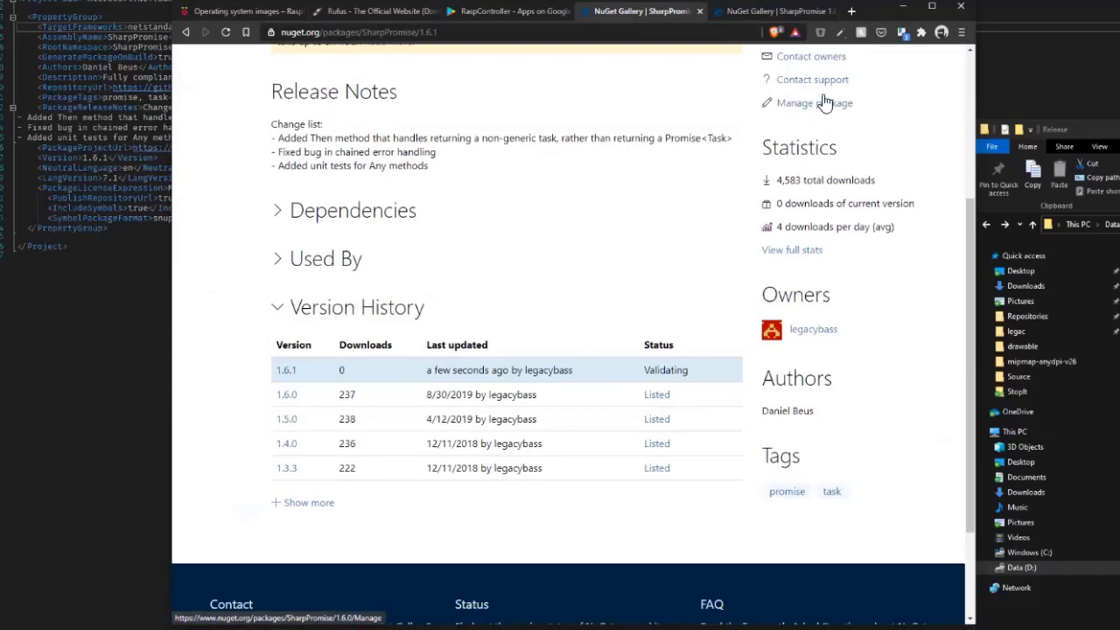
pyautogui.moveTo(671, 368)
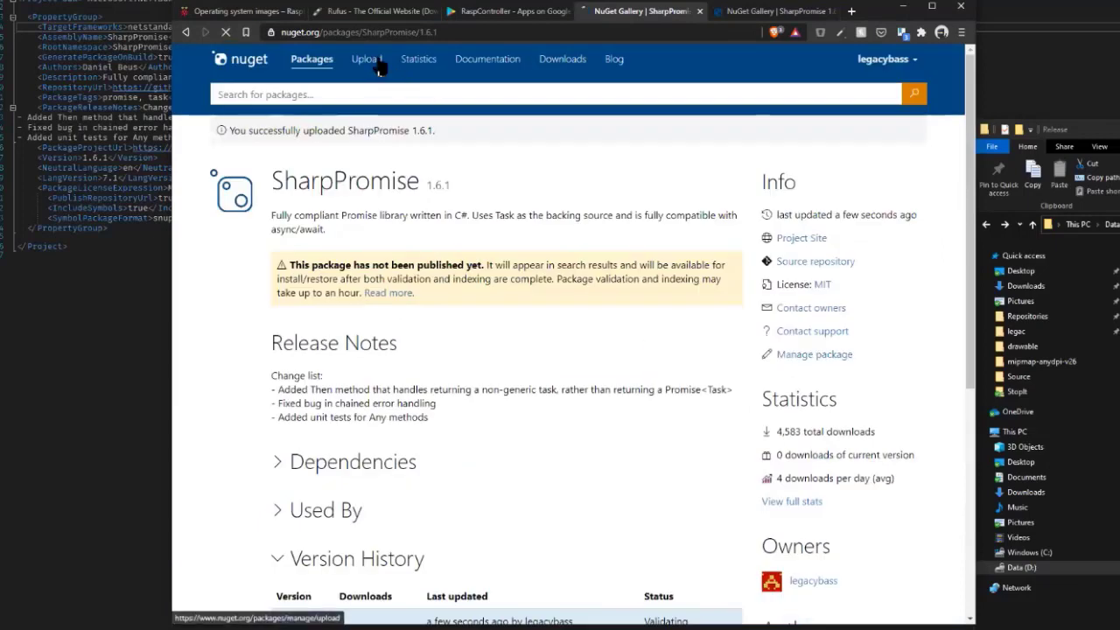
# Step: Upload and submit the SharpPromise.1.6.1.snupkg symbols package after checking its verify details
pyautogui.click(365, 59)
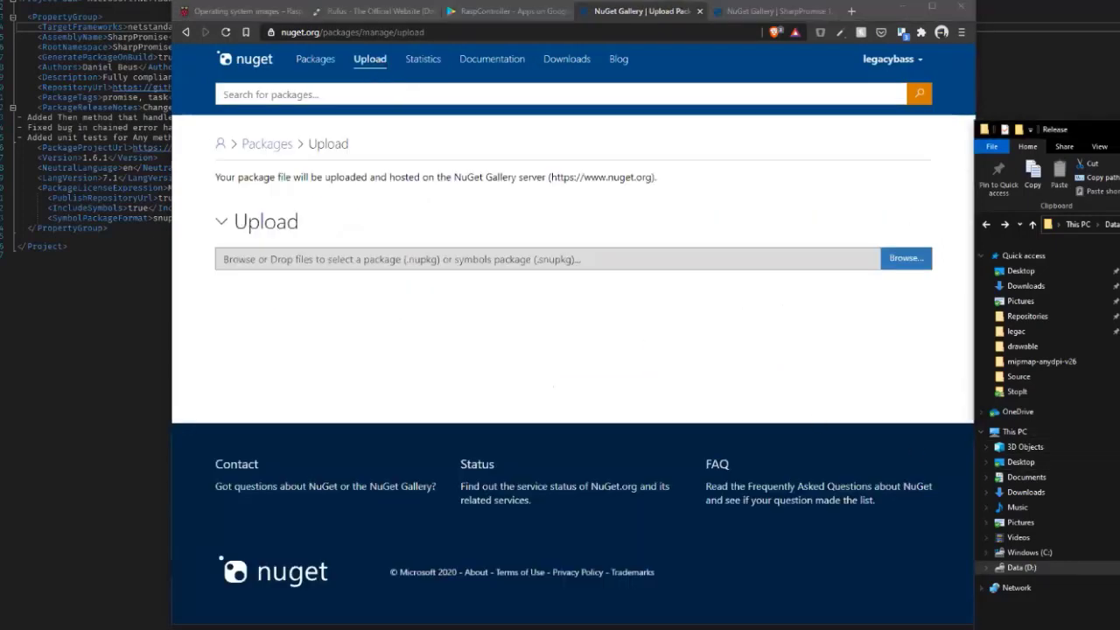
pyautogui.click(906, 258)
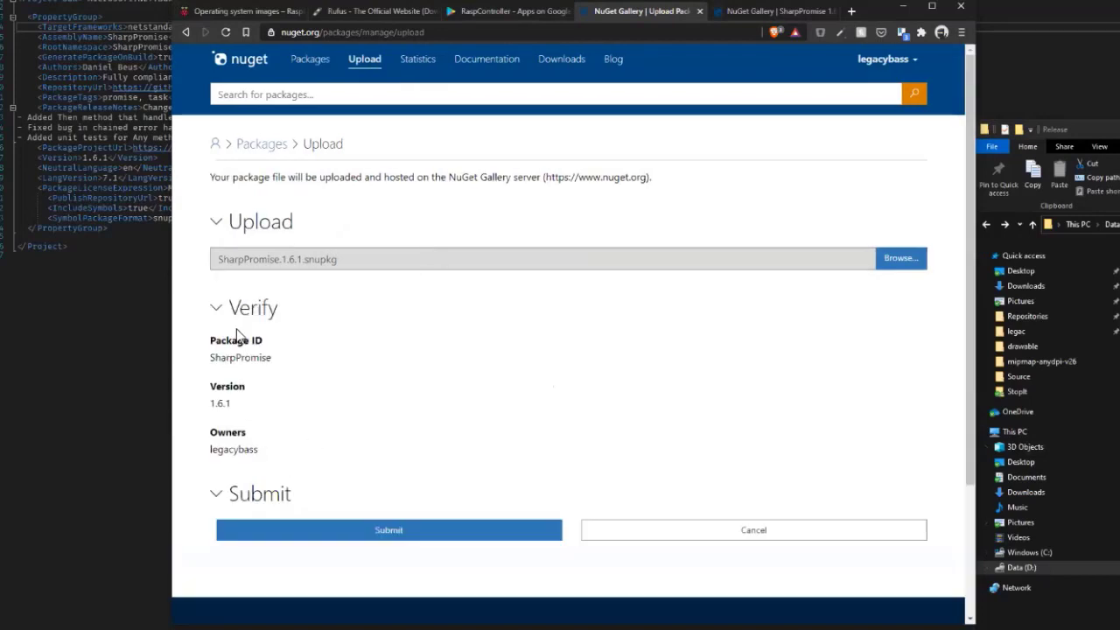
pyautogui.click(388, 530)
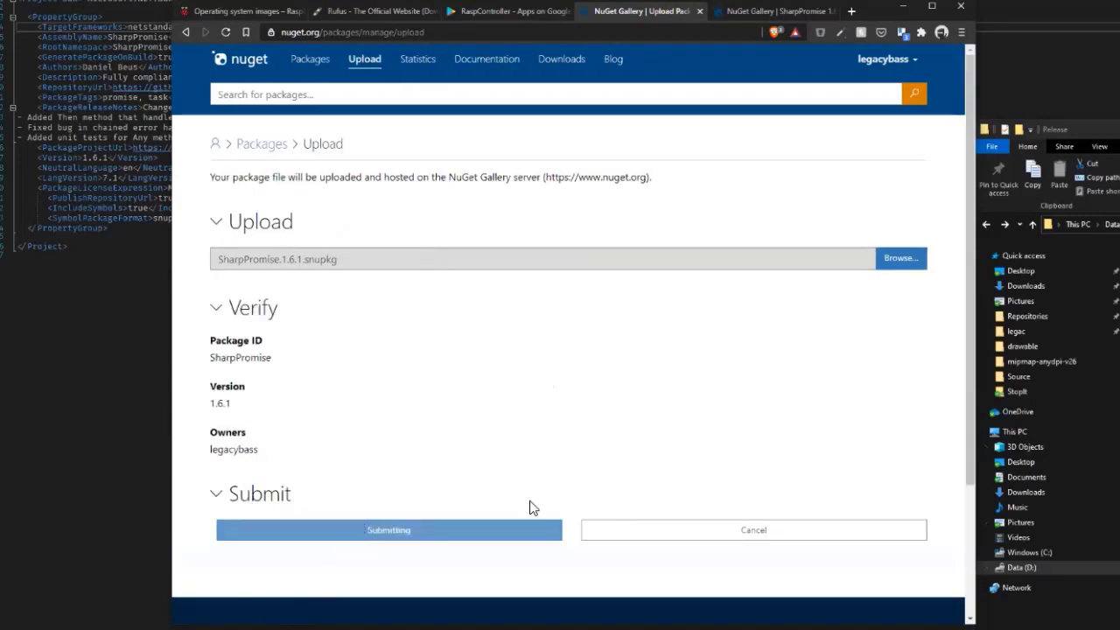
pyautogui.click(388, 529)
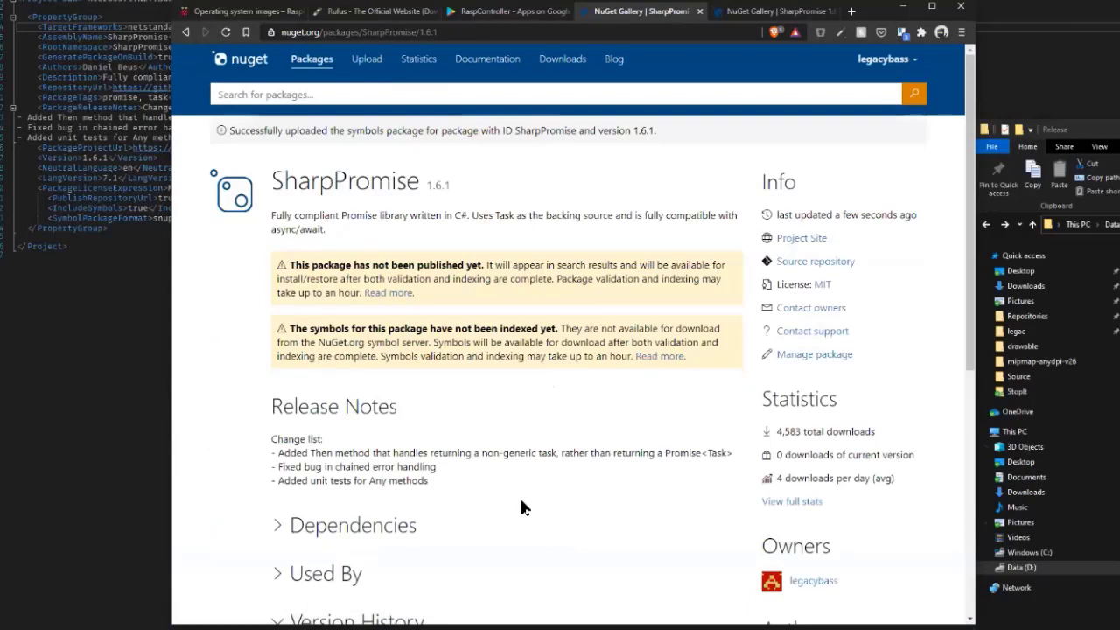
pyautogui.moveTo(352, 266)
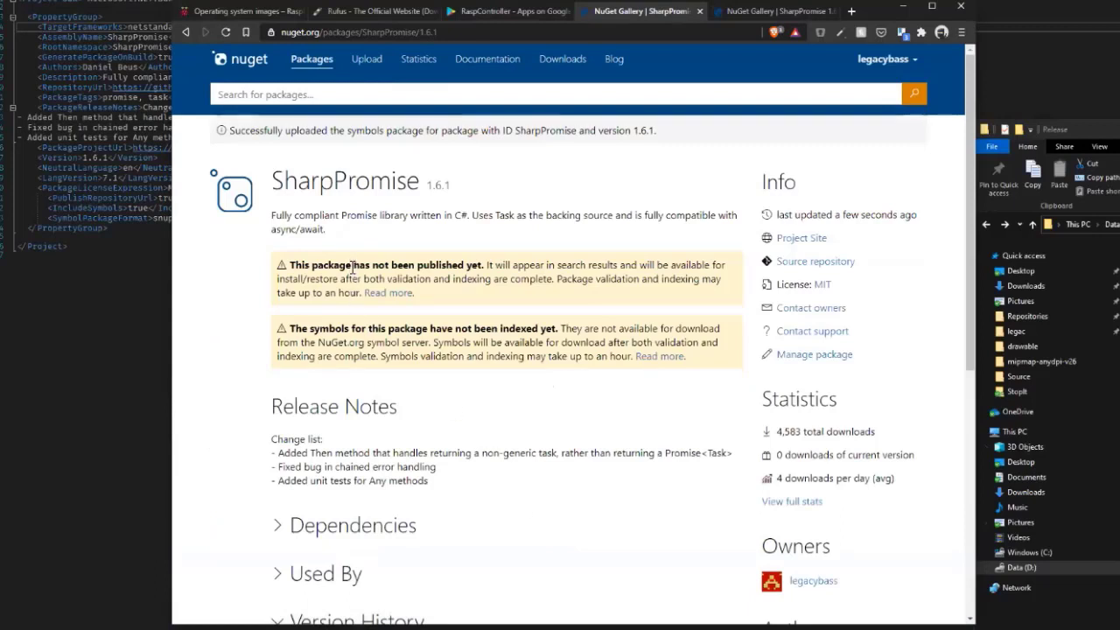
pyautogui.moveTo(368, 331)
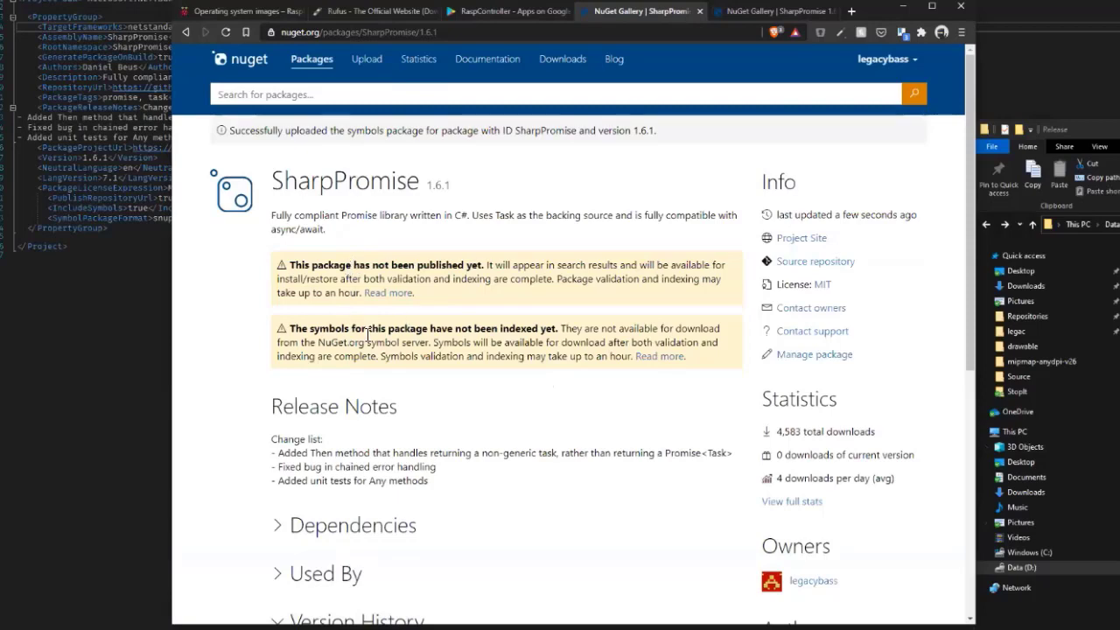
pyautogui.moveTo(558, 444)
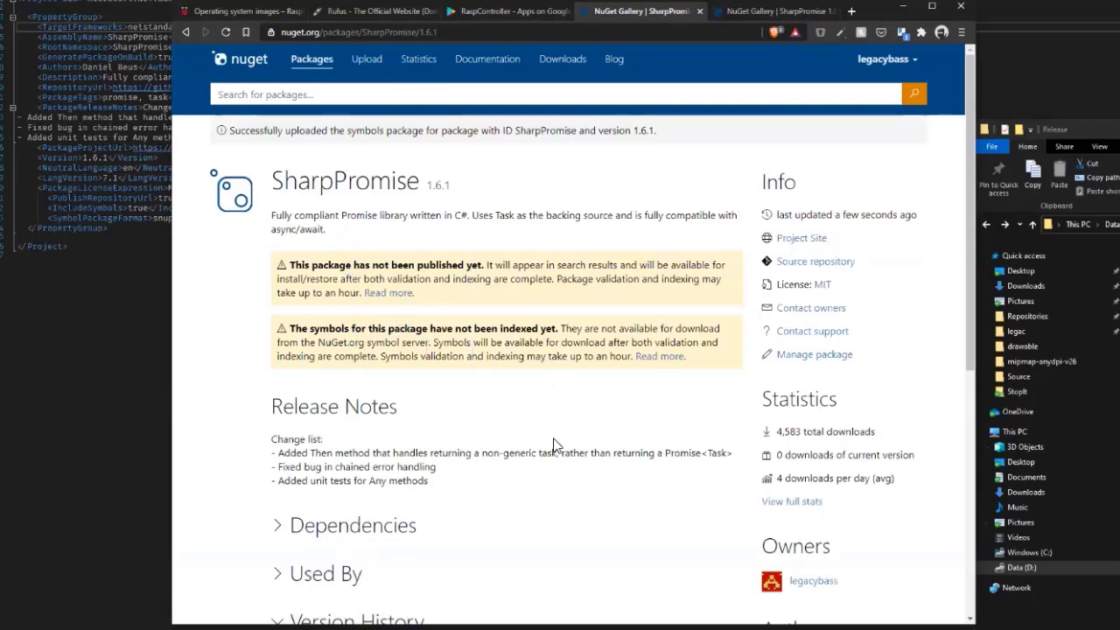
pyautogui.scroll(-3)
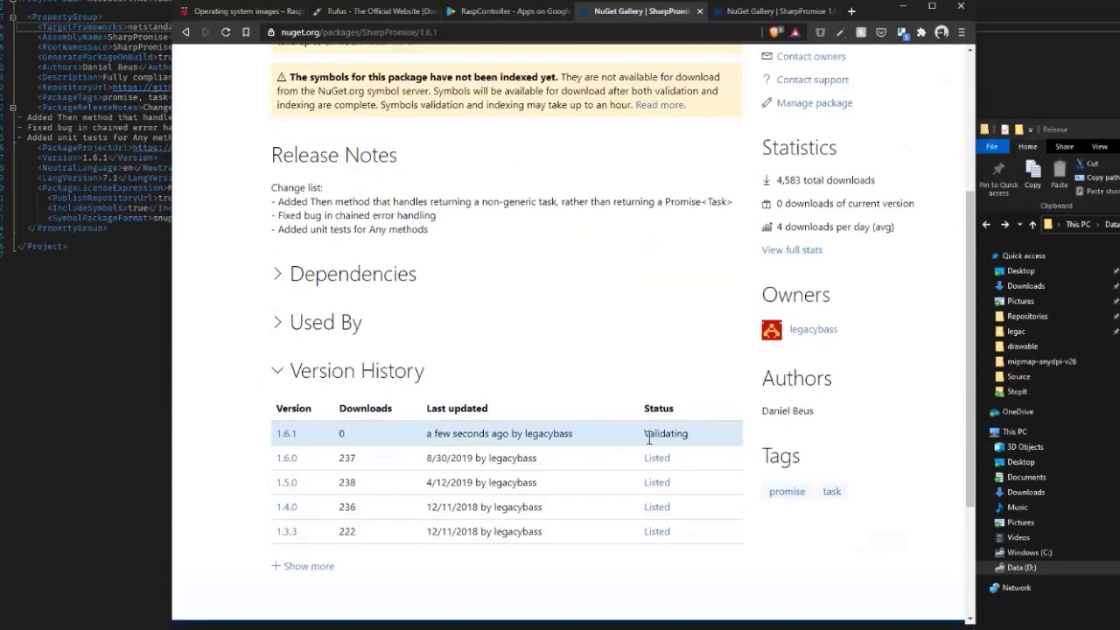
pyautogui.moveTo(622, 445)
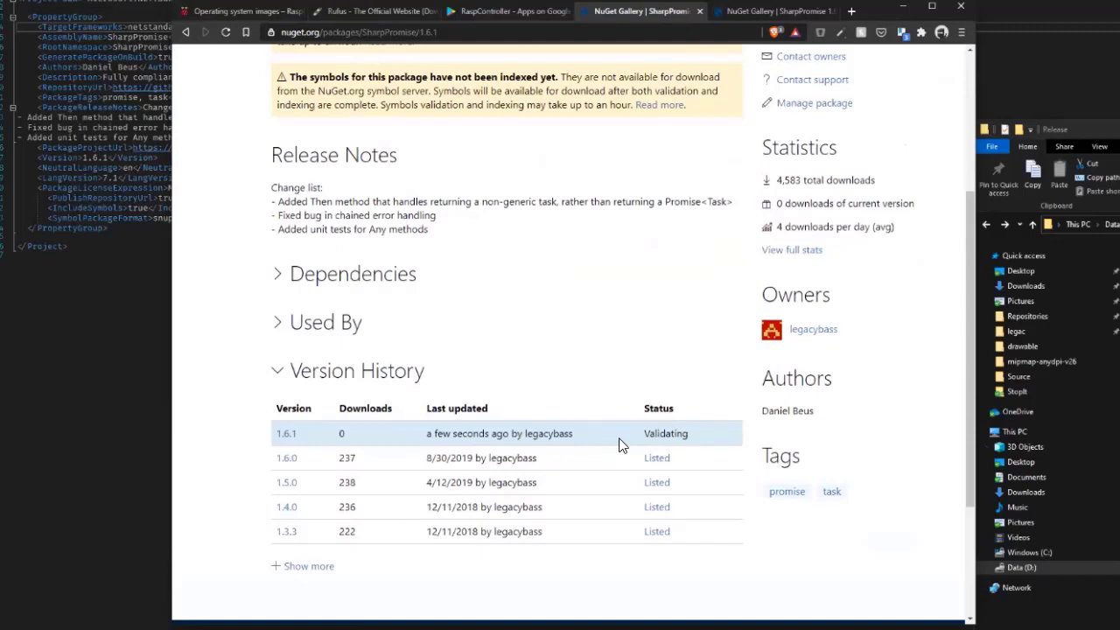
pyautogui.moveTo(665, 453)
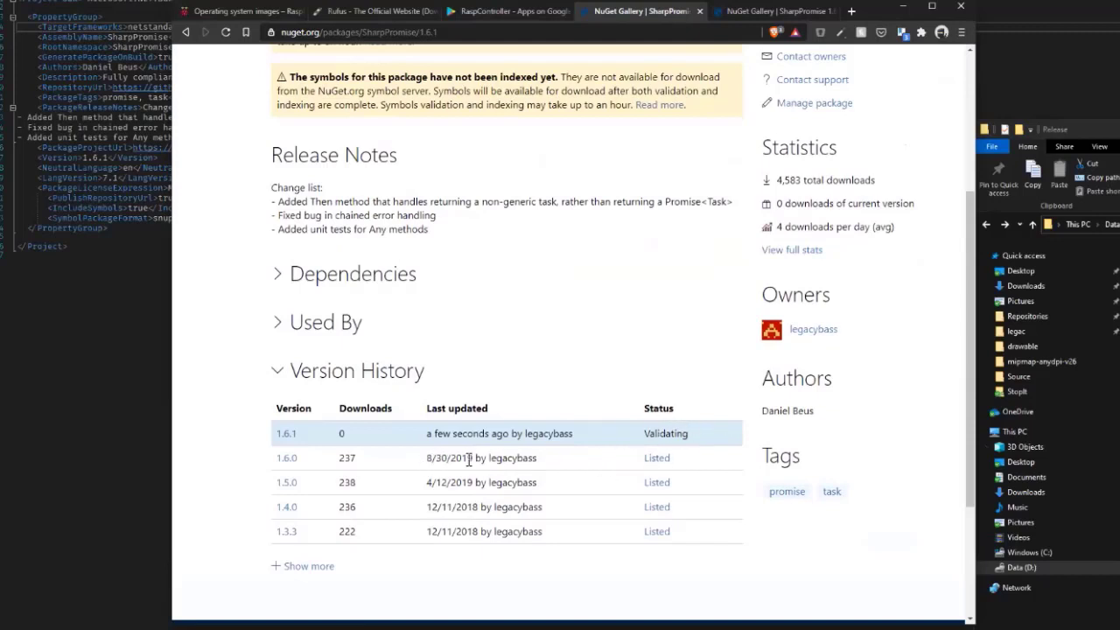
pyautogui.moveTo(608, 576)
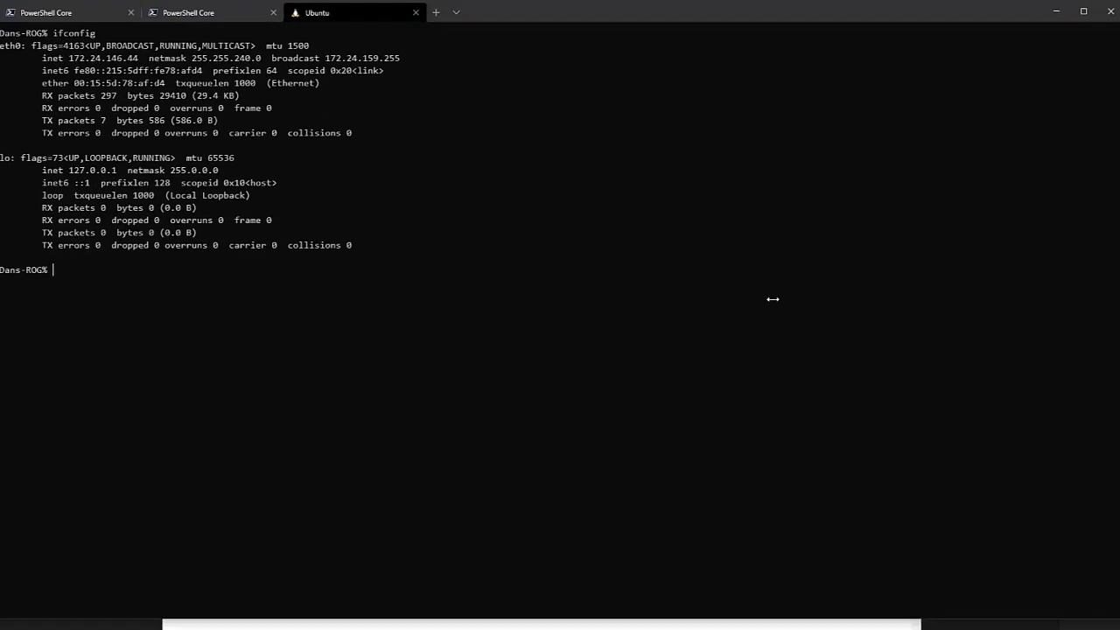
# Step: Run dotnet in a new PowerShell tab and highlight the nuget command in its help
pyautogui.click(578, 12)
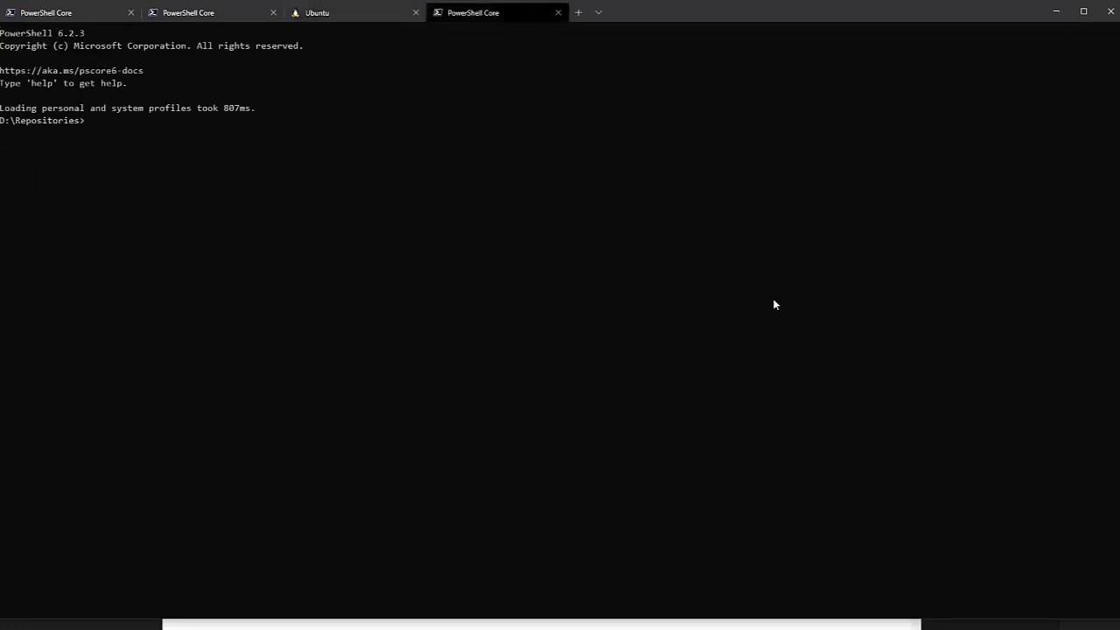
pyautogui.write('dotnet')
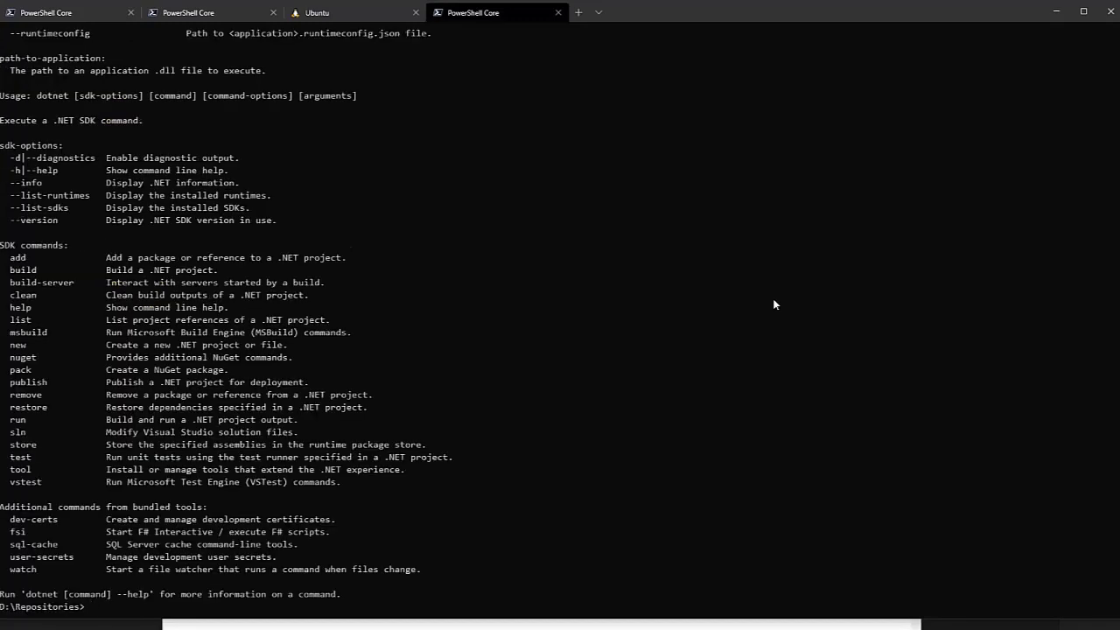
pyautogui.moveTo(295, 284)
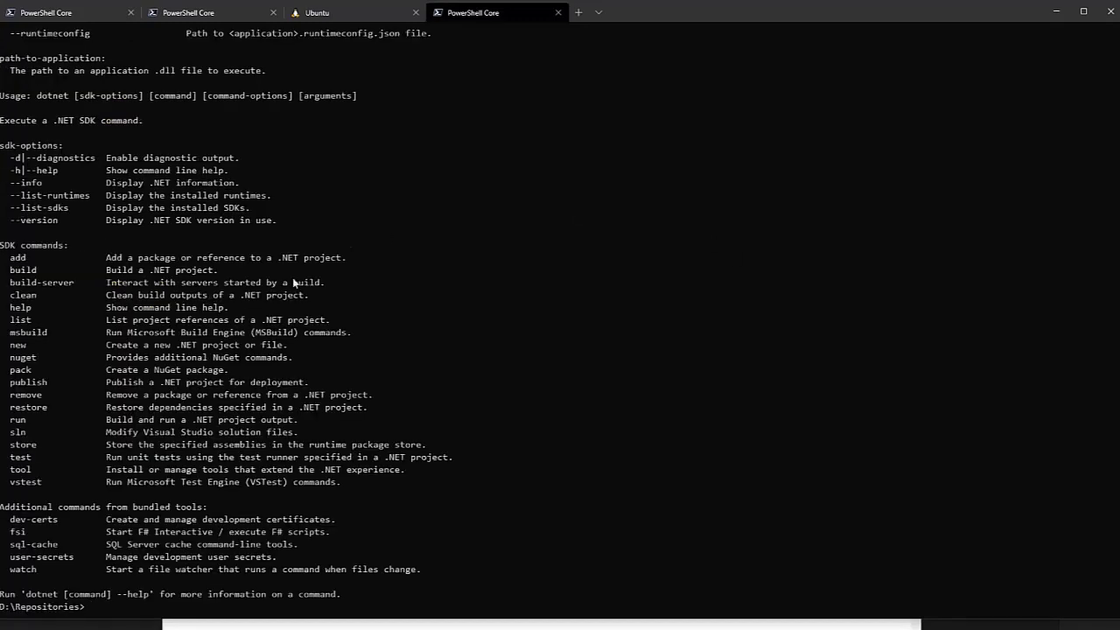
pyautogui.doubleClick(22, 357)
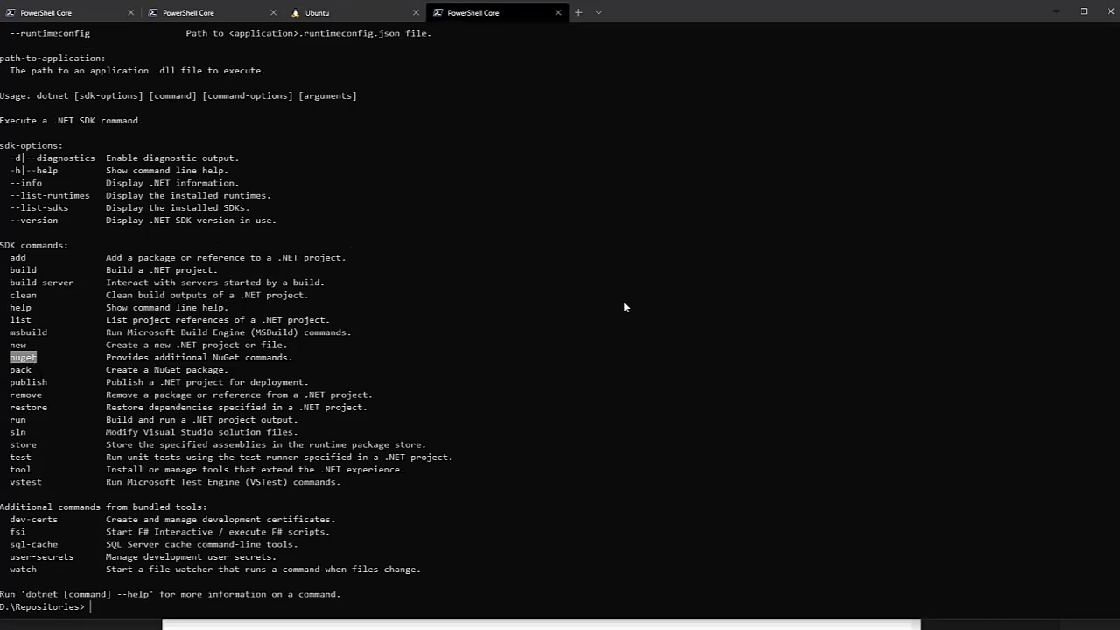
pyautogui.moveTo(734, 187)
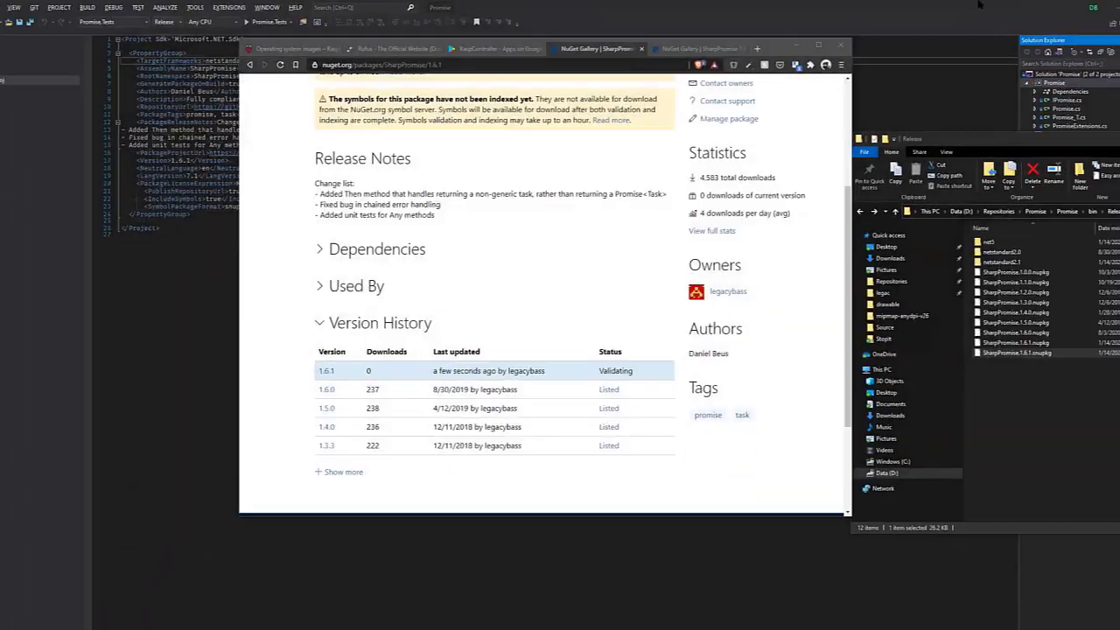
# Step: Bring up the Promise project's context menu to reach Manage NuGet Packages
pyautogui.rightClick(1015, 75)
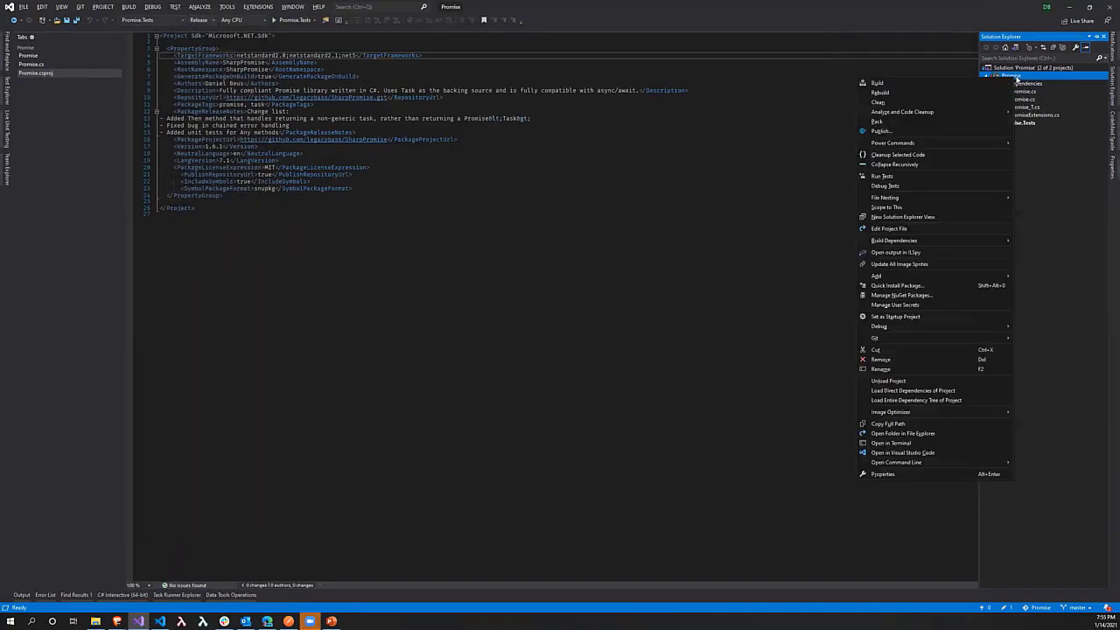
pyautogui.moveTo(1017, 81)
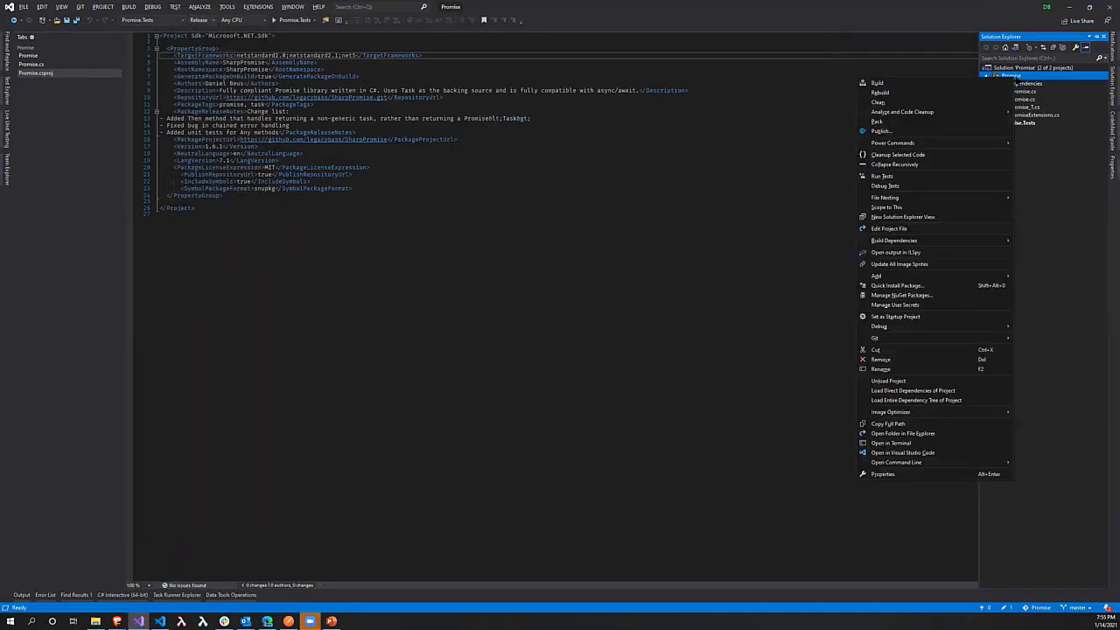
pyautogui.moveTo(918, 127)
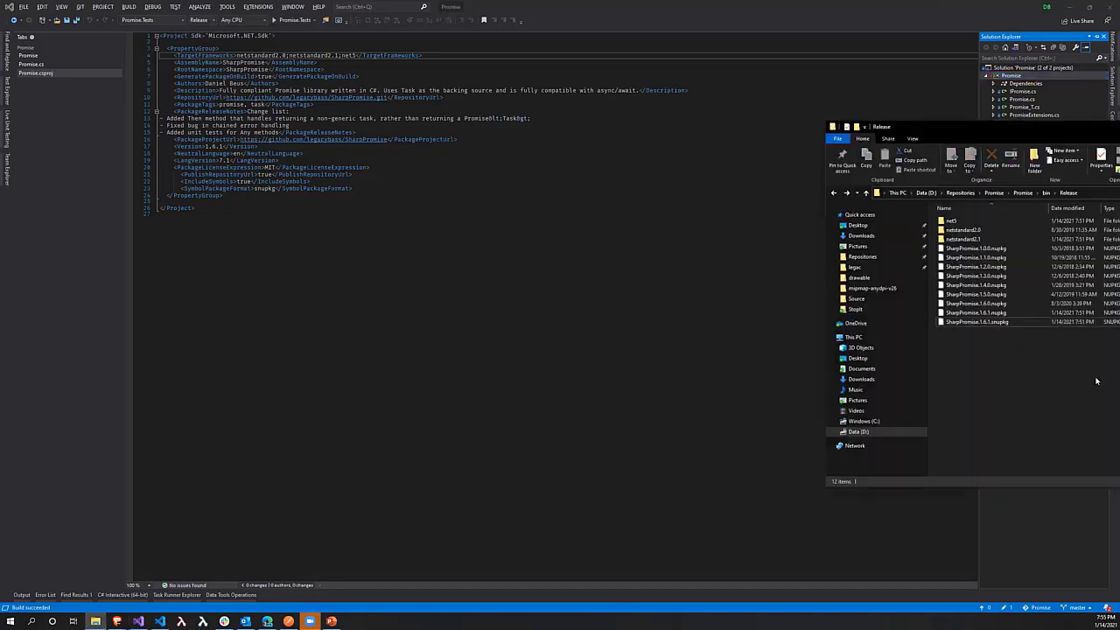
pyautogui.moveTo(991, 343)
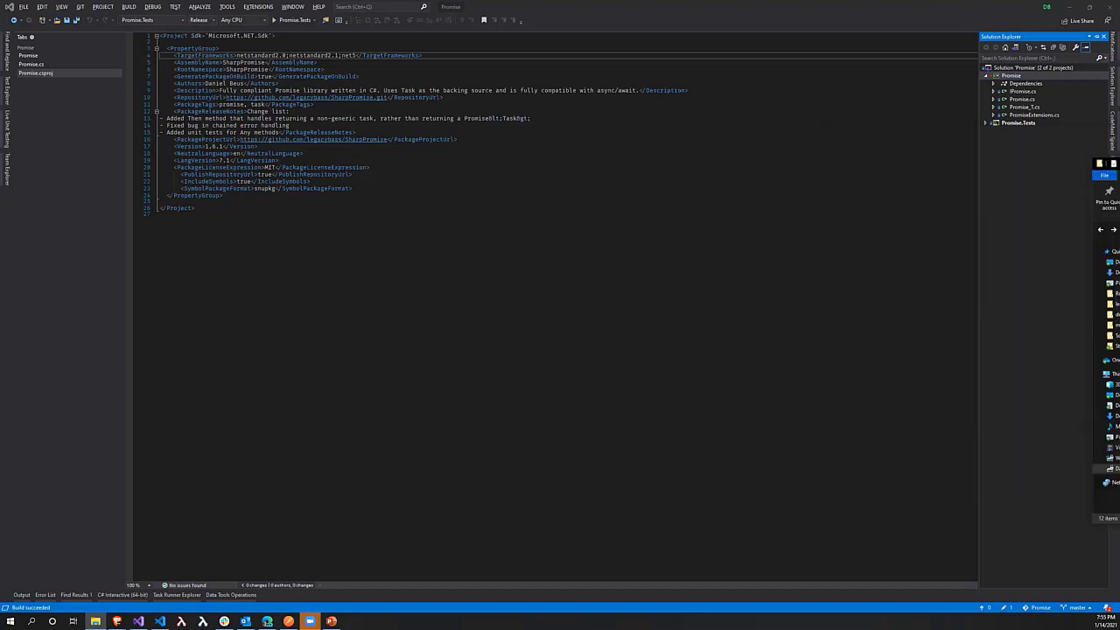
pyautogui.rightClick(1011, 75)
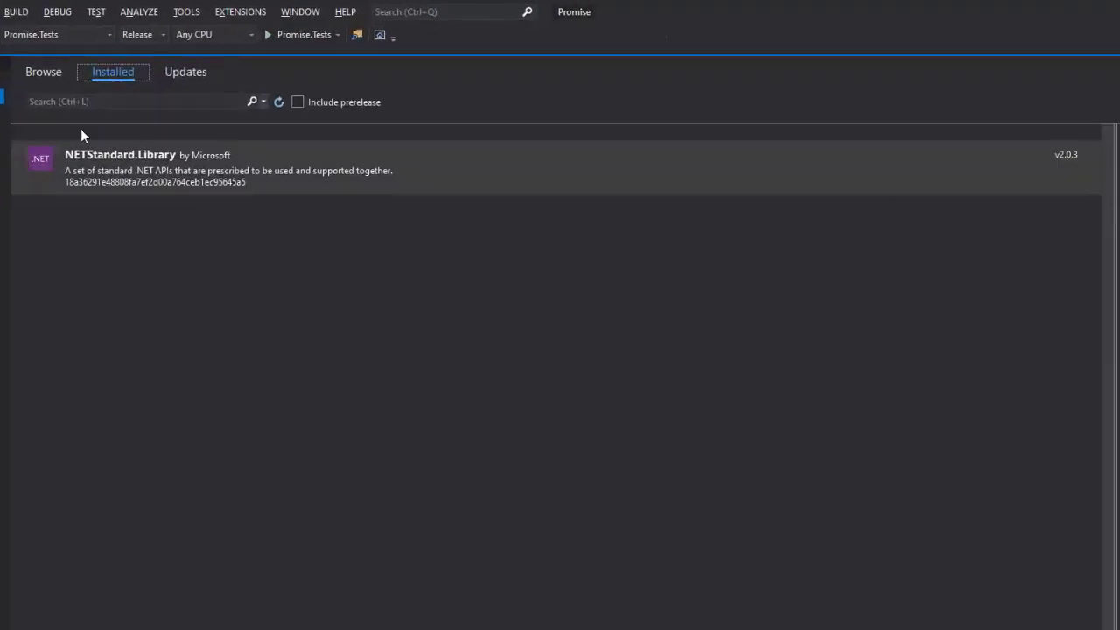
# Step: Search online NuGet packages for 'sharp', finding SharpPromise at version 1.6.0
pyautogui.click(43, 72)
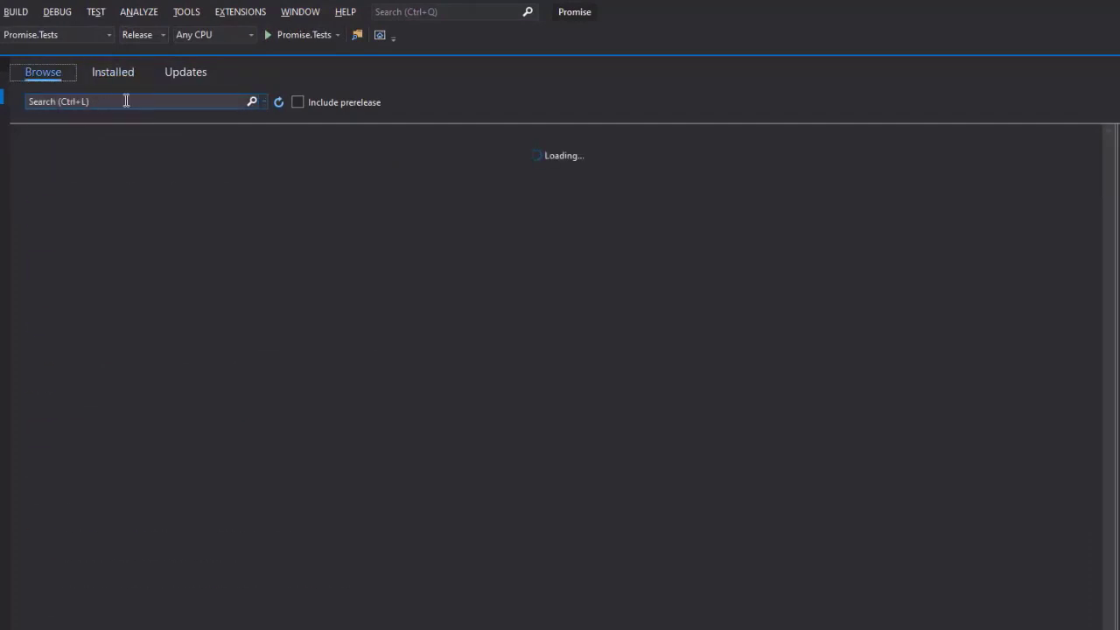
pyautogui.write('sharppromise')
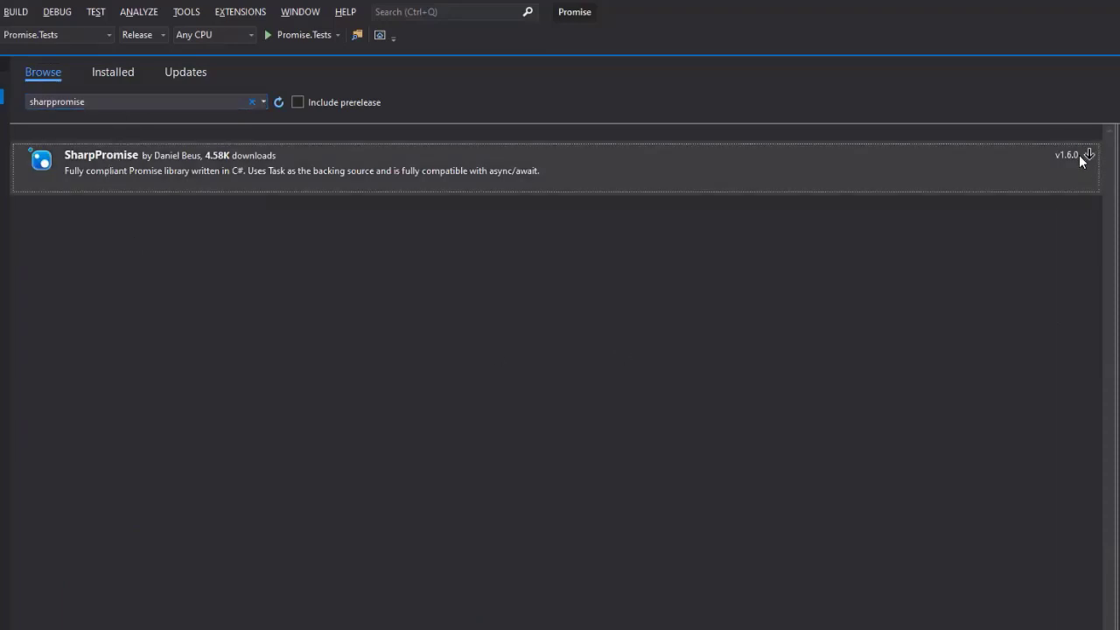
pyautogui.moveTo(1094, 325)
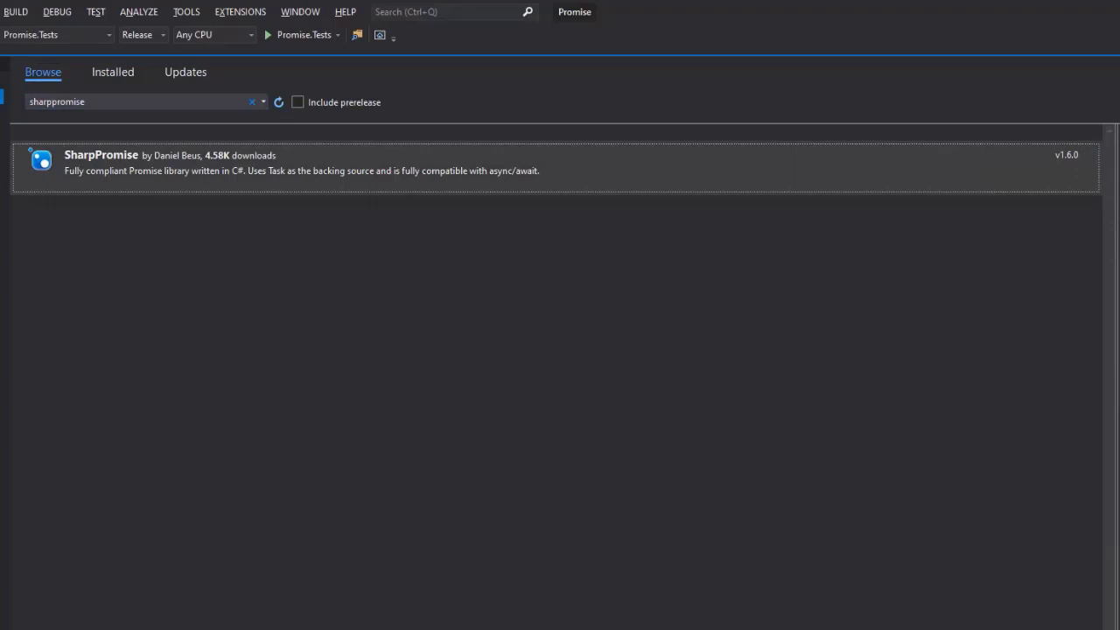
pyautogui.moveTo(937, 226)
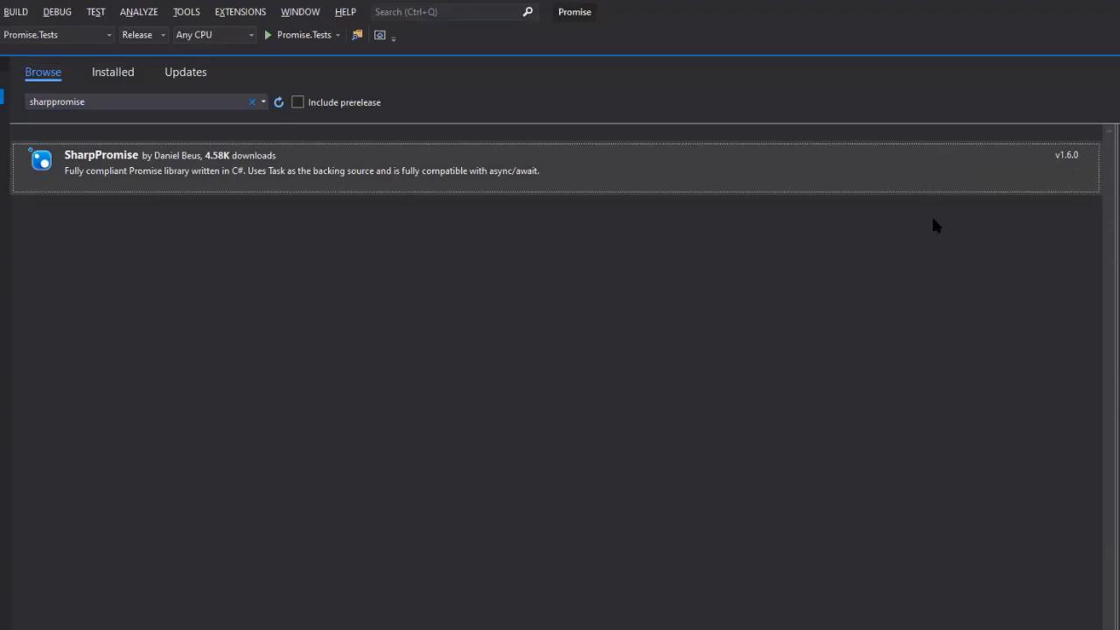